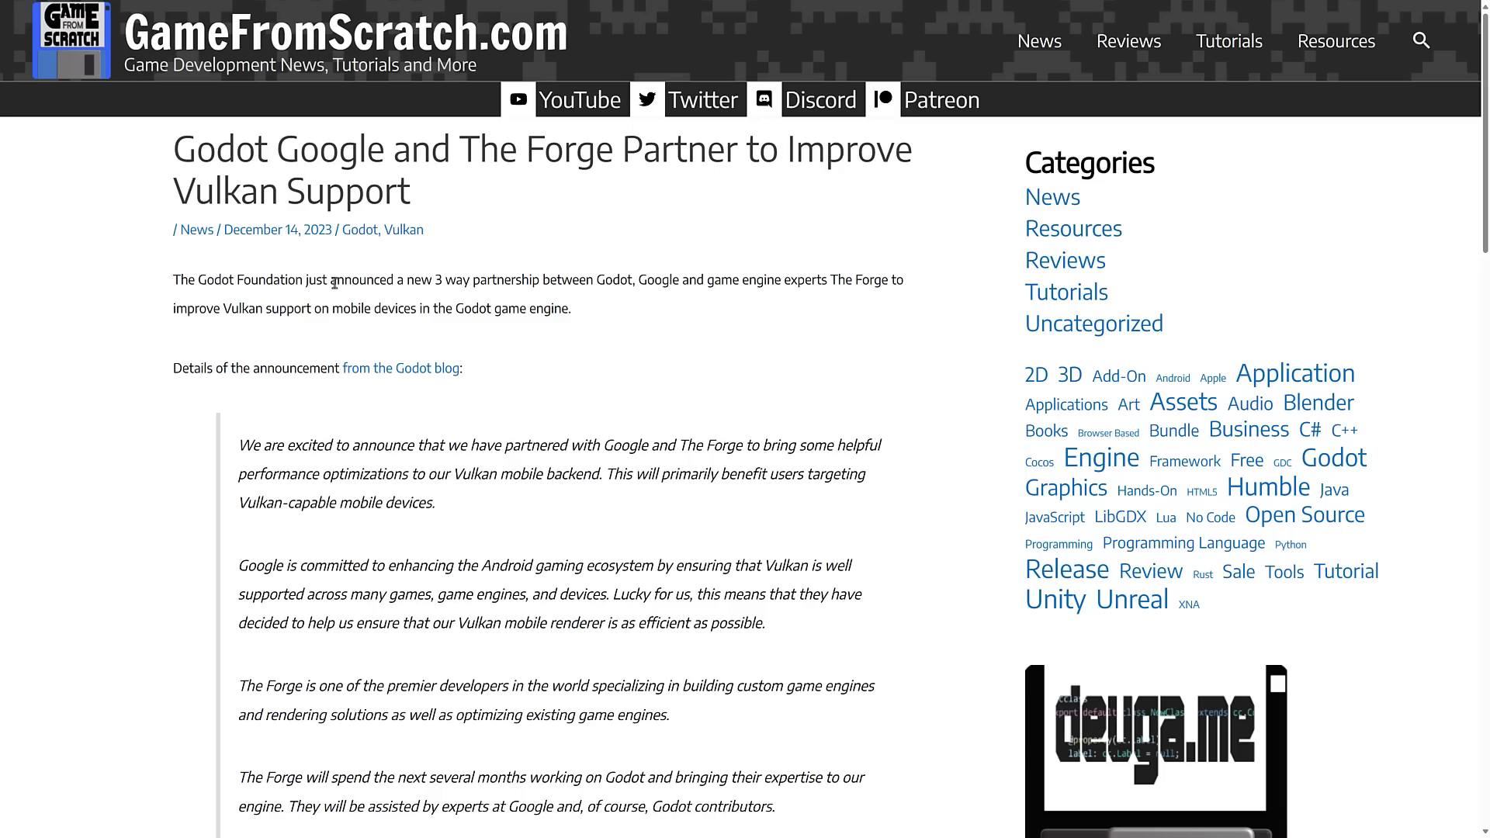
mouse_move(664, 280)
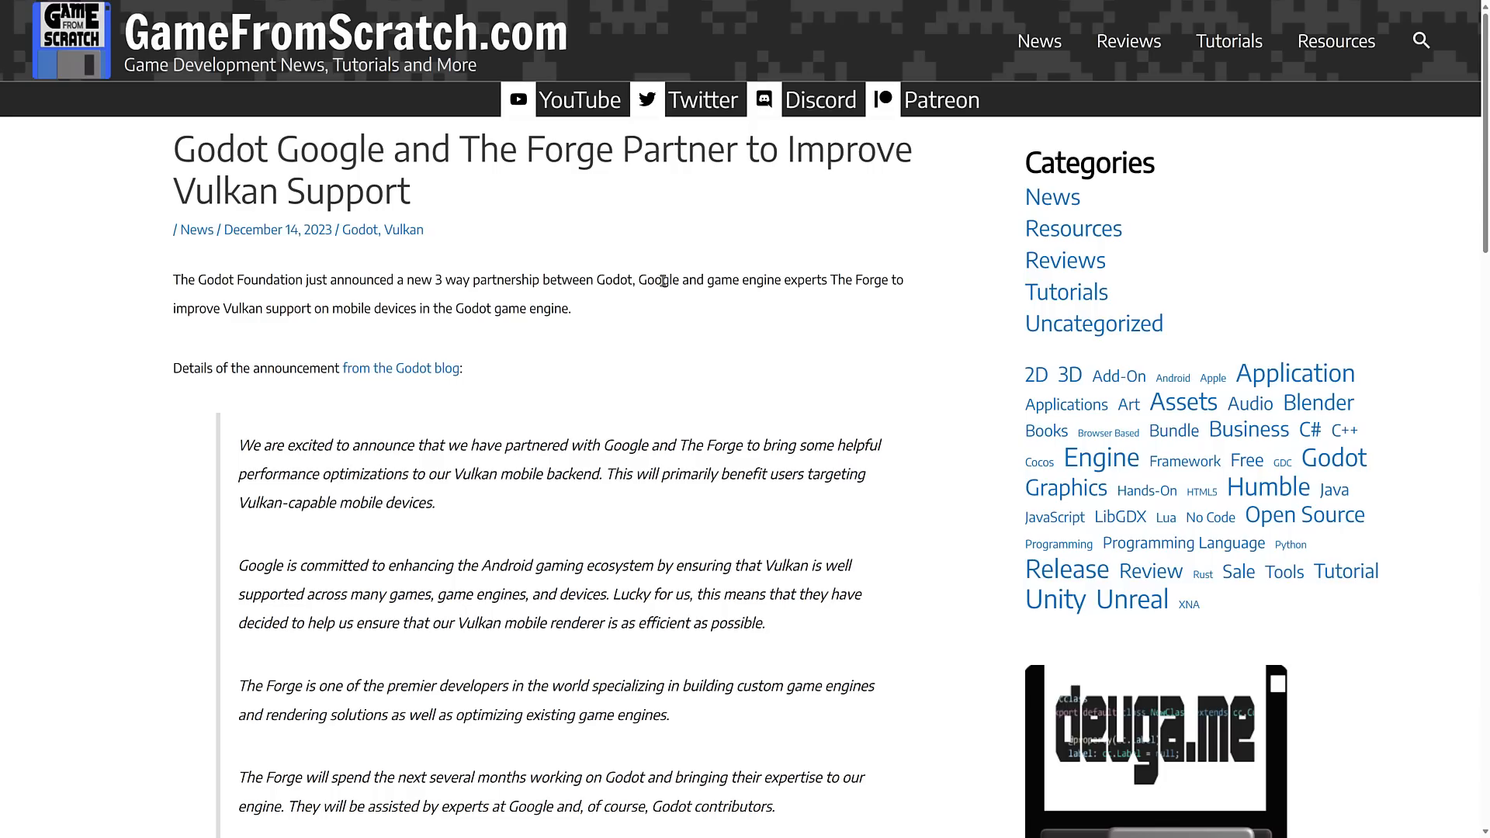
mouse_move(485, 306)
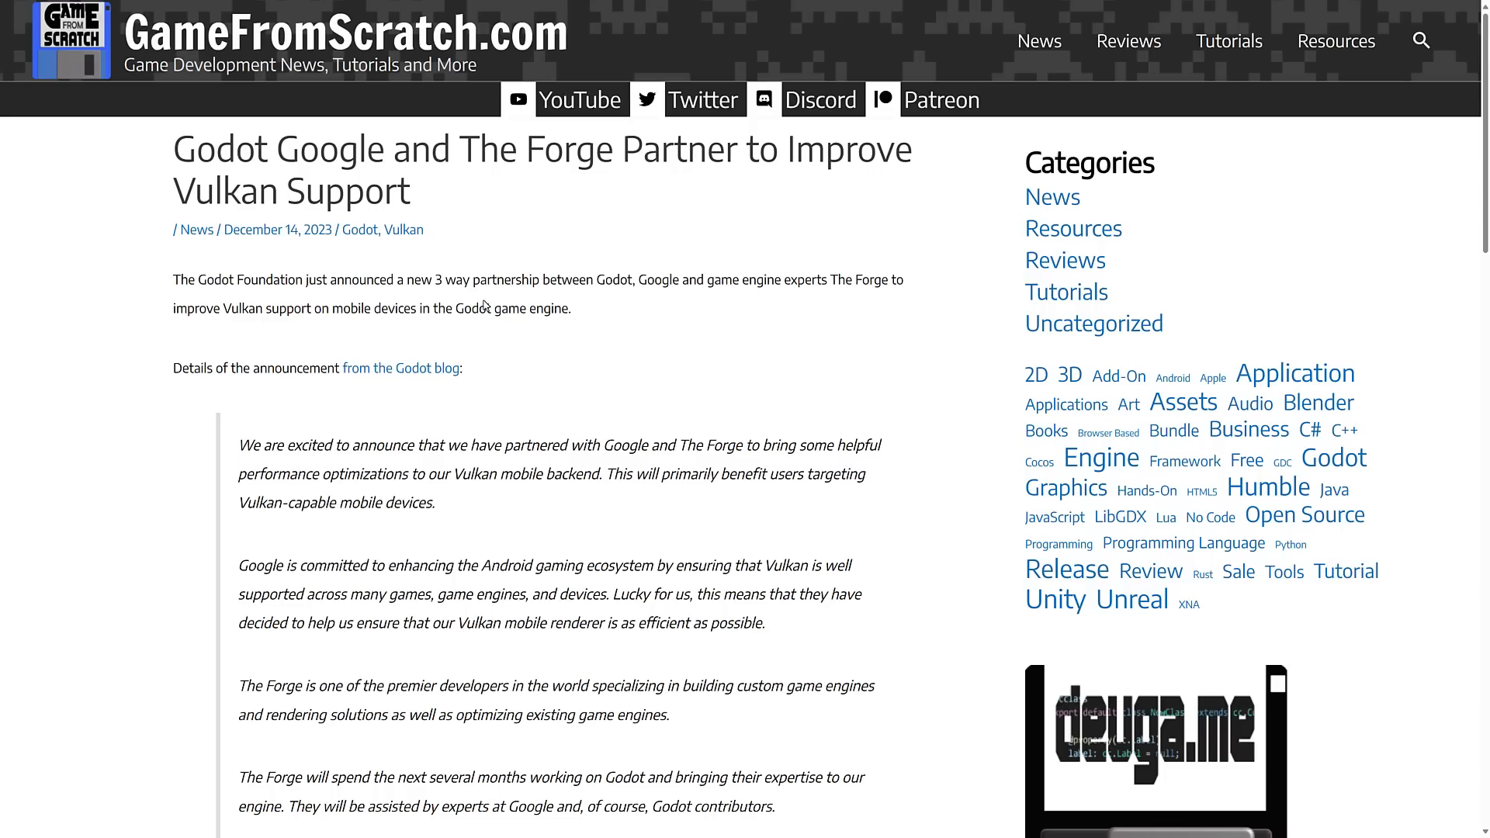
mouse_move(528, 327)
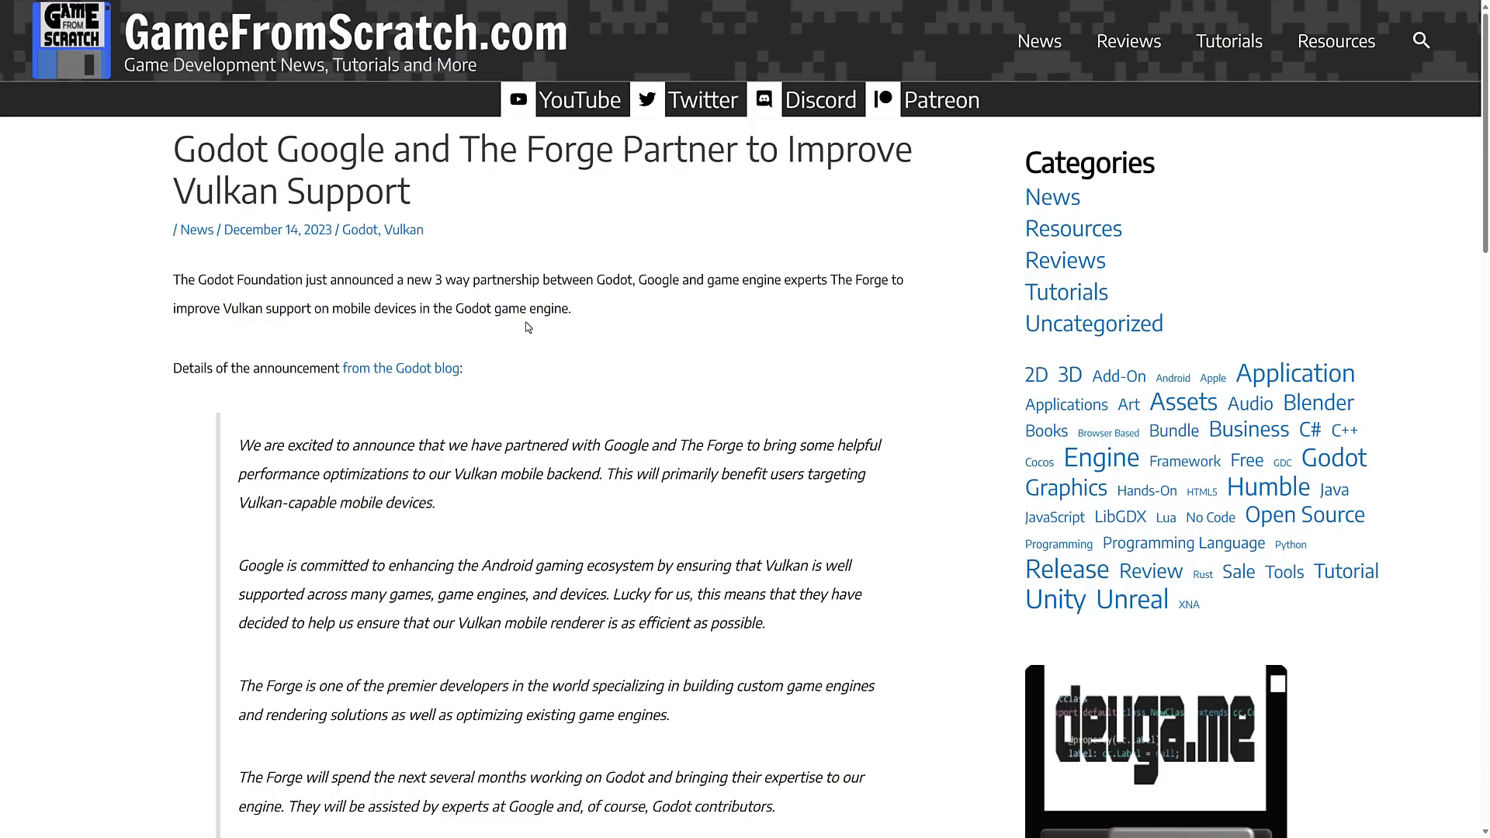
Scroll to The Forge's services section and highlight the Game Engine Optimization title.
scroll("down", 3)
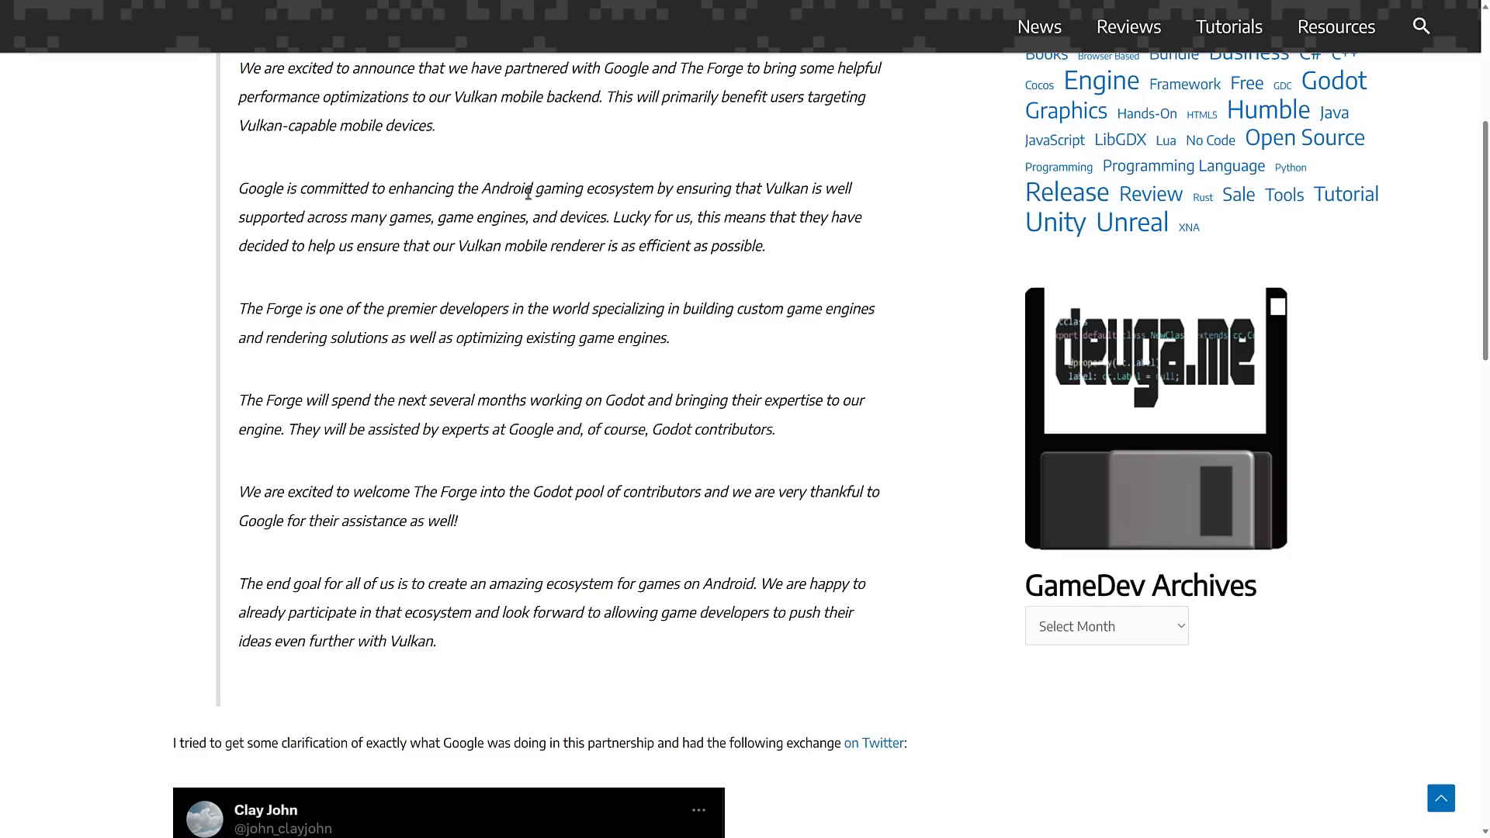
mouse_move(473, 397)
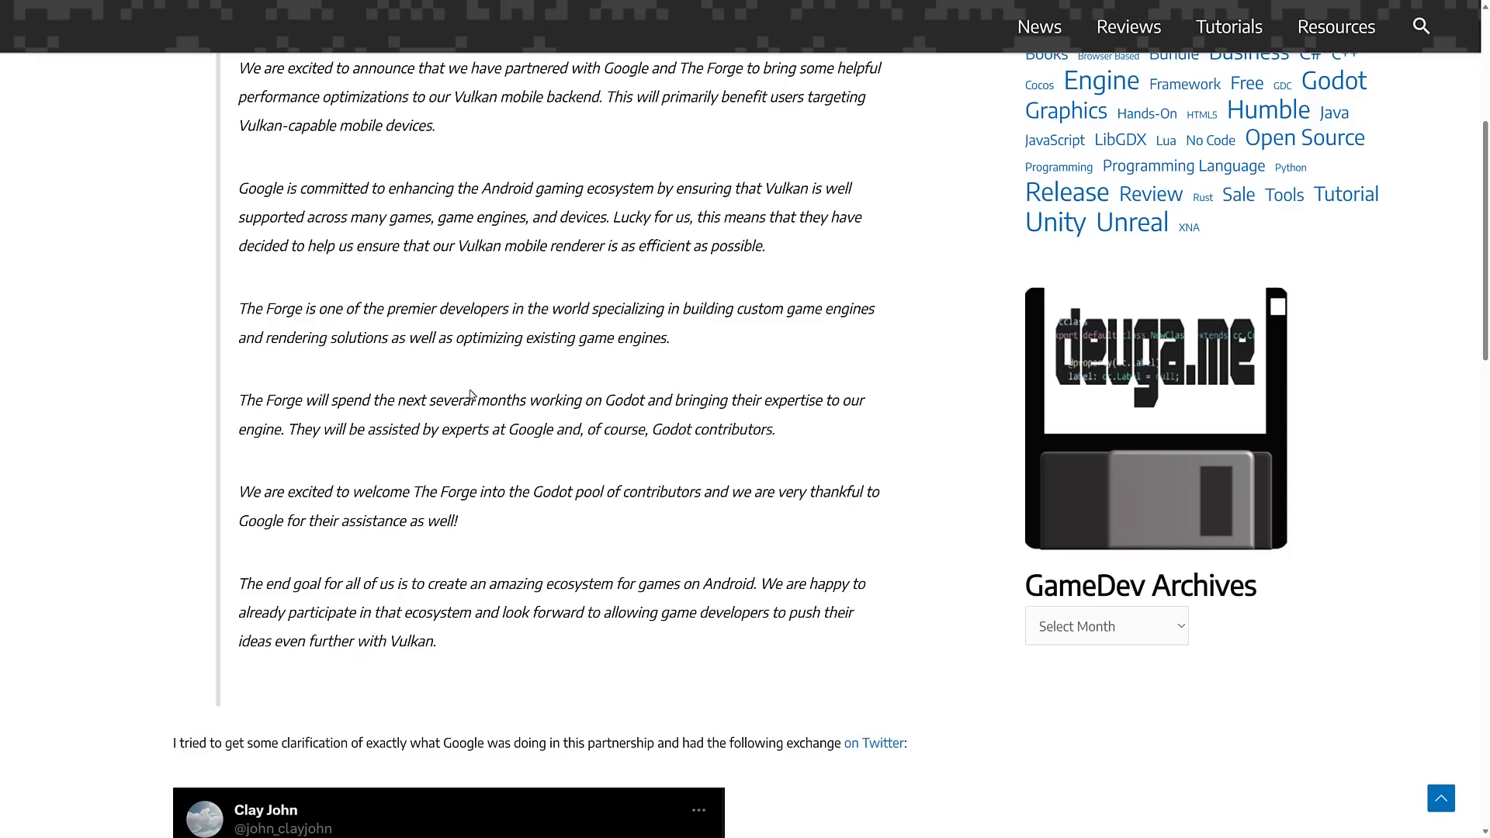
mouse_move(331, 395)
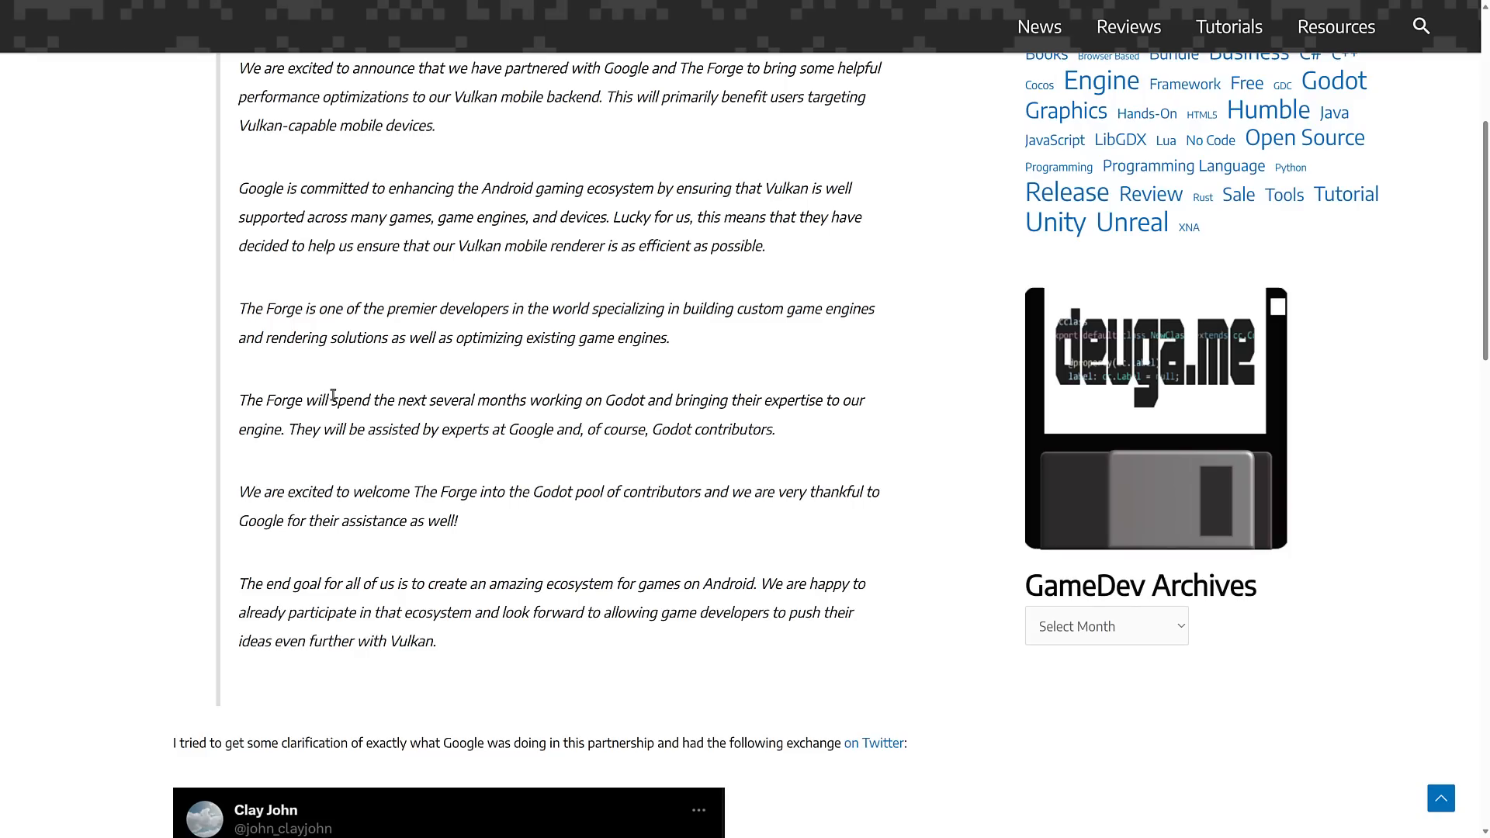
mouse_move(736, 415)
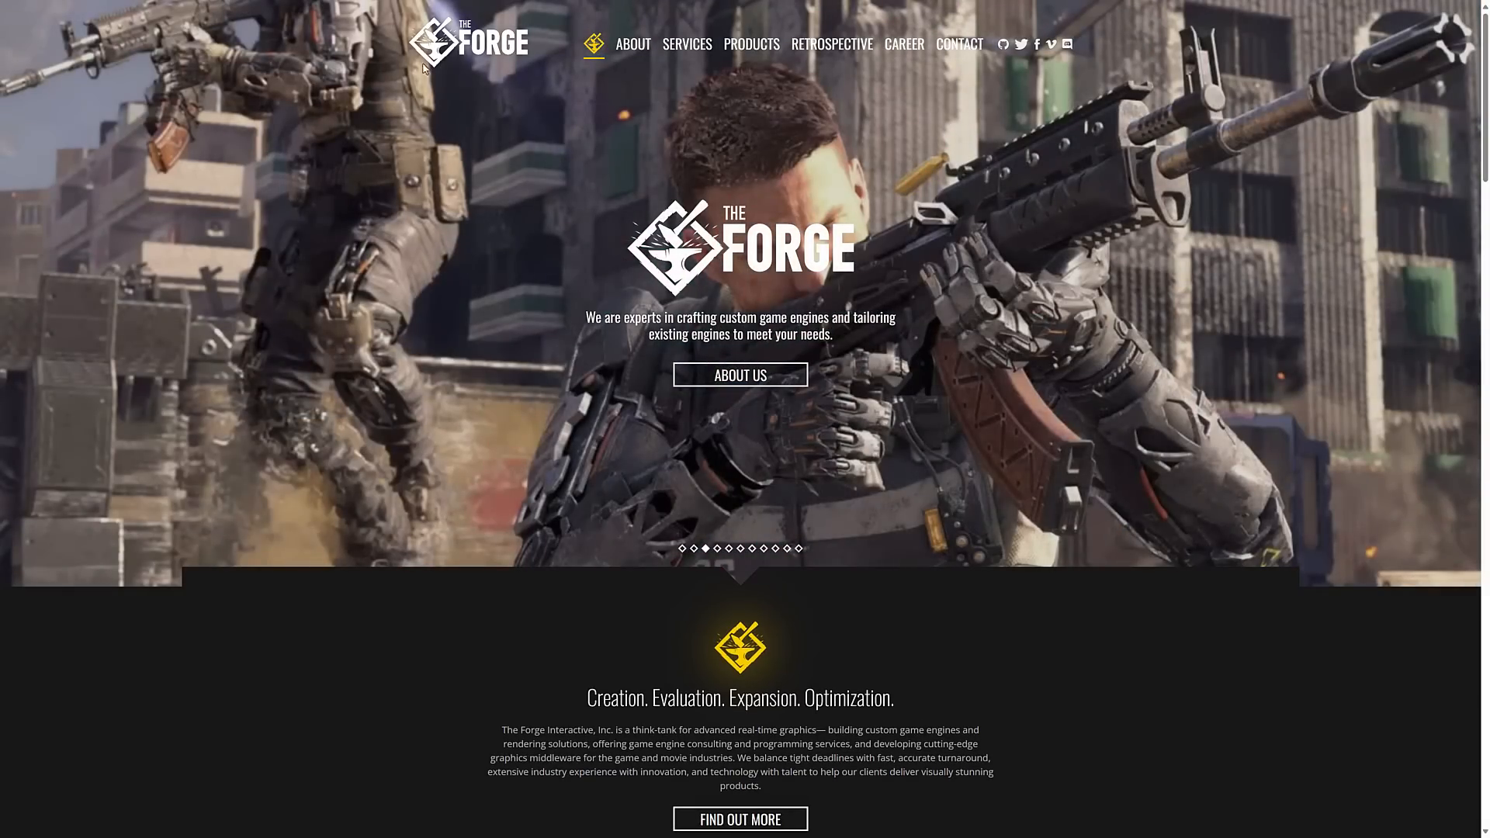
mouse_move(834, 409)
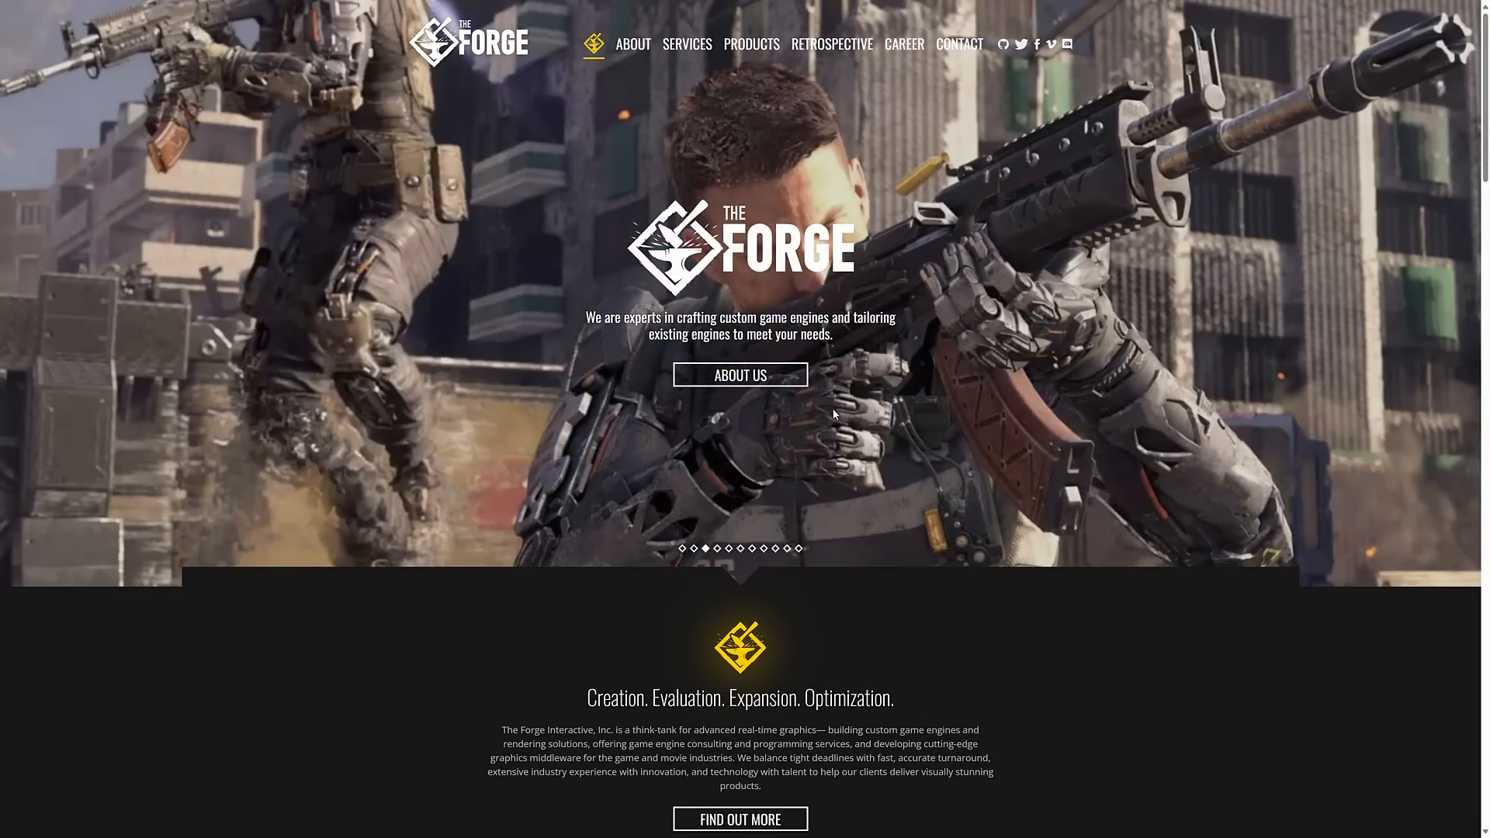
scroll("down", 3)
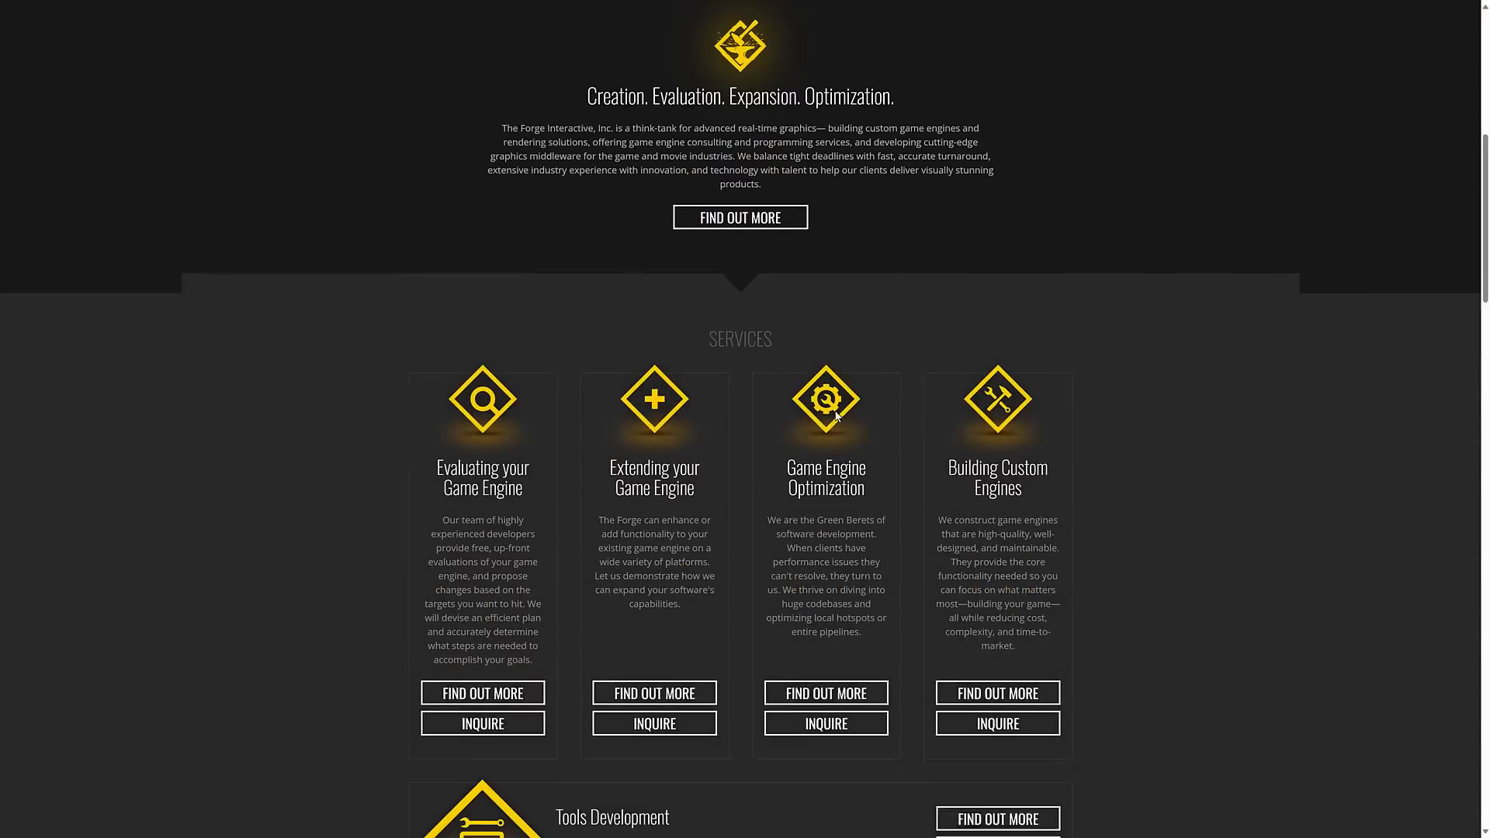
scroll("down", 3)
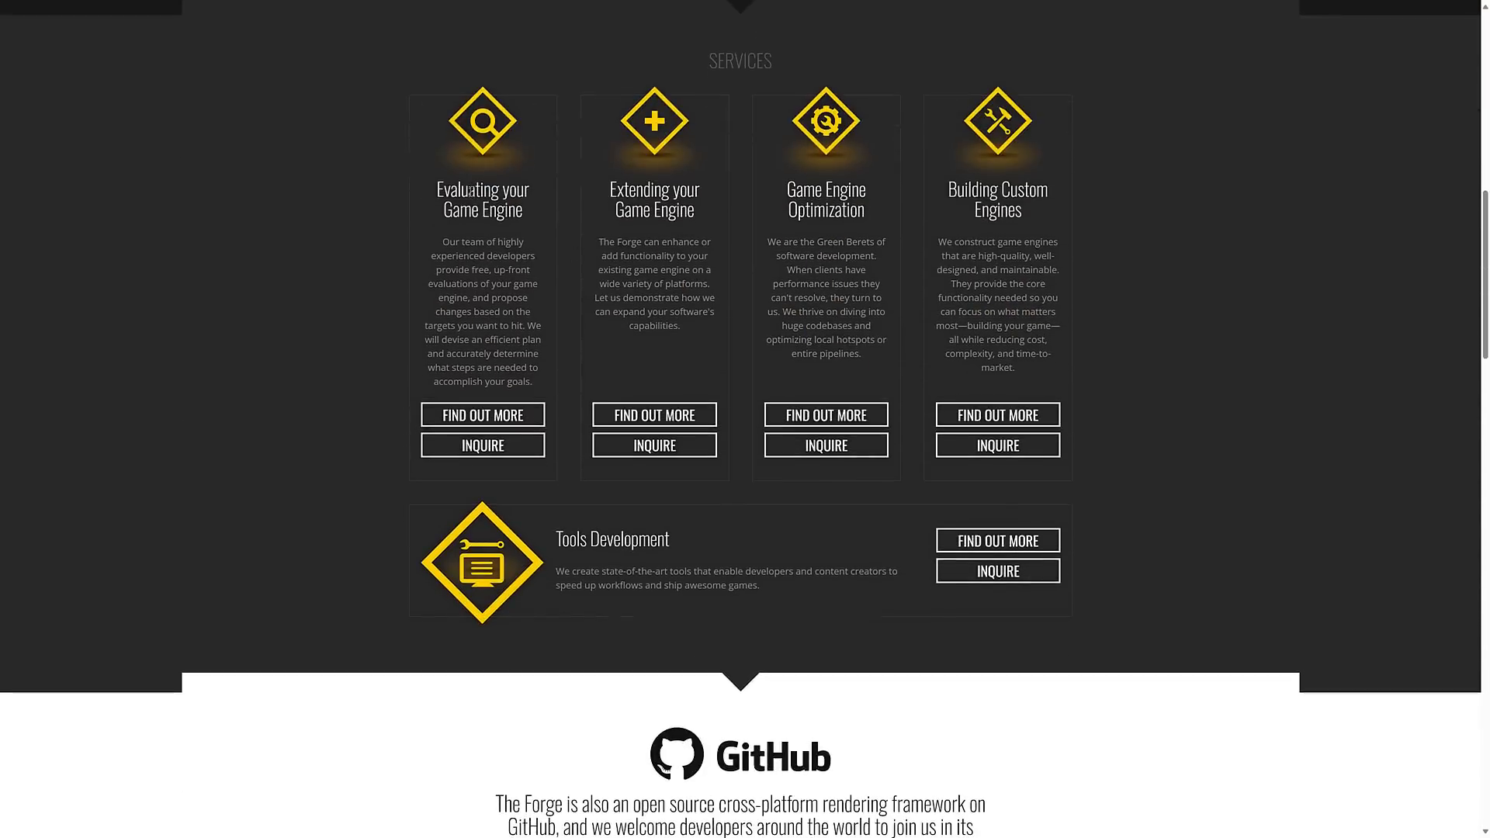
mouse_move(744, 211)
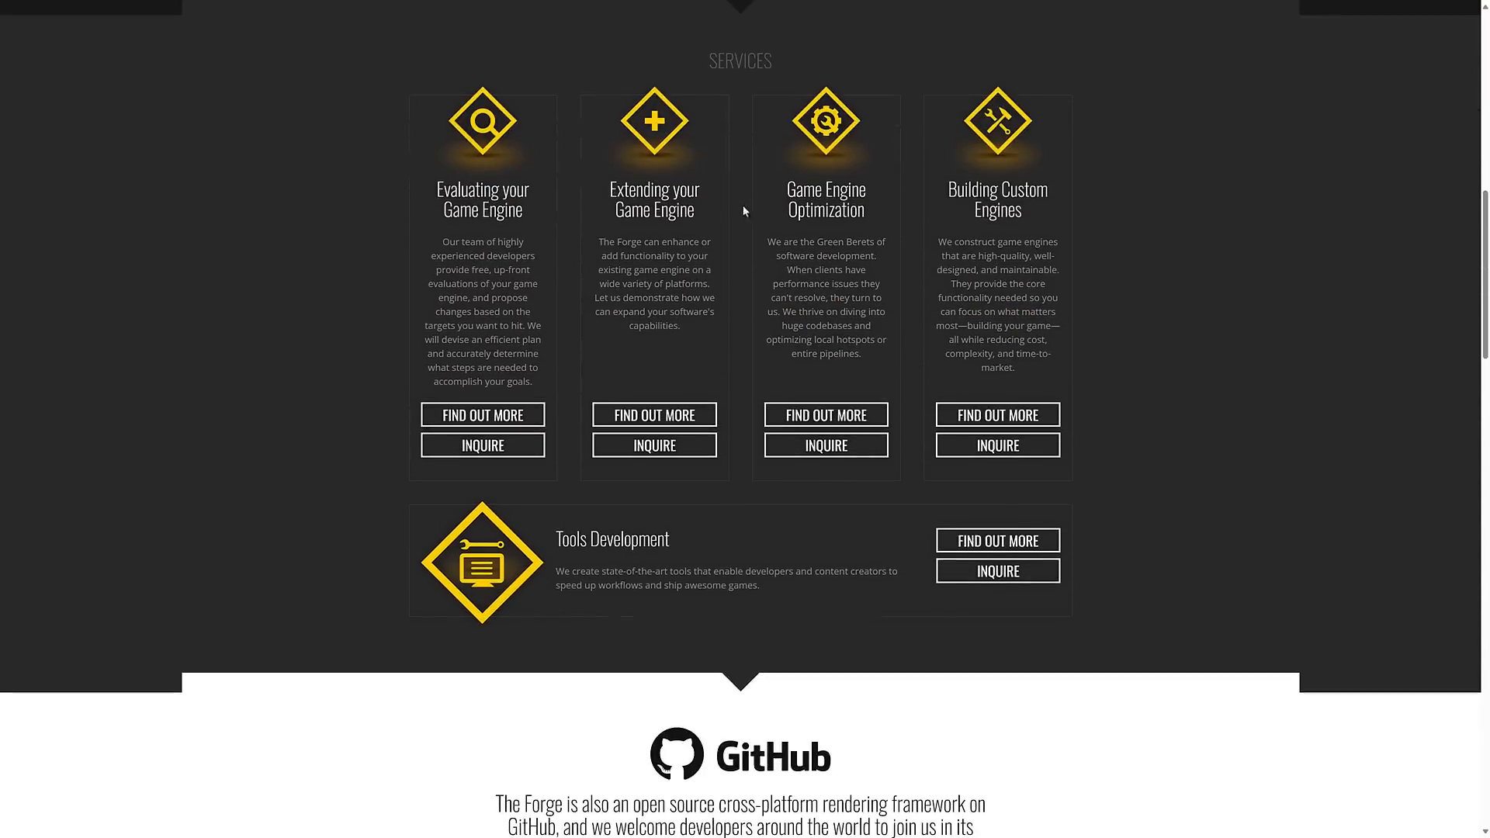
double_click(825, 199)
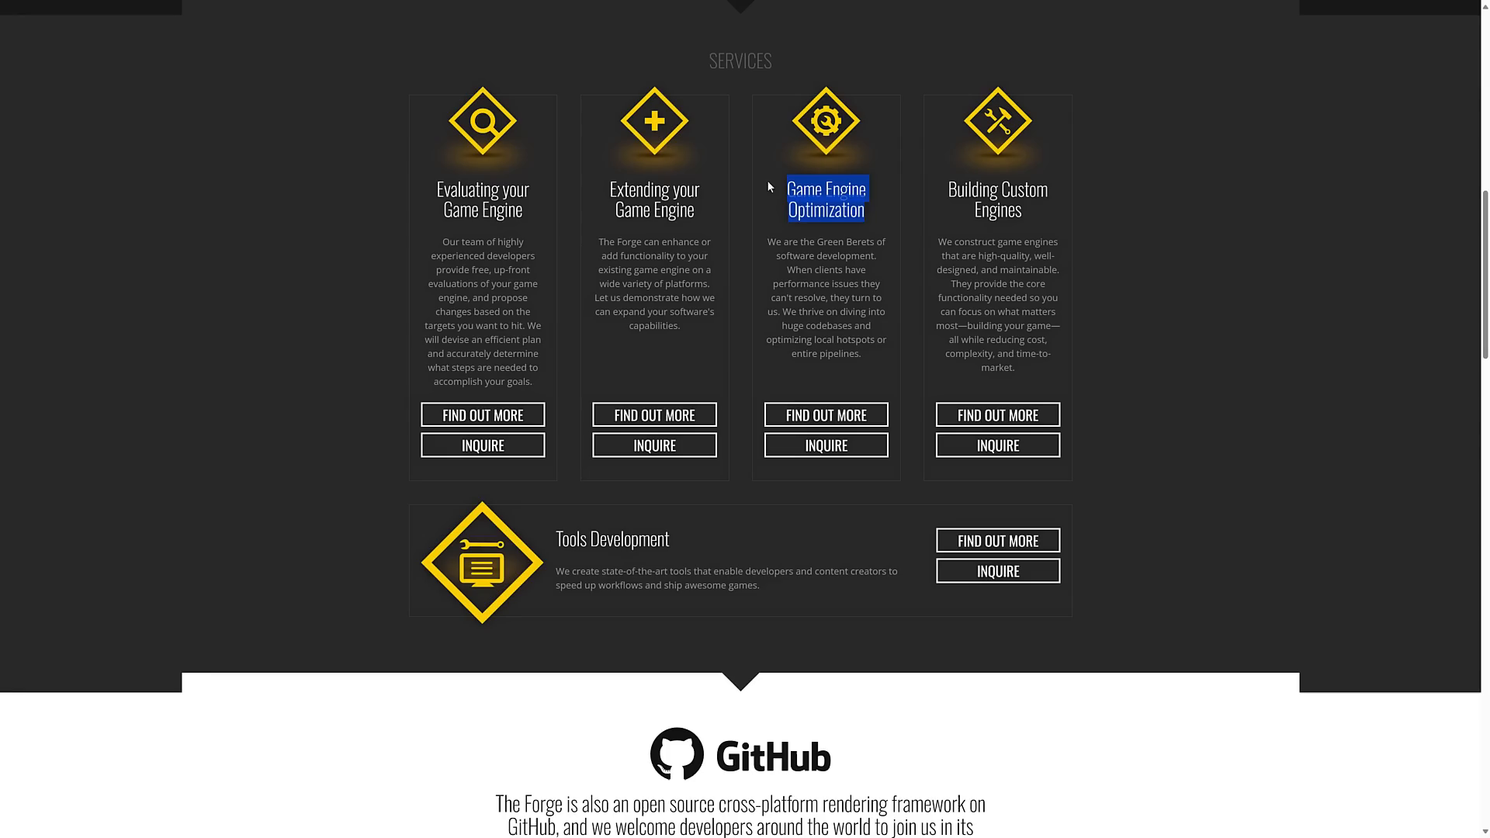
mouse_move(777, 302)
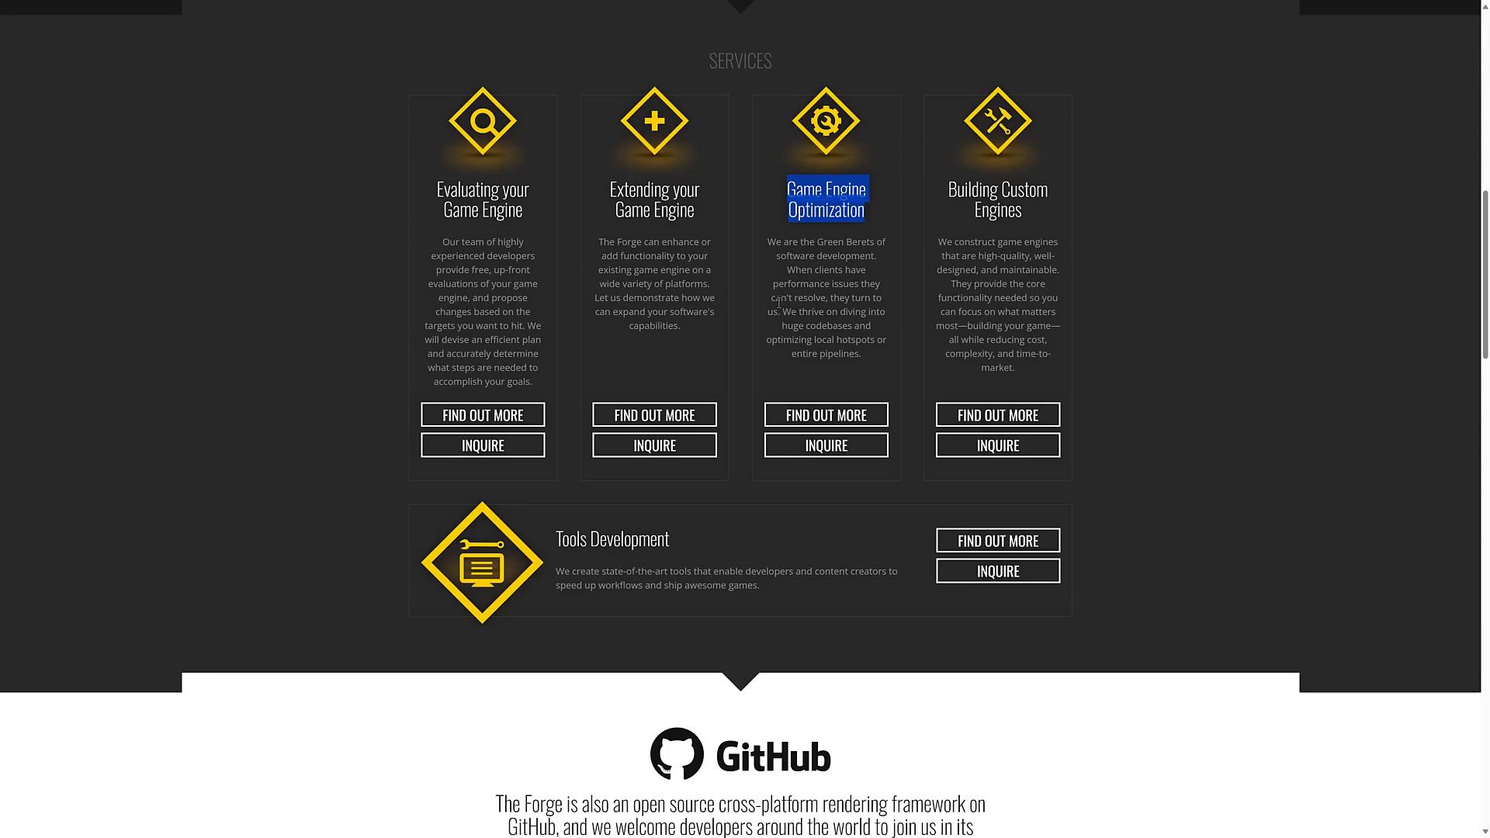
Go to The Forge's SERVICES page and browse its service descriptions.
scroll("up", 3)
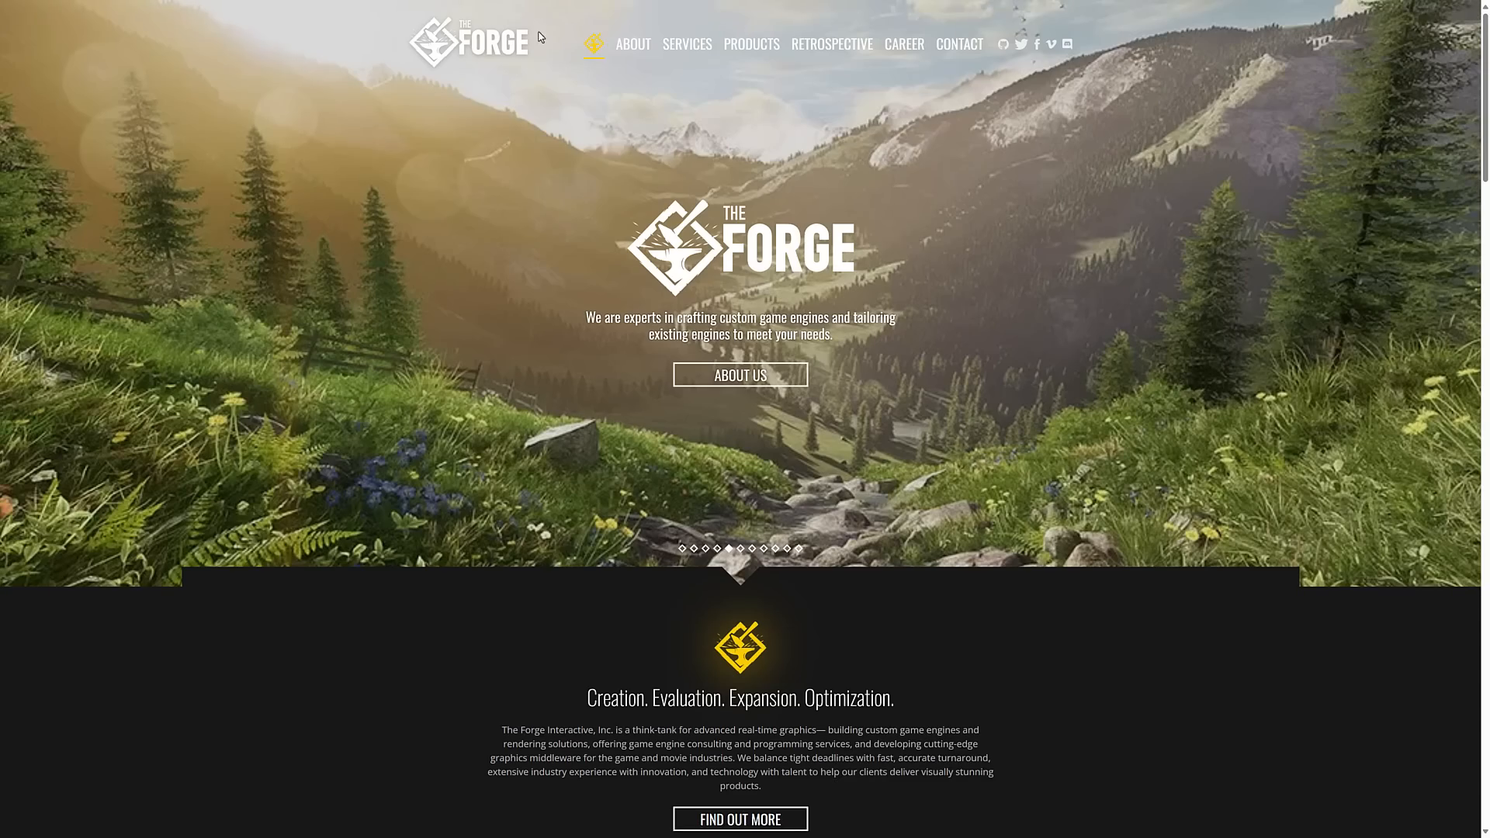
left_click(686, 44)
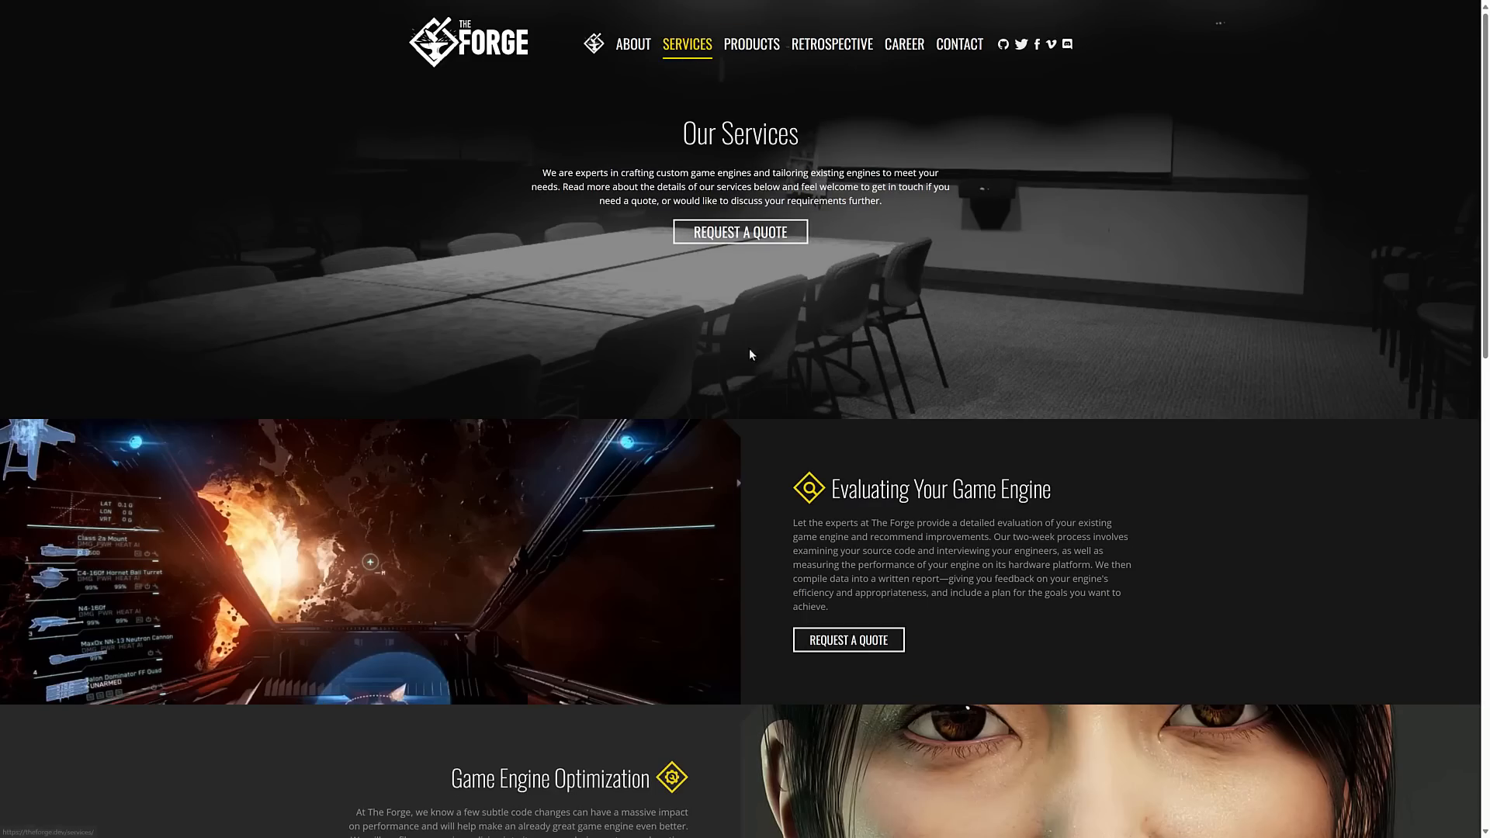
scroll("down", 3)
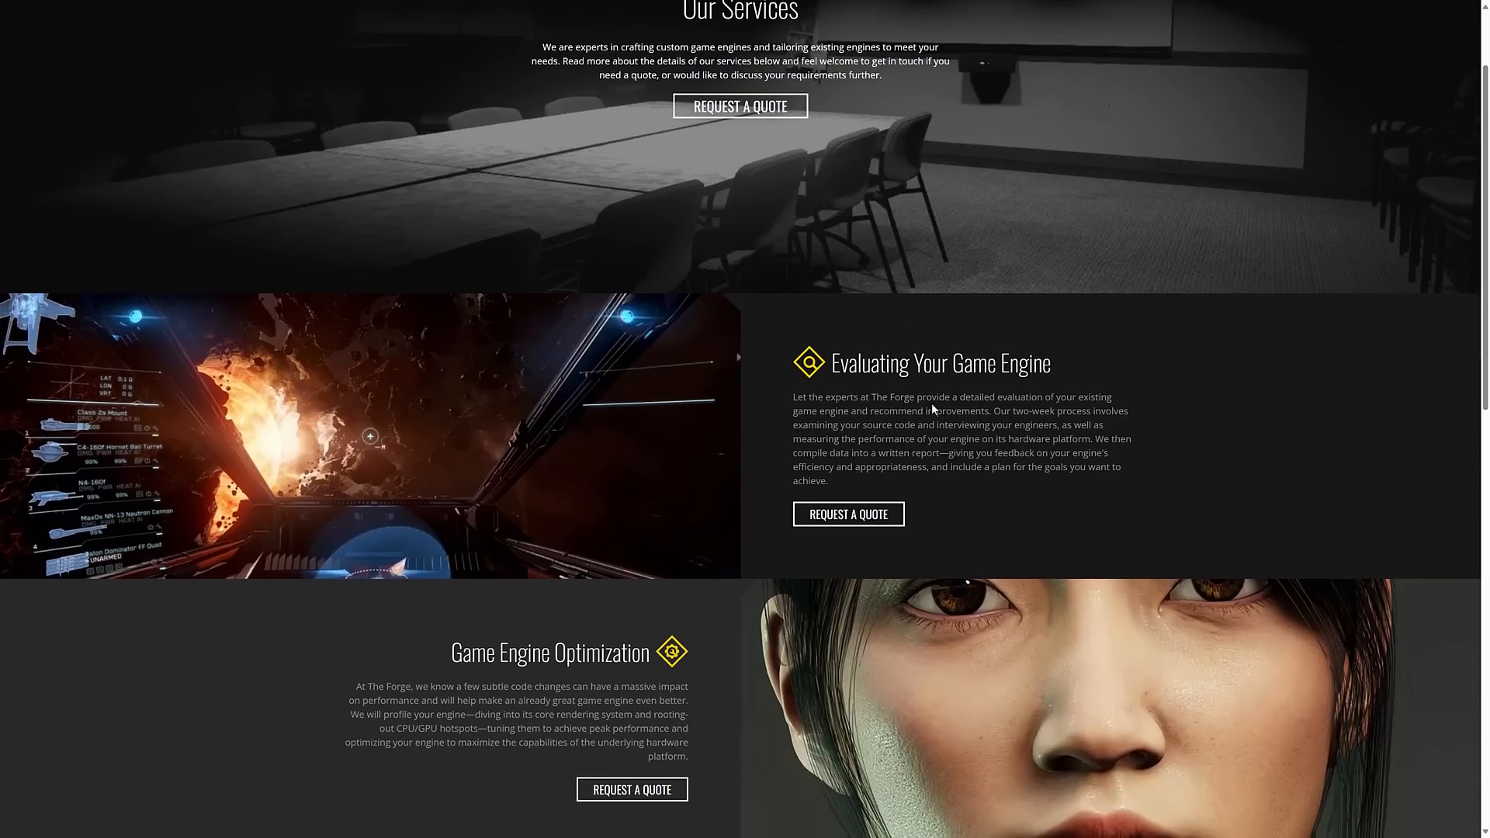
scroll("down", 3)
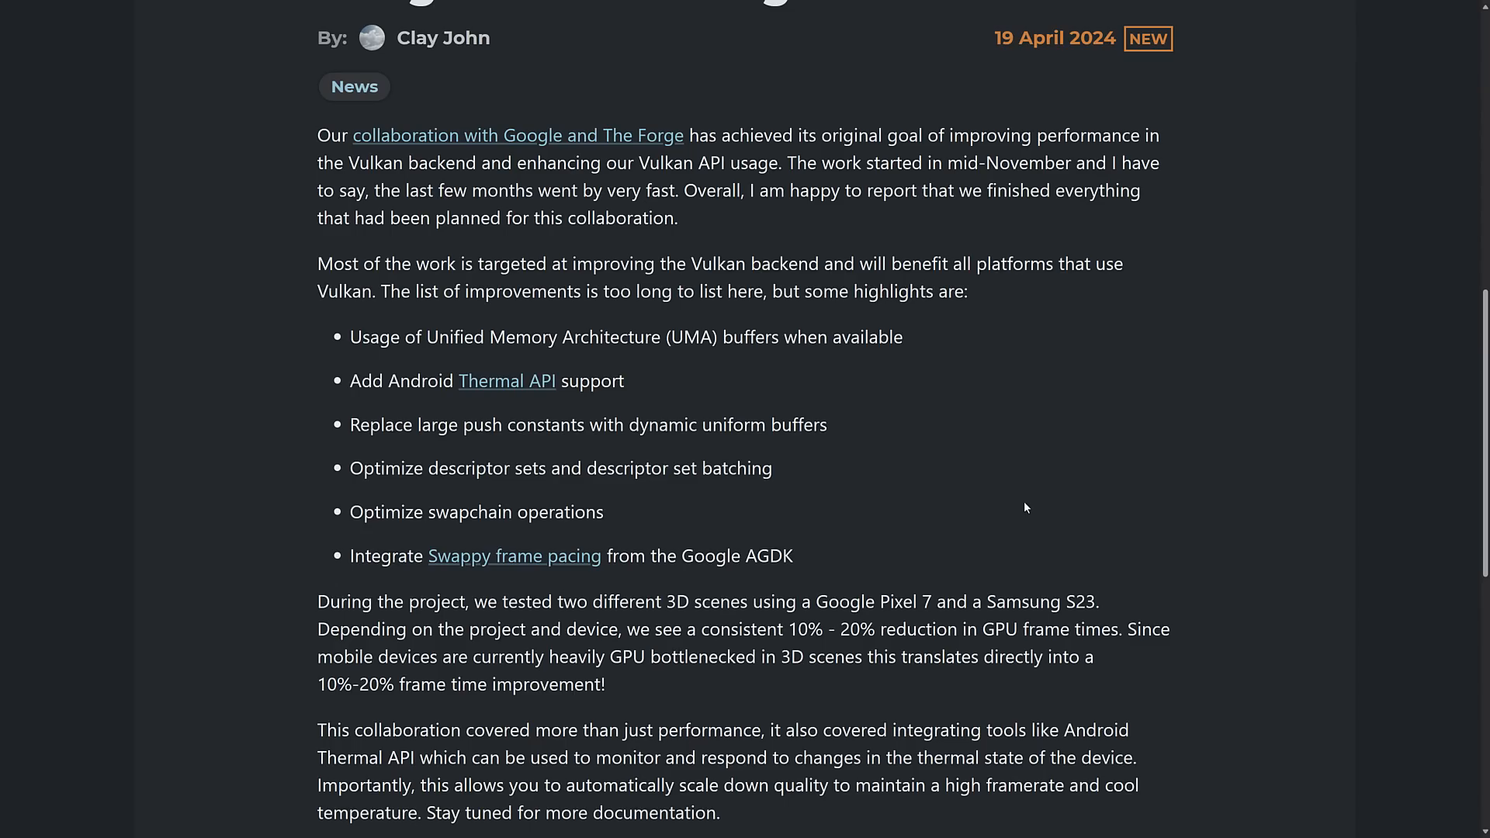
scroll("up", 3)
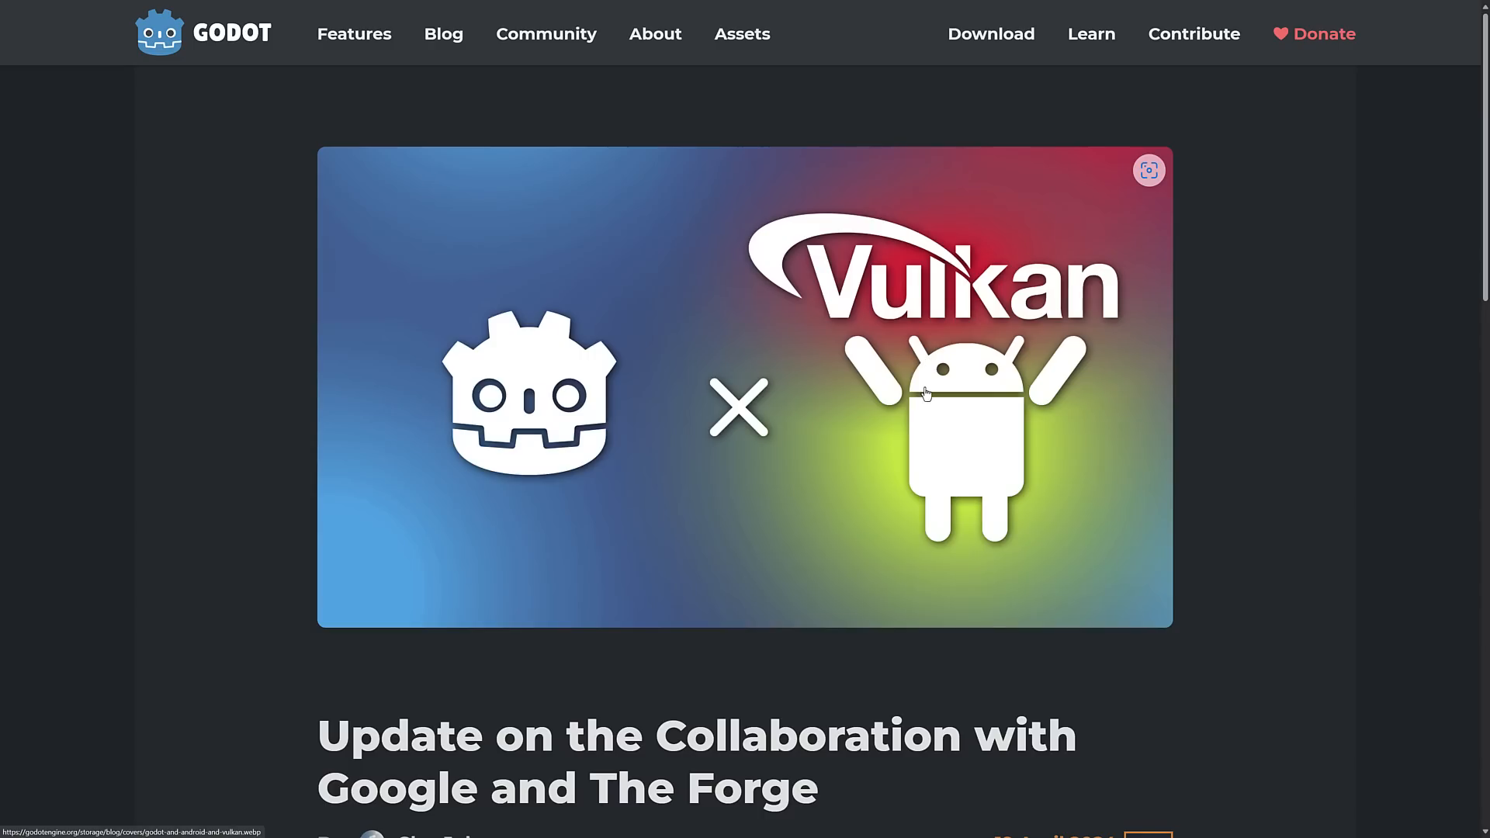
scroll("down", 3)
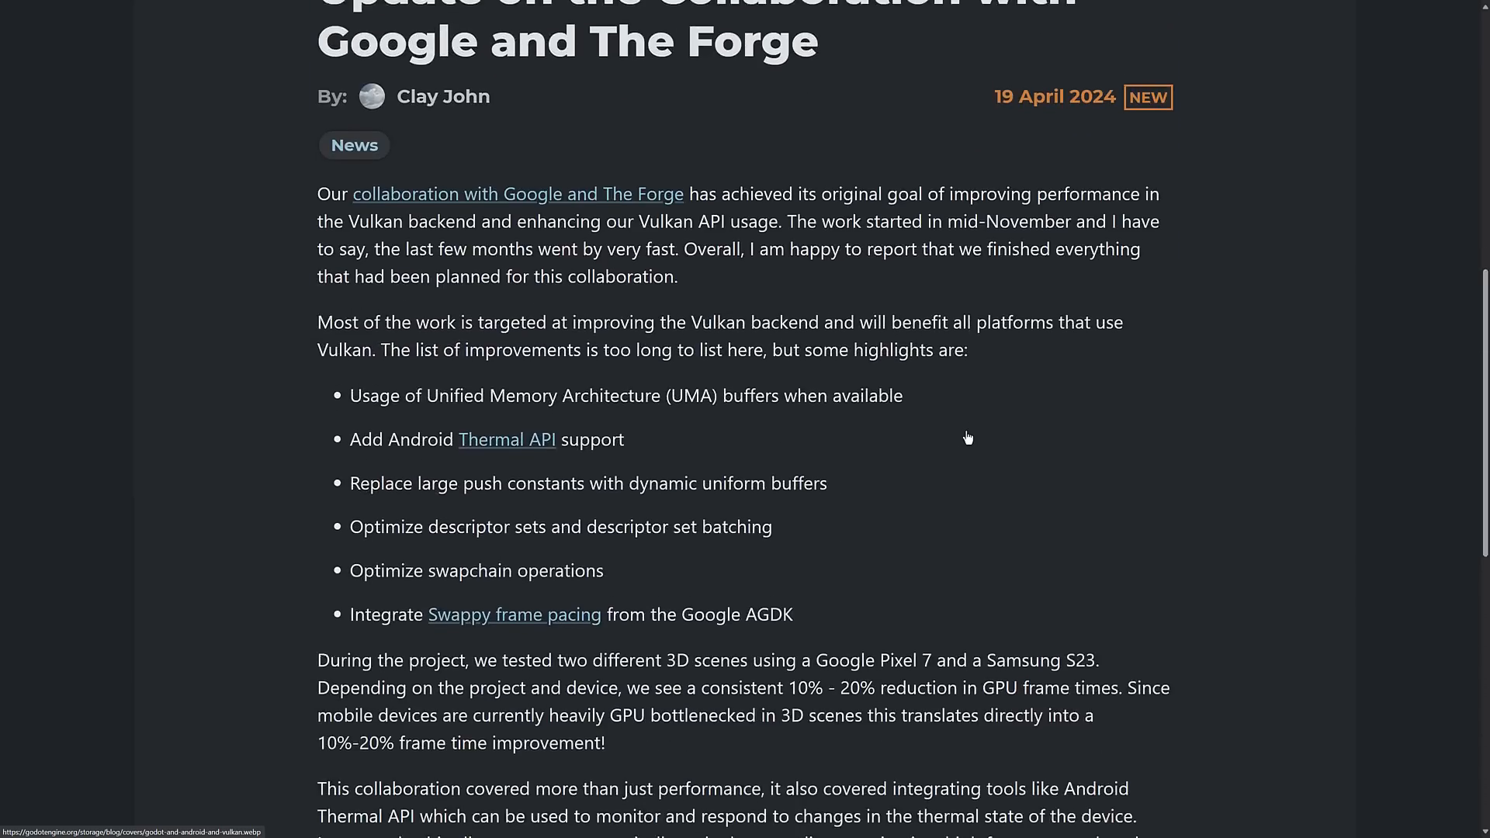
scroll("down", 3)
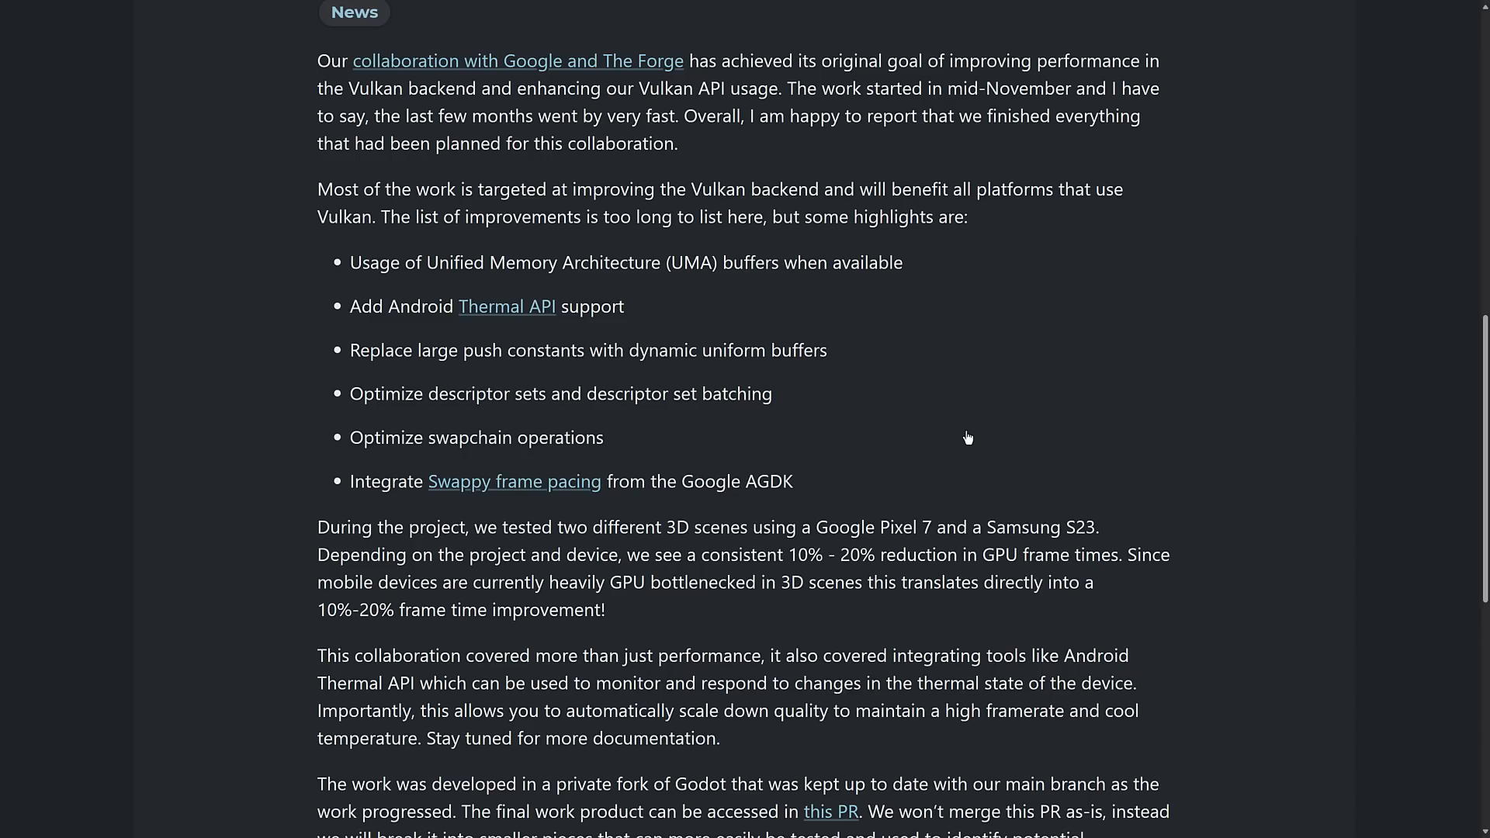
Read to the end of the post, past the mobile feedback request to the thanks.
scroll("down", 3)
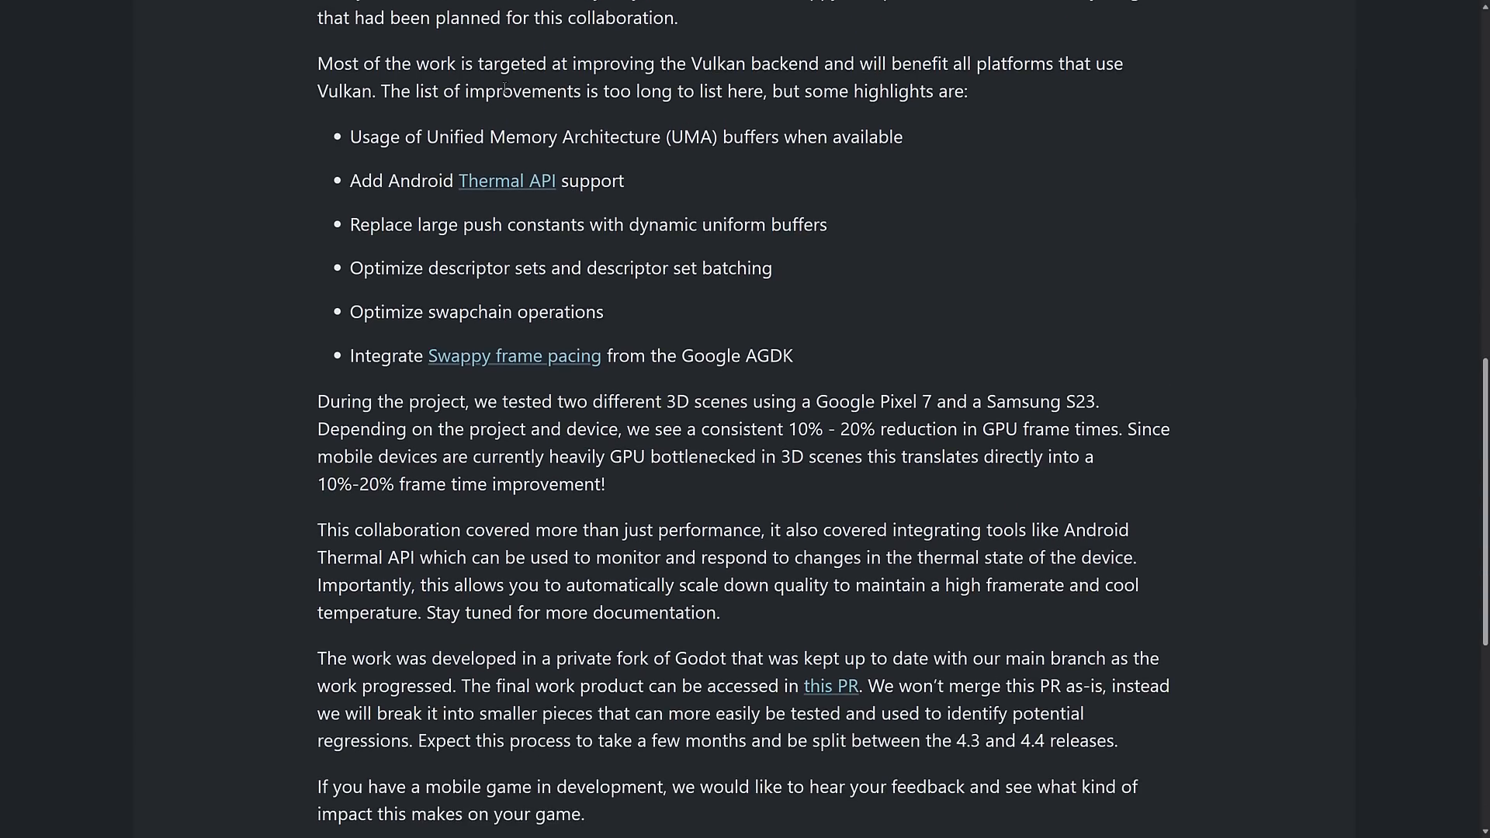
mouse_move(954, 212)
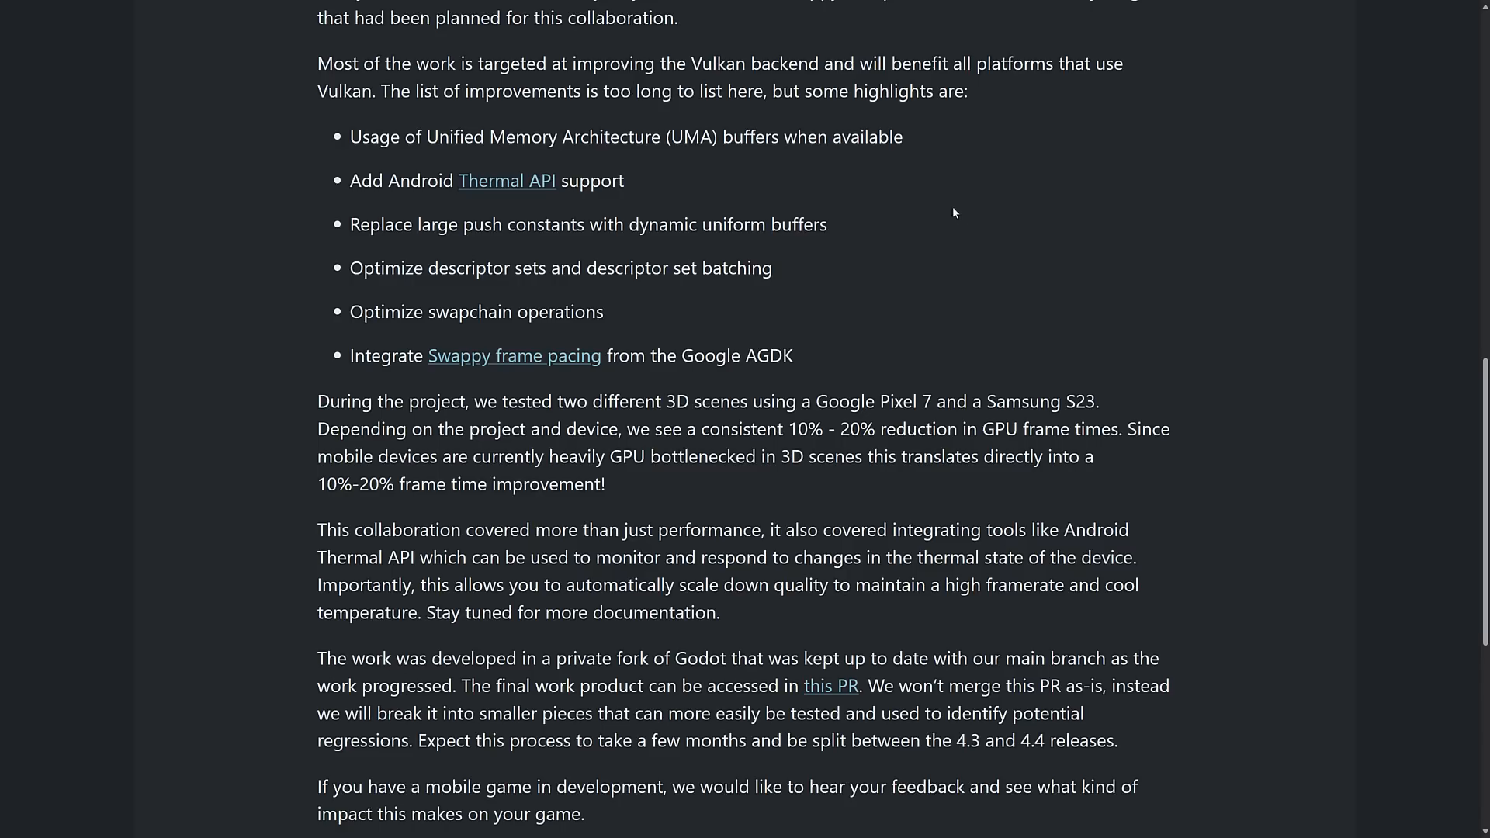
mouse_move(961, 217)
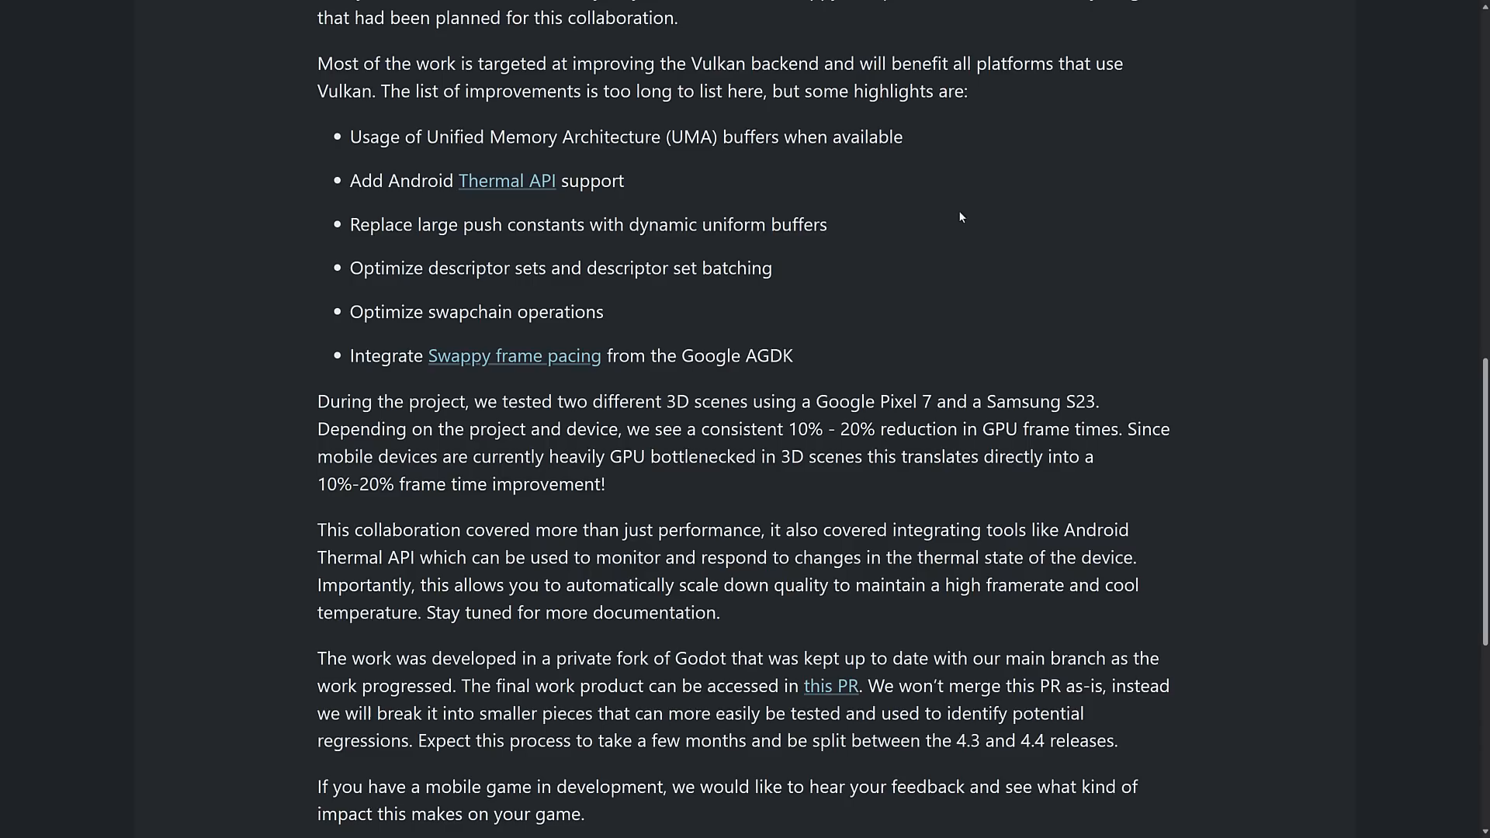
mouse_move(947, 292)
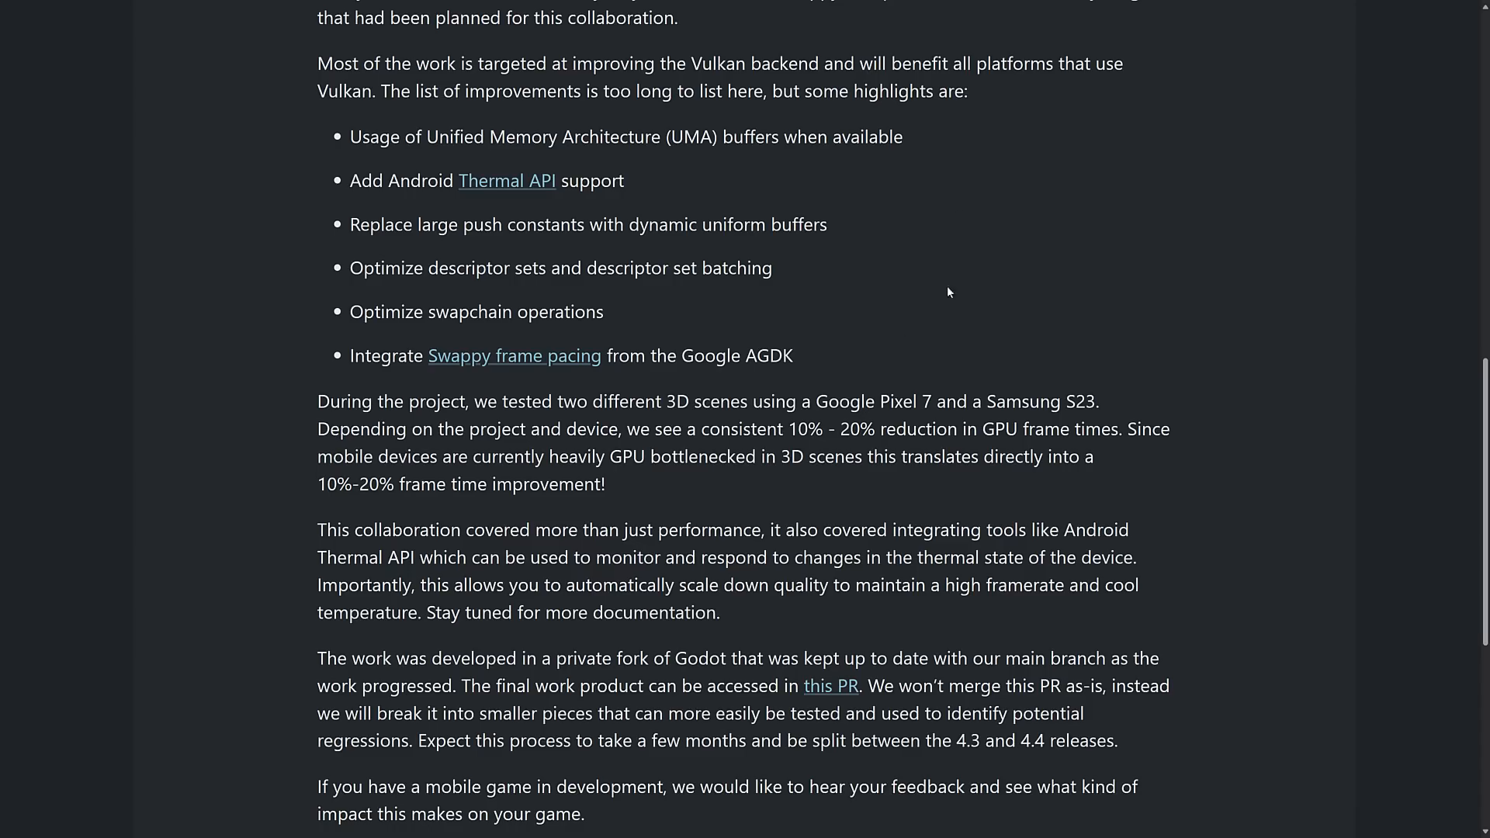
scroll("down", 3)
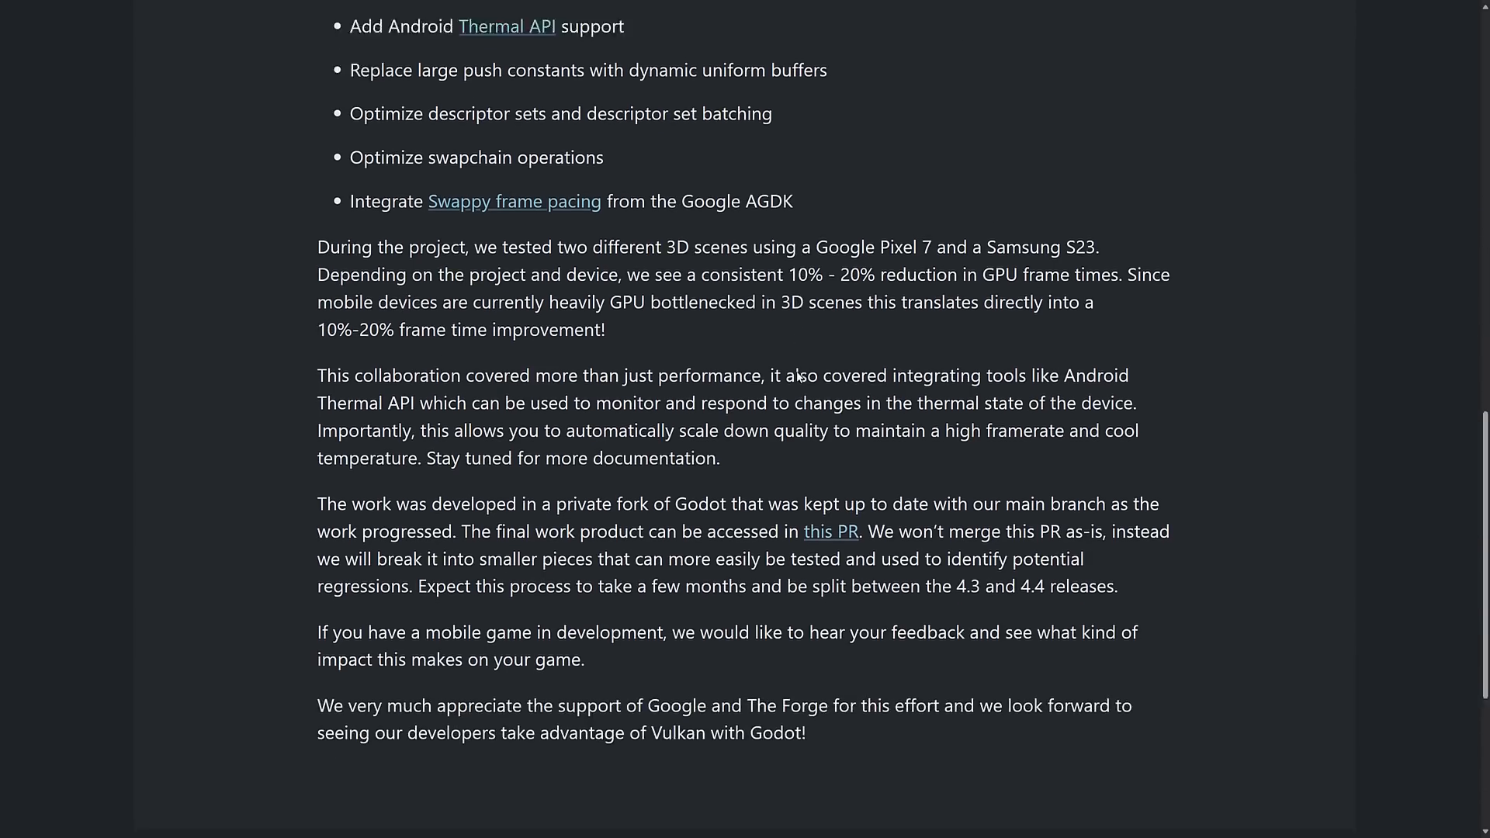
scroll("down", 3)
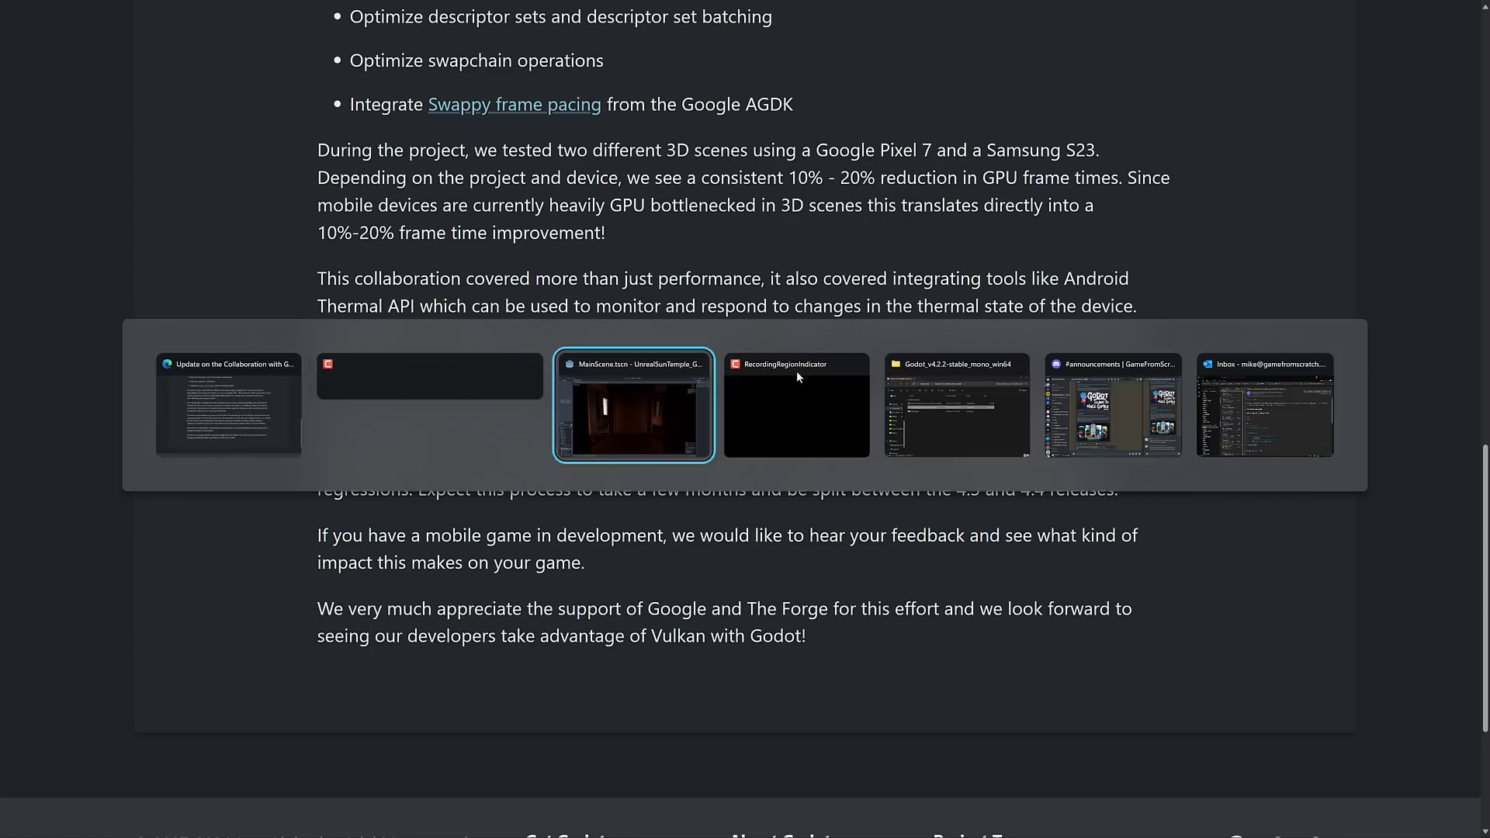
Switch to the Godot editor showing the Sun Temple MainScene.tscn courtyard.
left_click(634, 406)
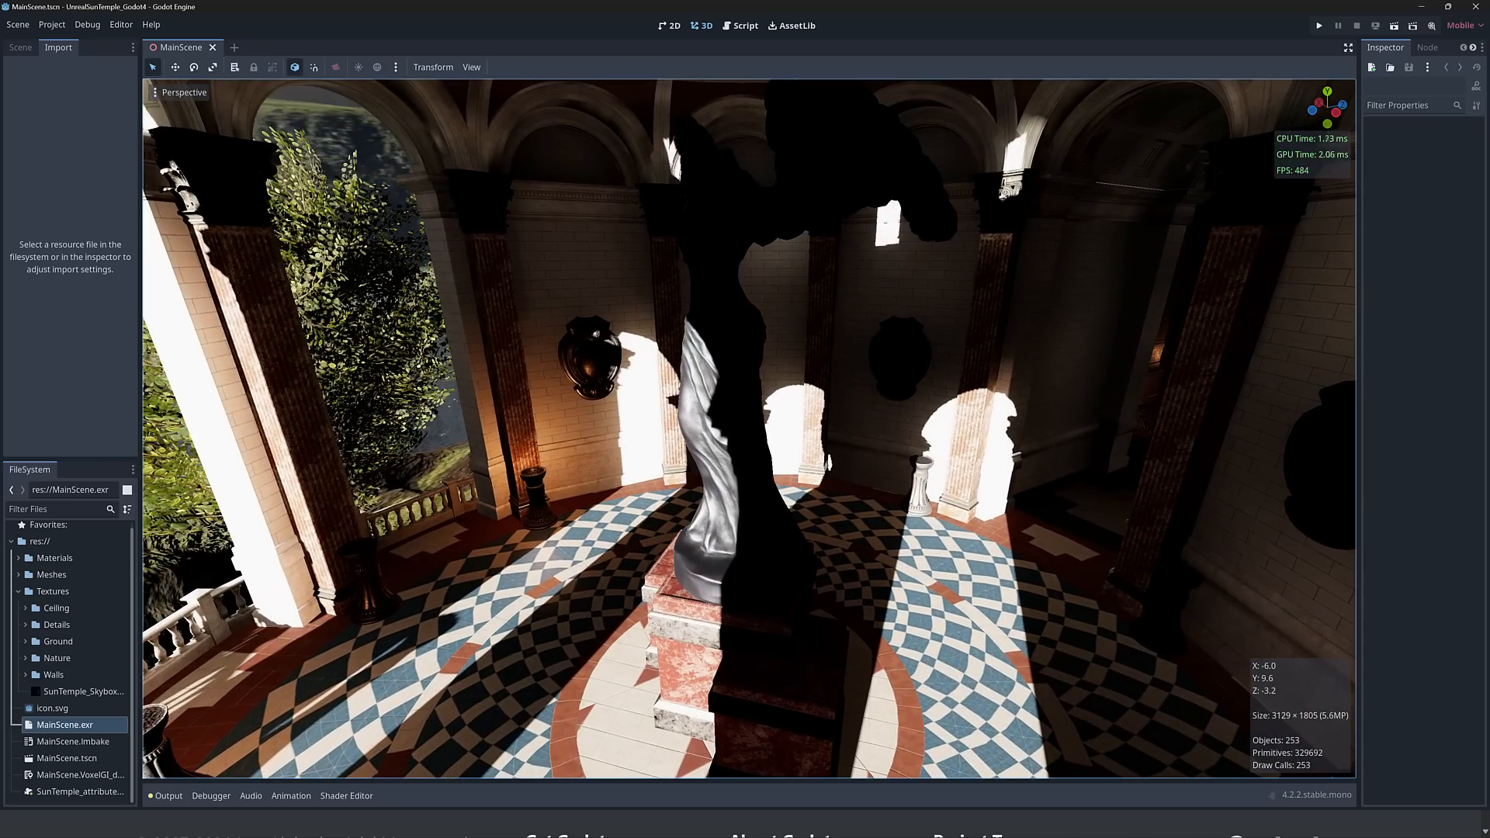
mouse_move(1304, 178)
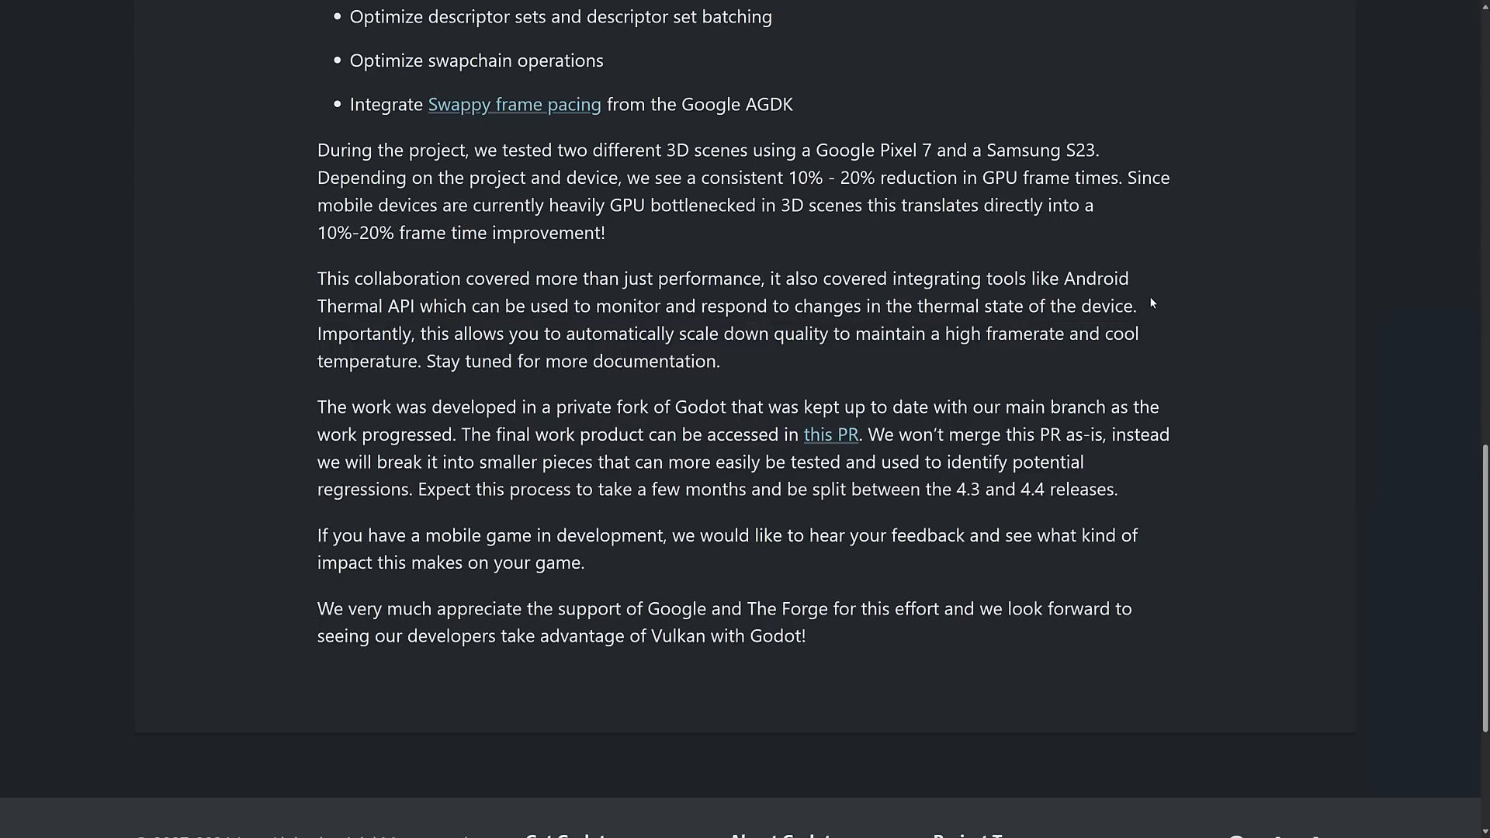
mouse_move(524, 214)
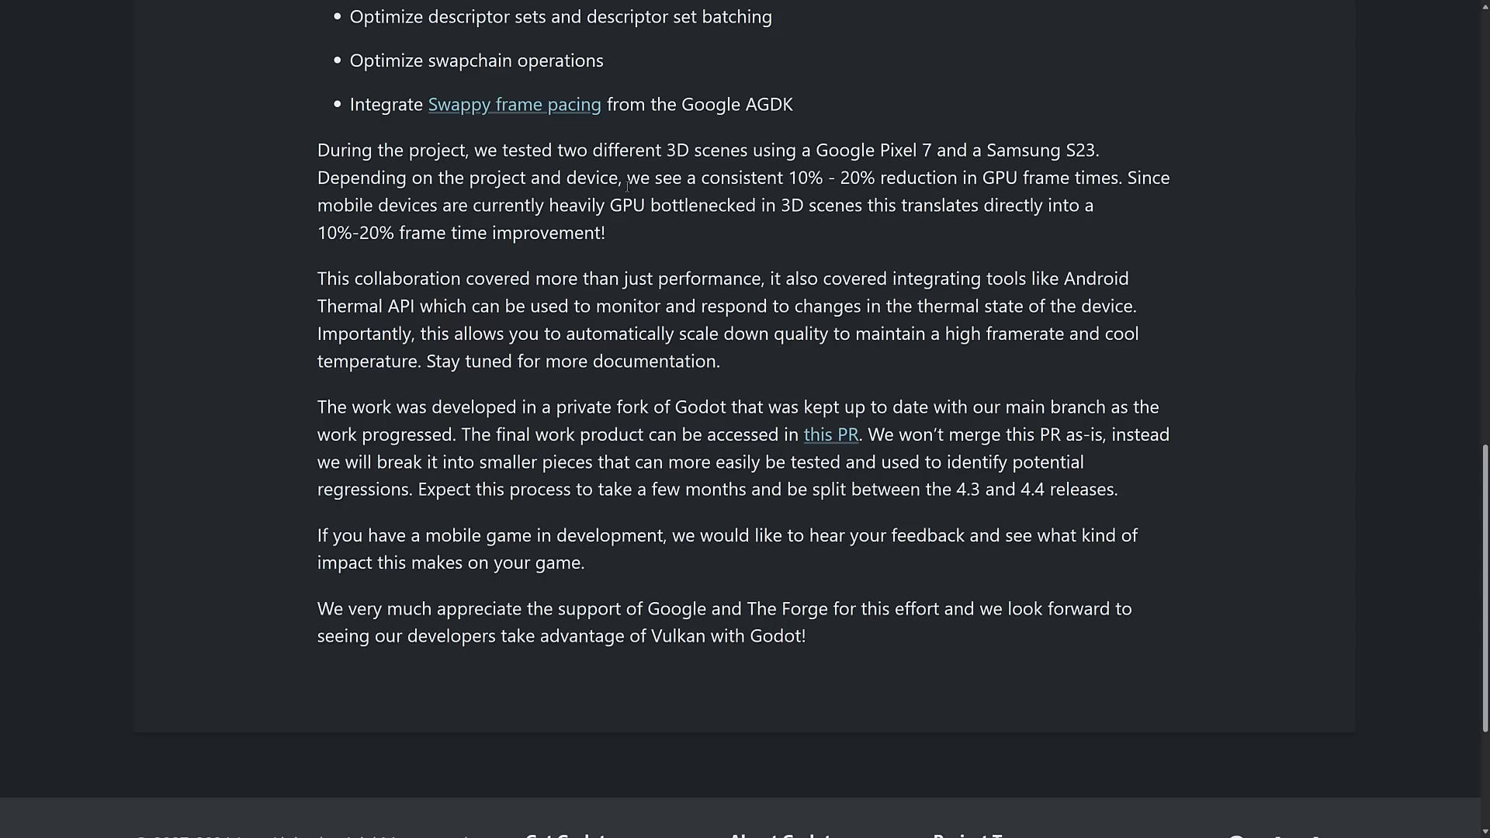
mouse_move(479, 166)
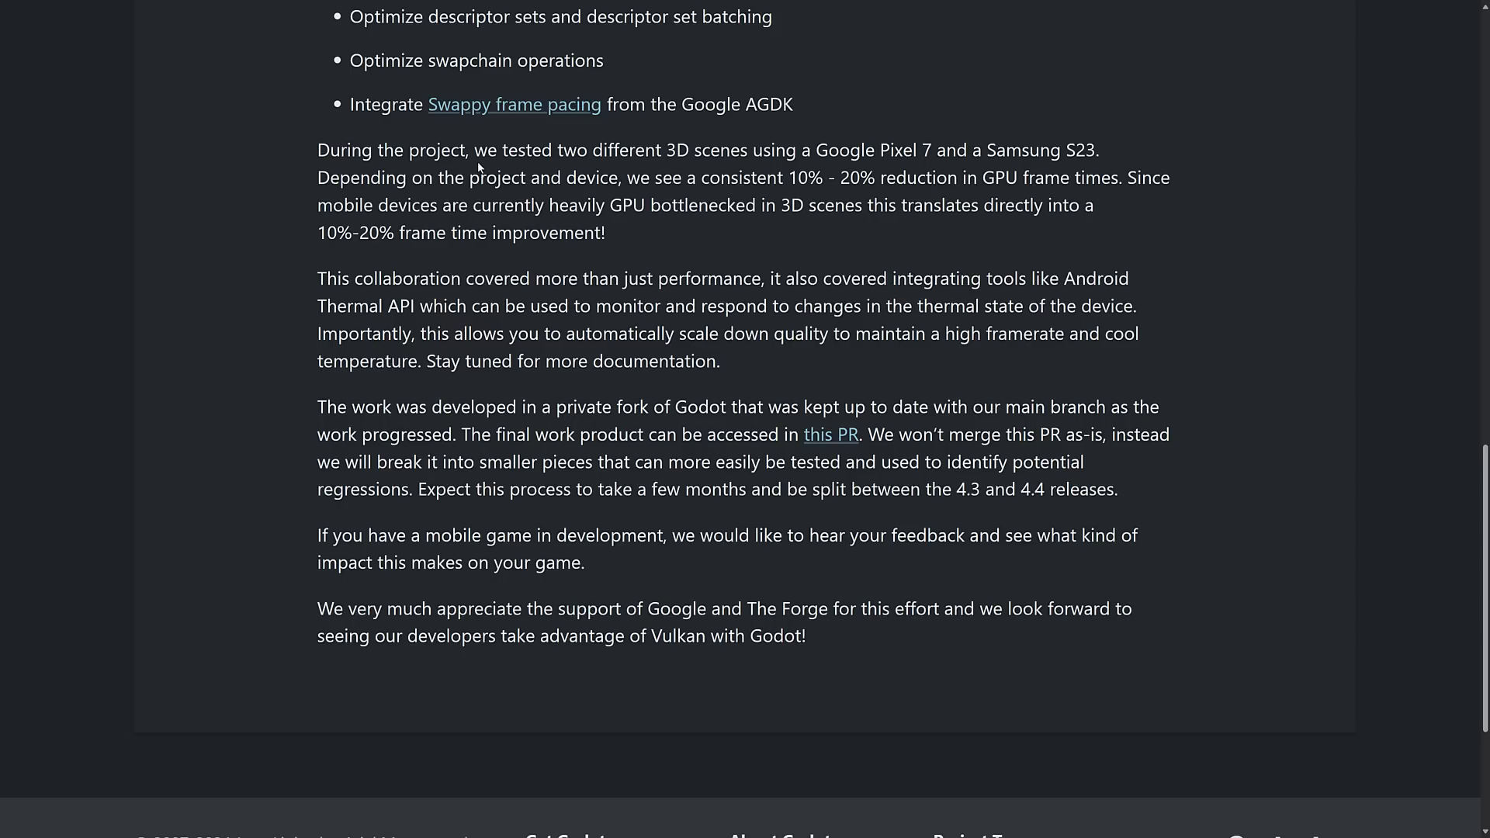
mouse_move(827, 166)
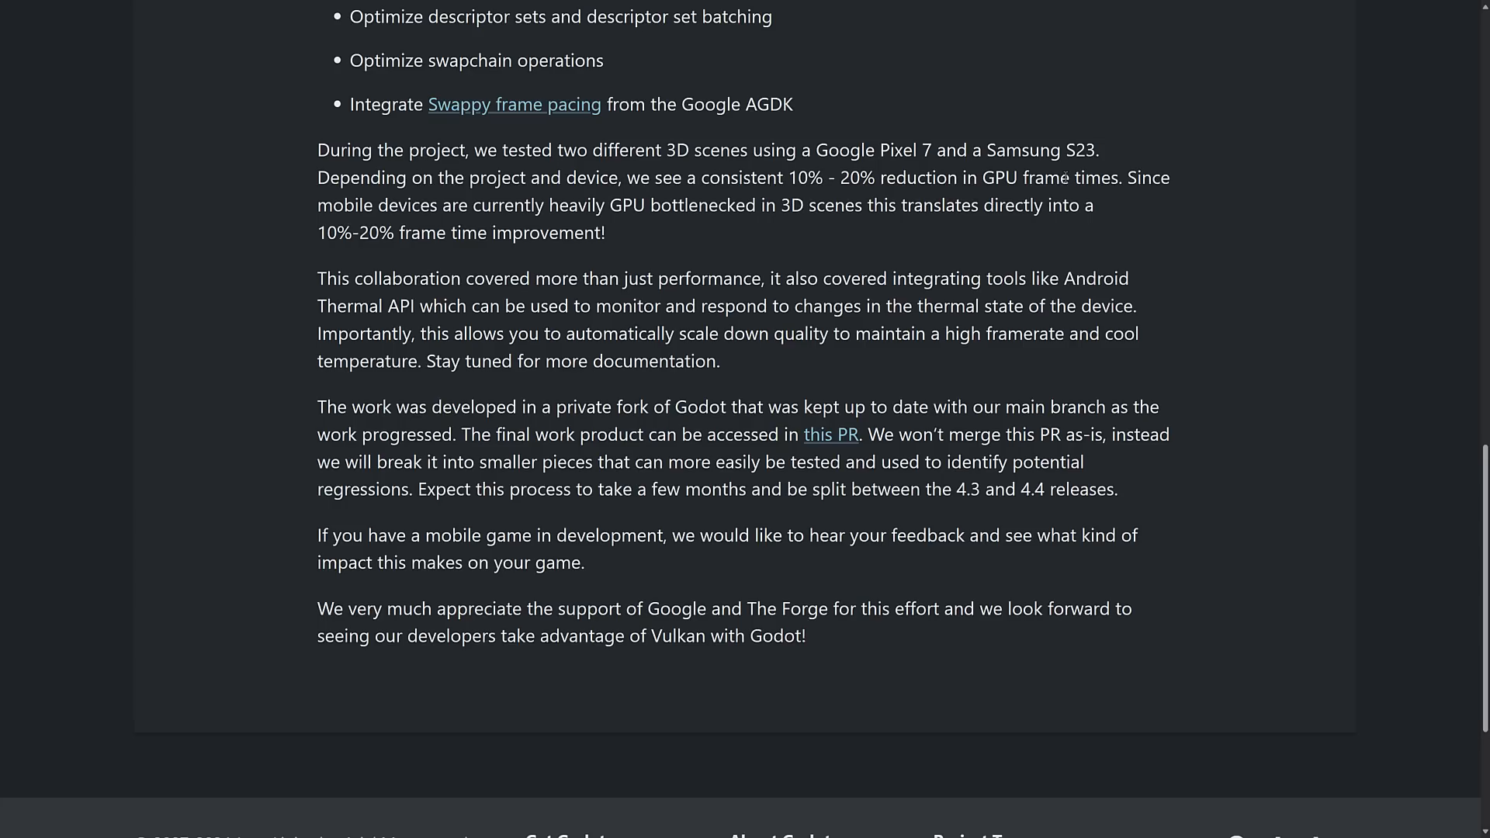
mouse_move(659, 246)
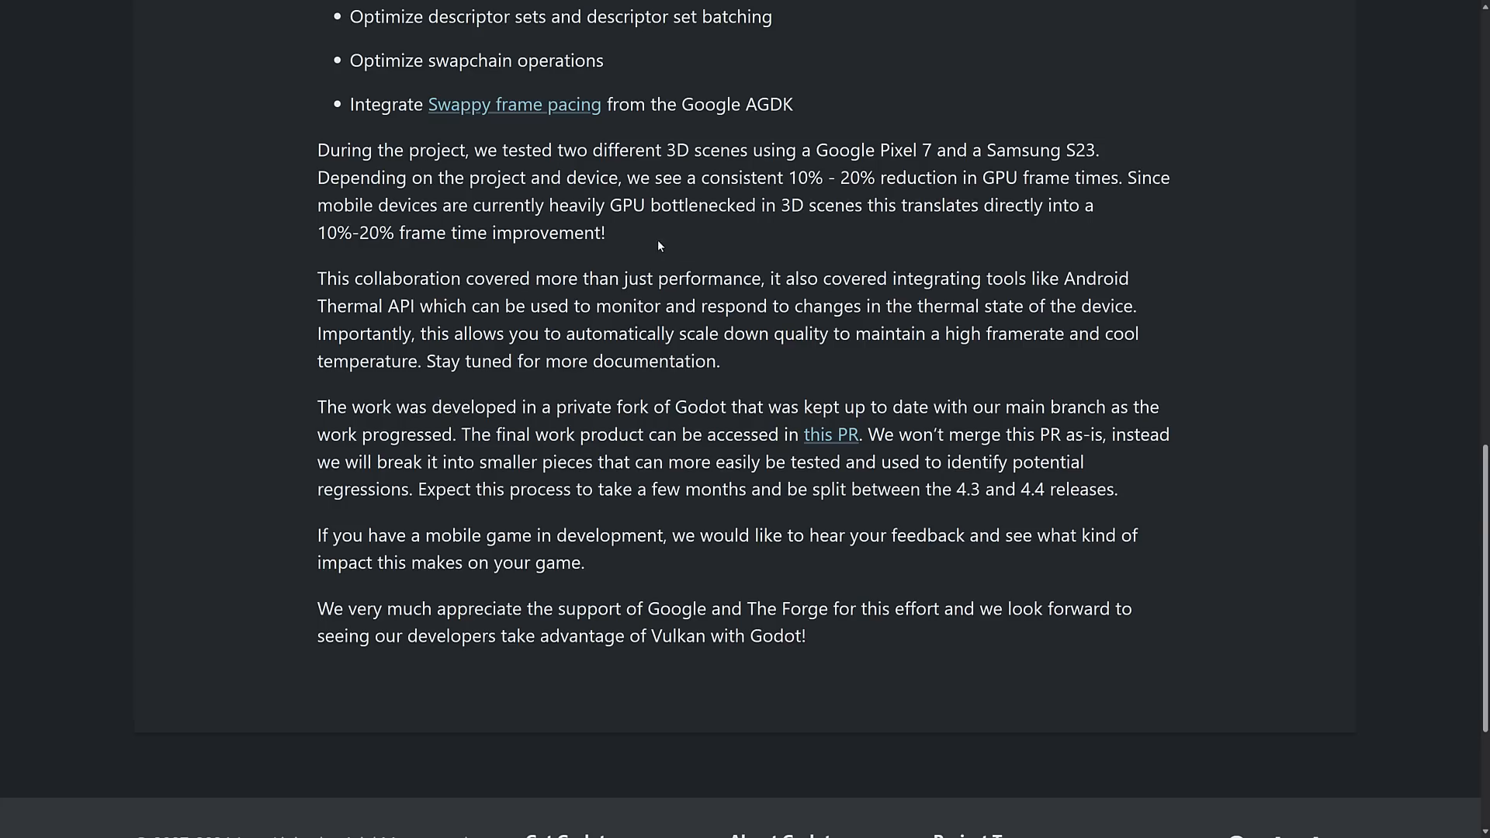
Reread the test devices, clear their highlight, and open PR #90284 from 'this PR'.
scroll("down", 3)
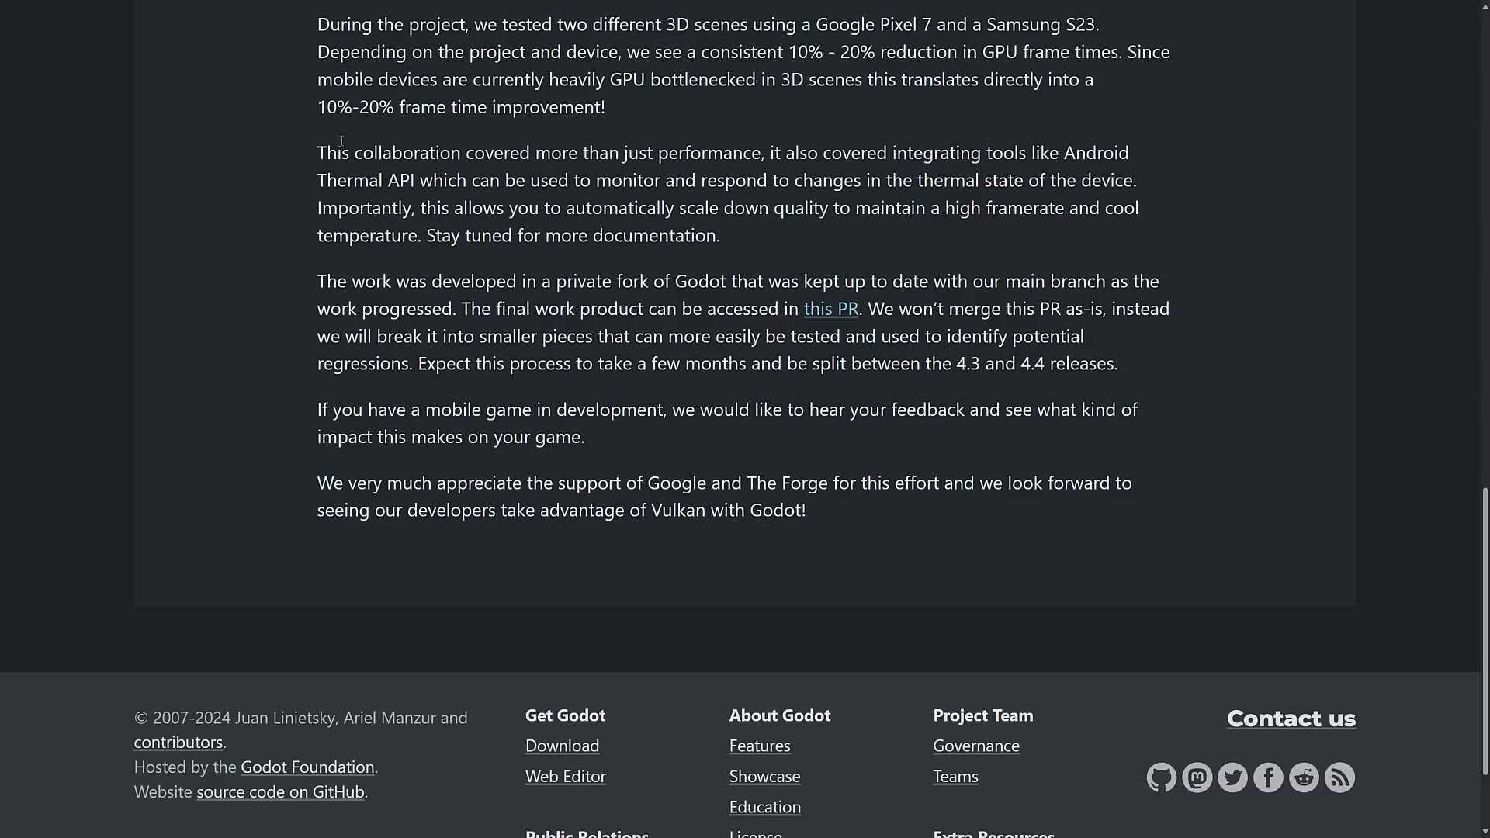
mouse_move(180, 206)
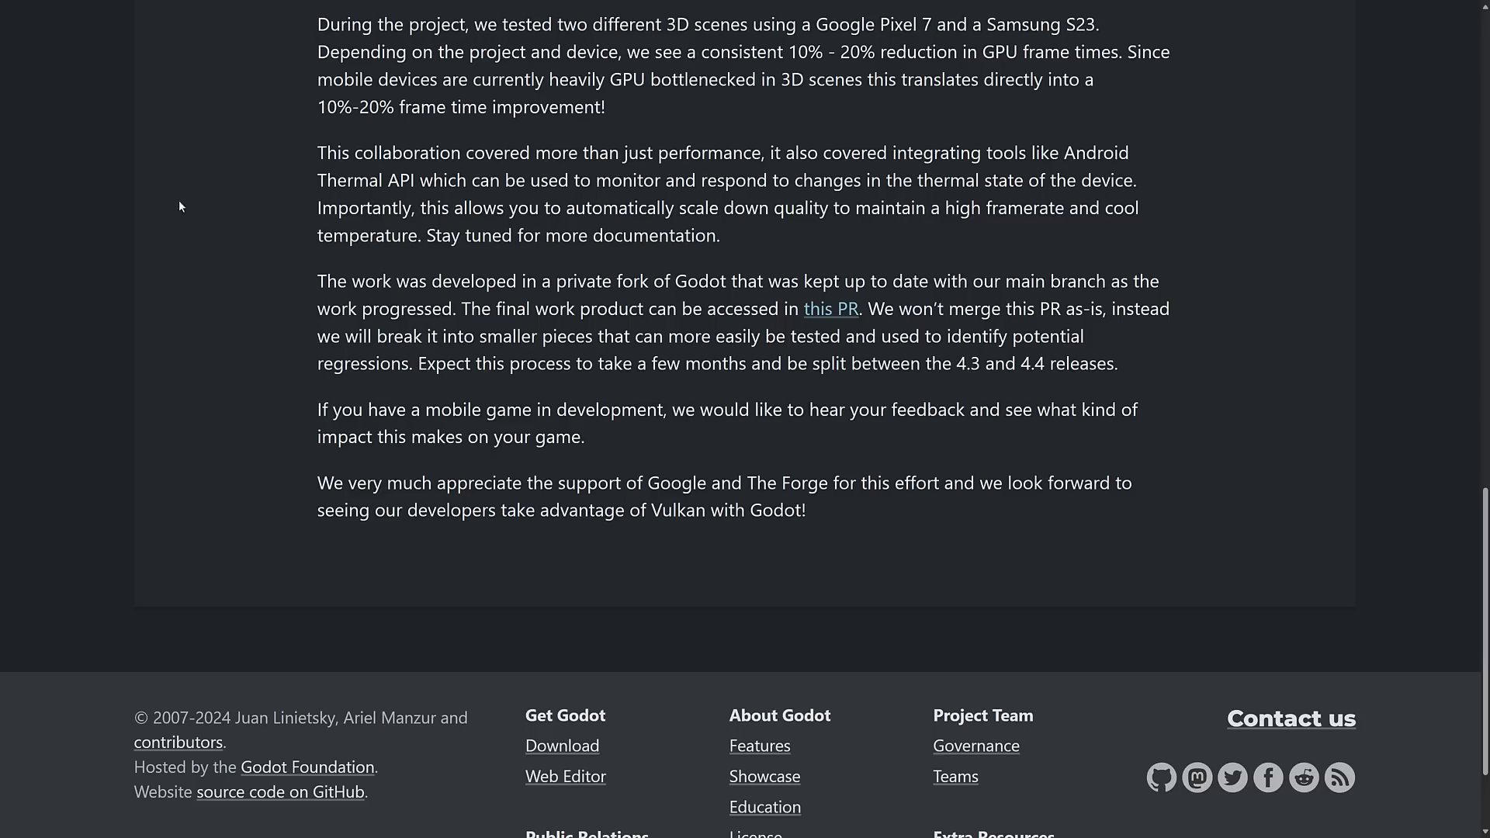
scroll("down", 3)
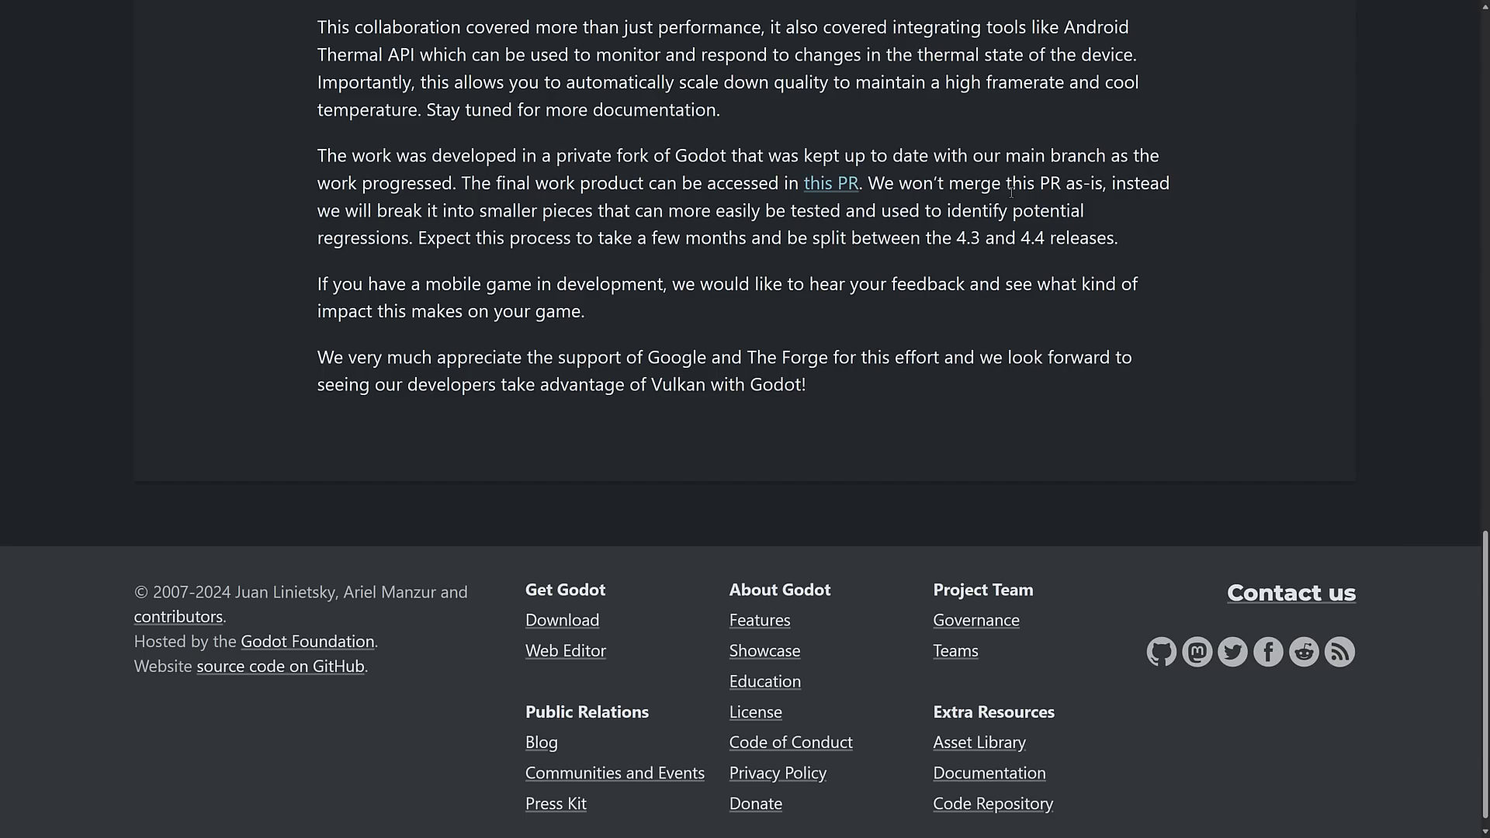
mouse_move(666, 309)
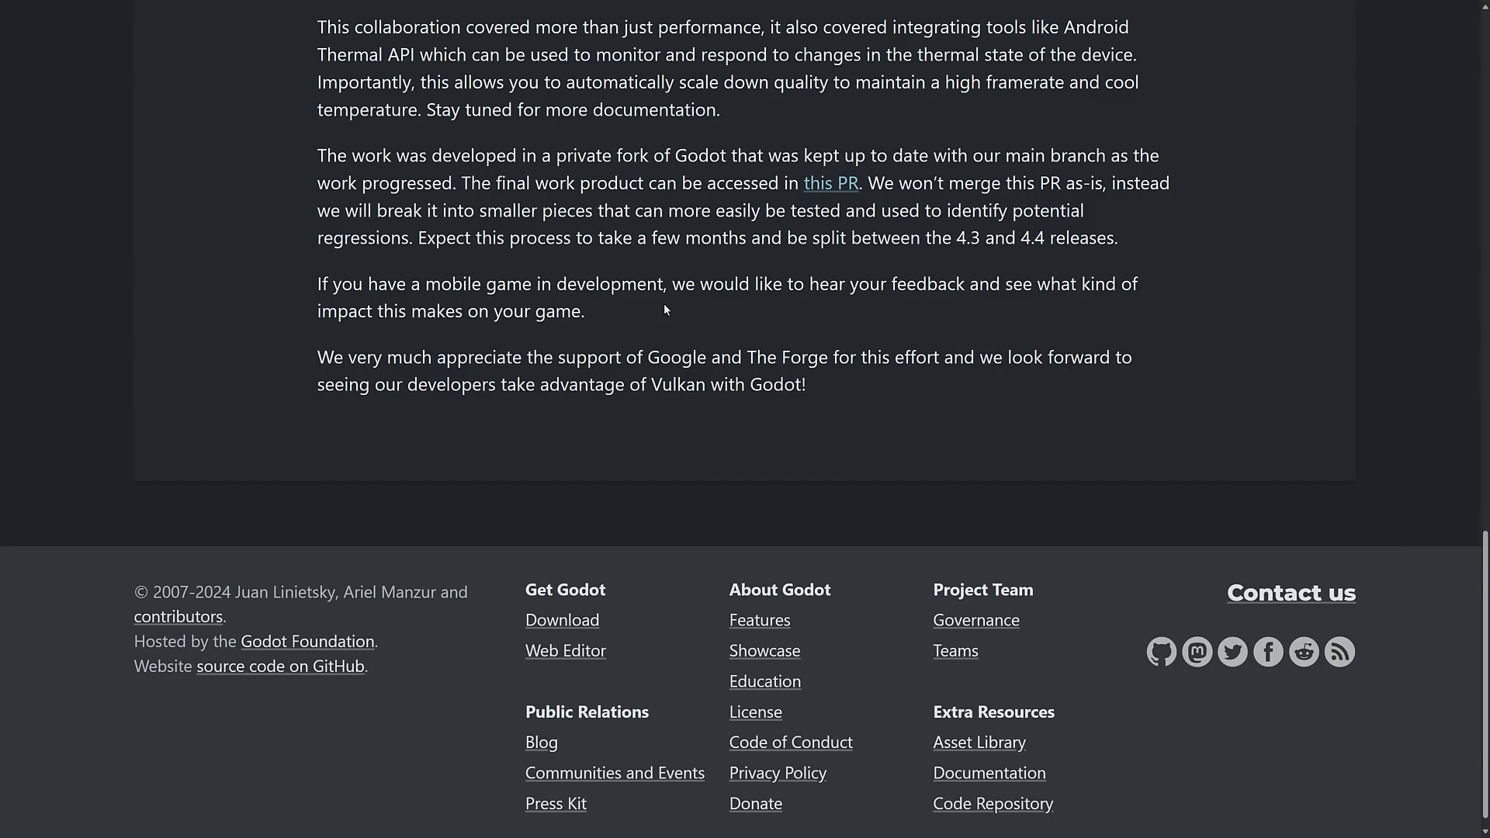
scroll("up", 3)
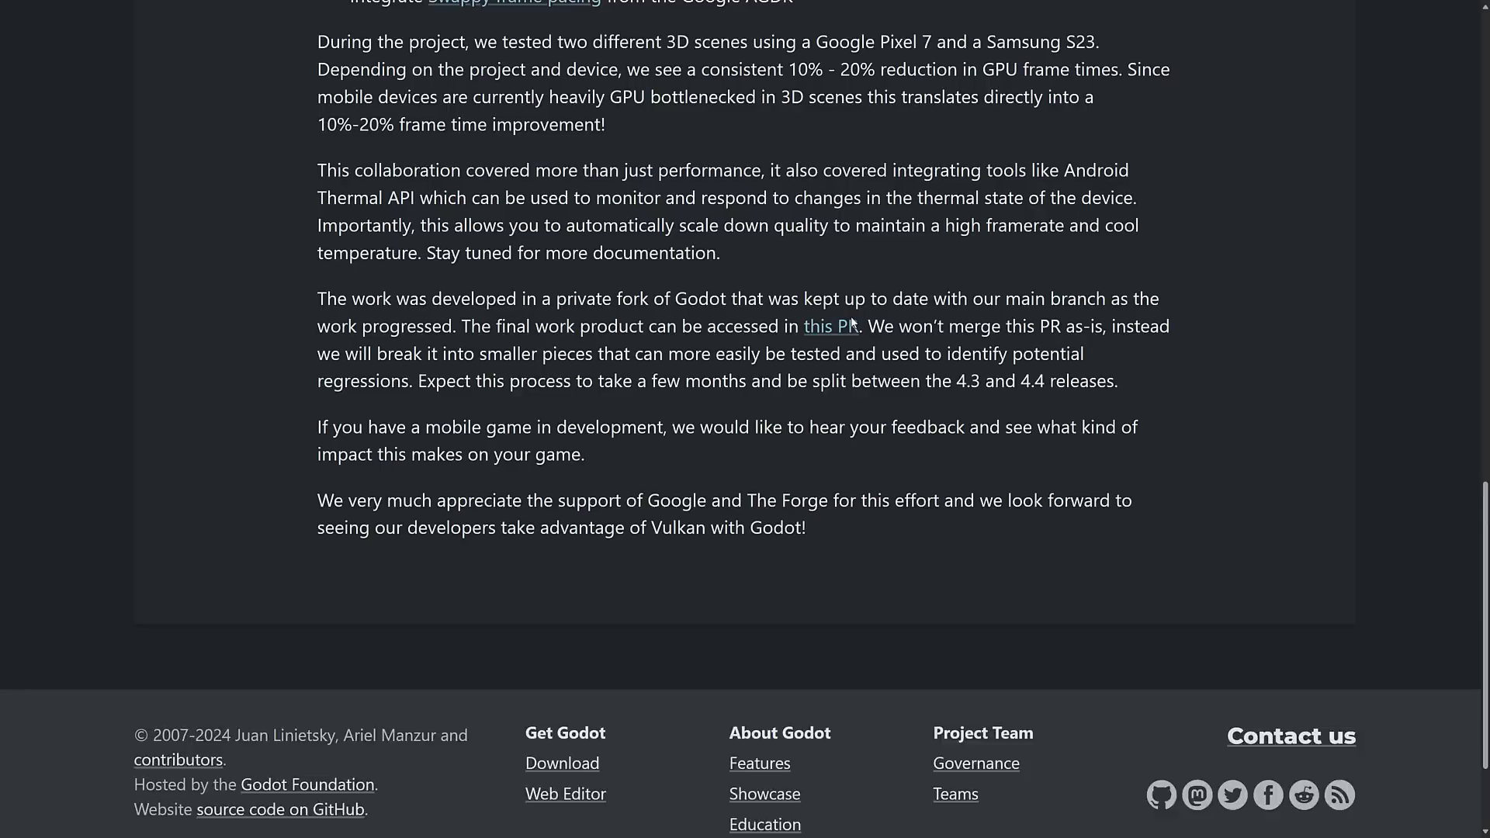
scroll("up", 3)
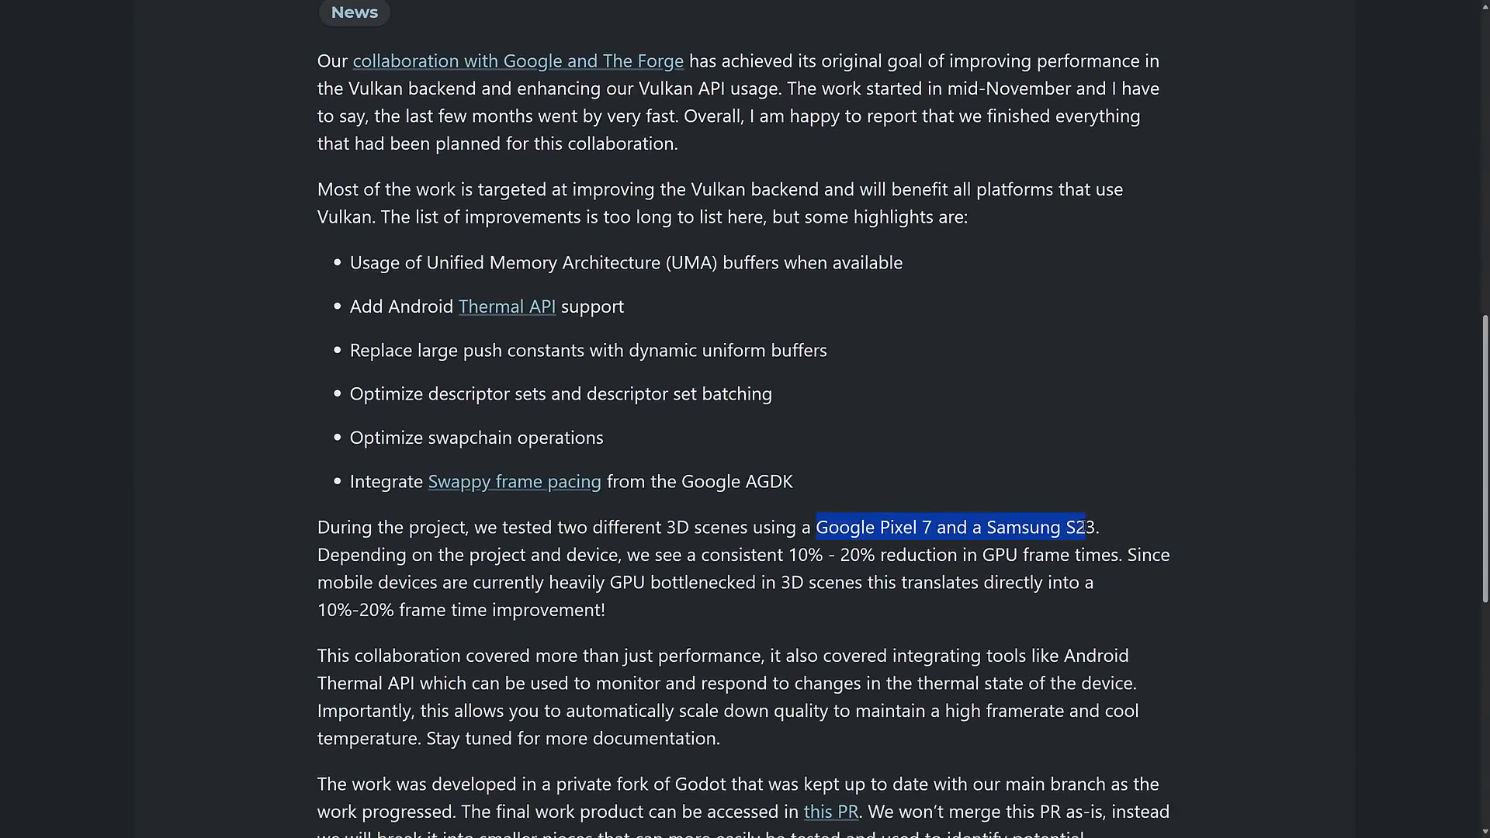
left_click(1049, 513)
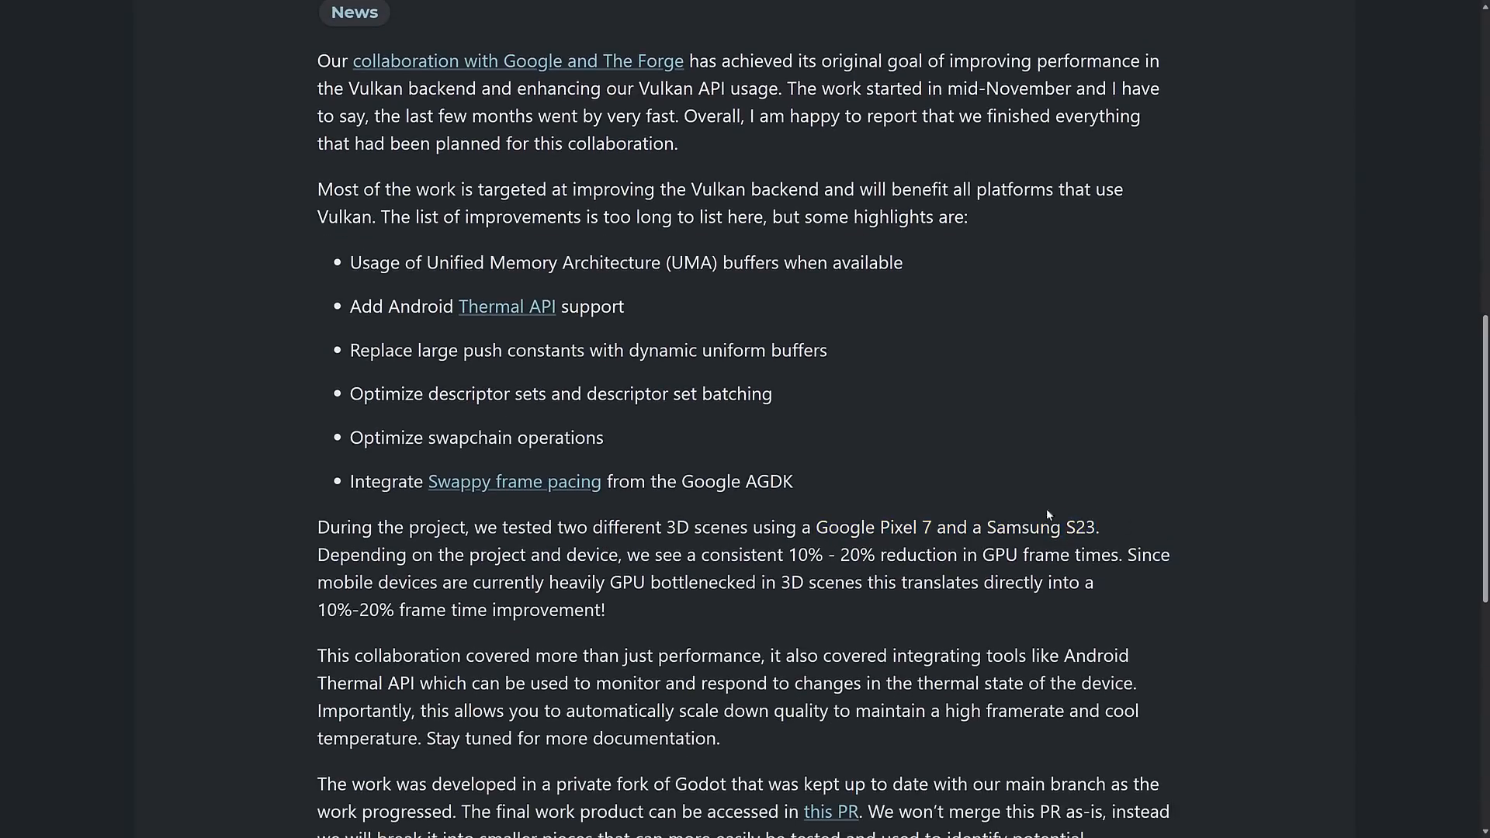
mouse_move(792, 512)
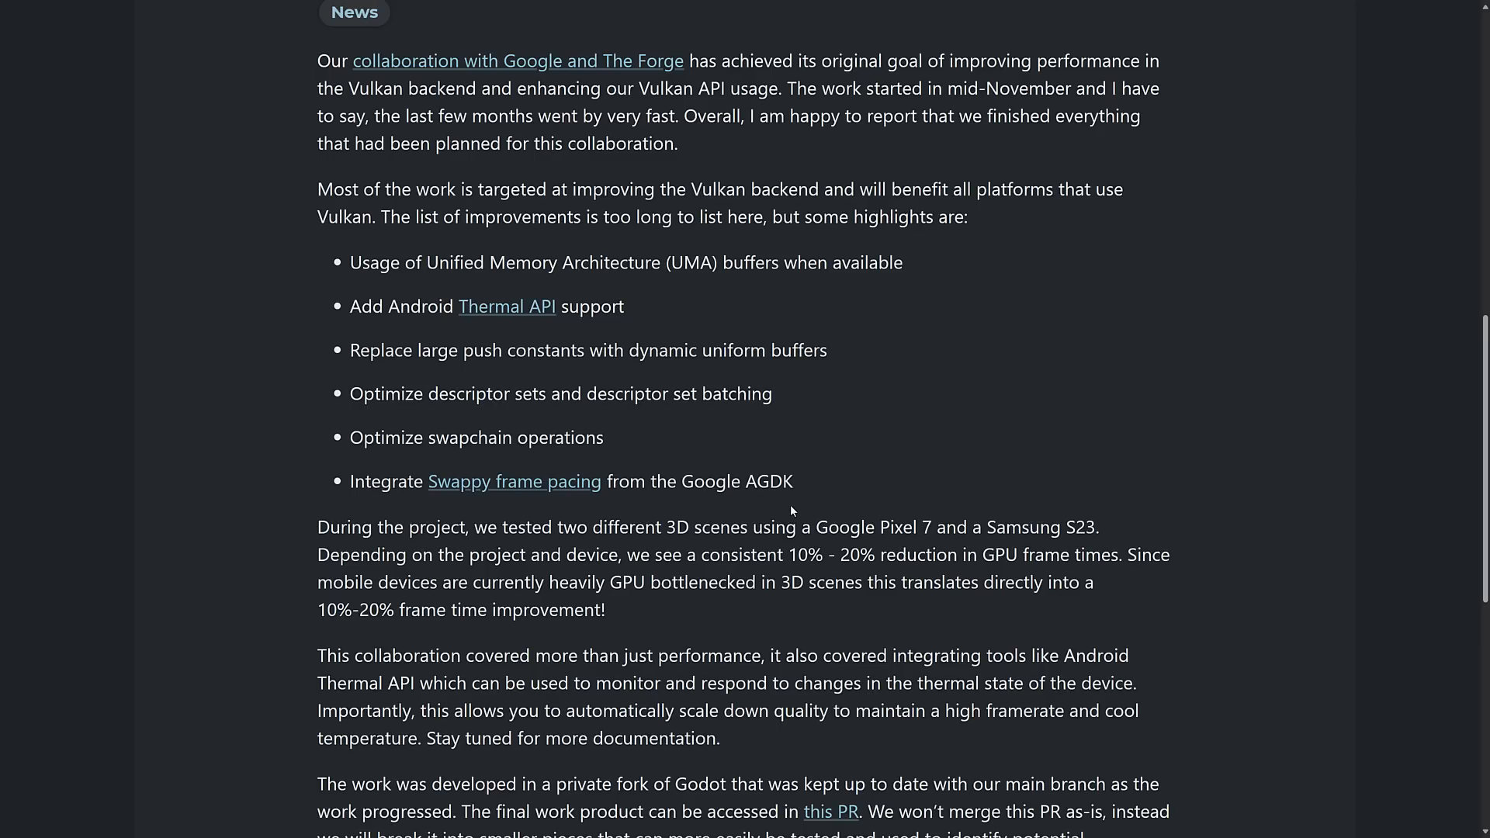
left_click(830, 812)
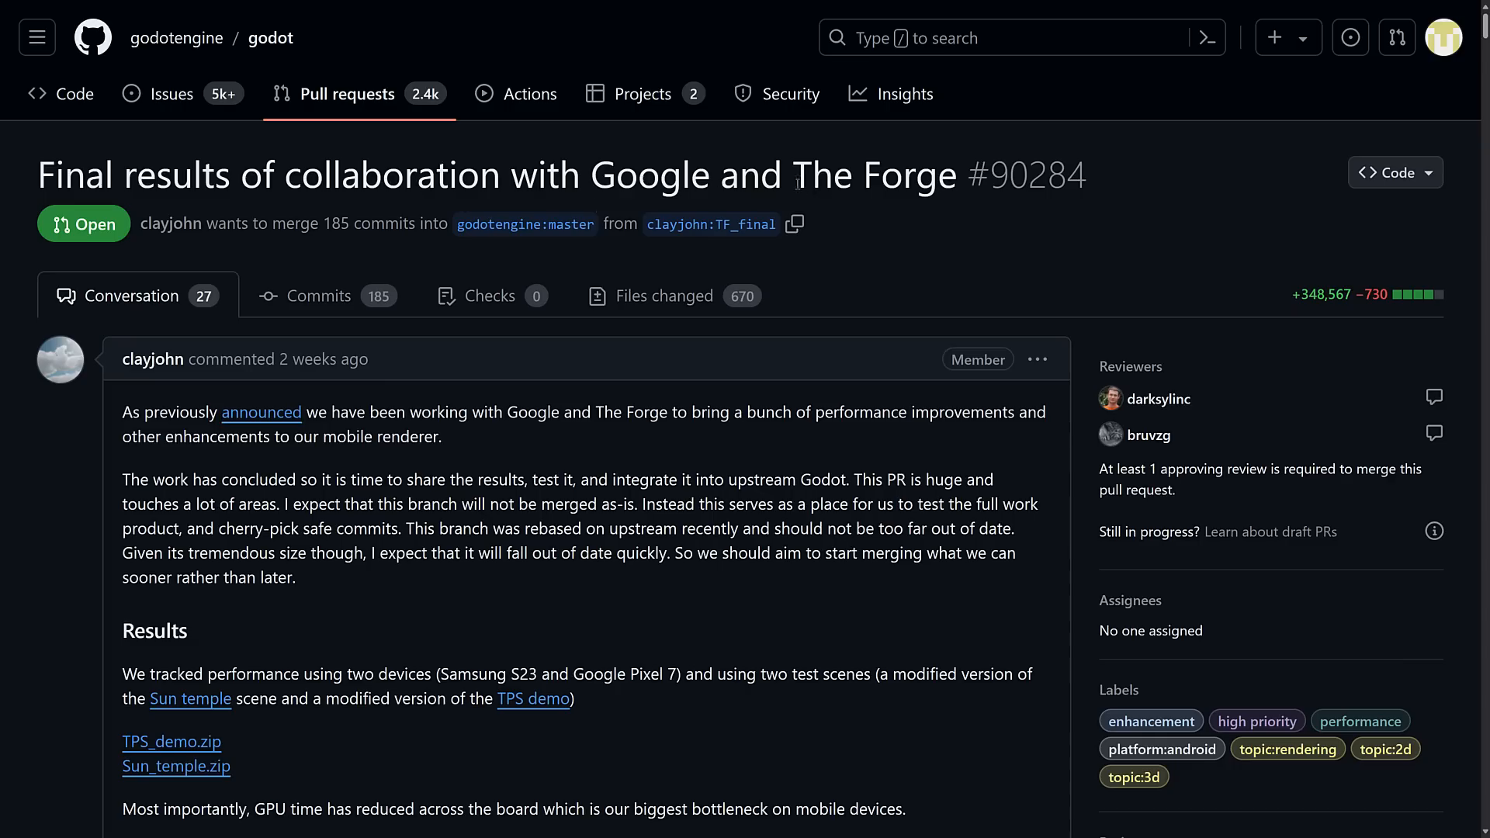
mouse_move(409, 242)
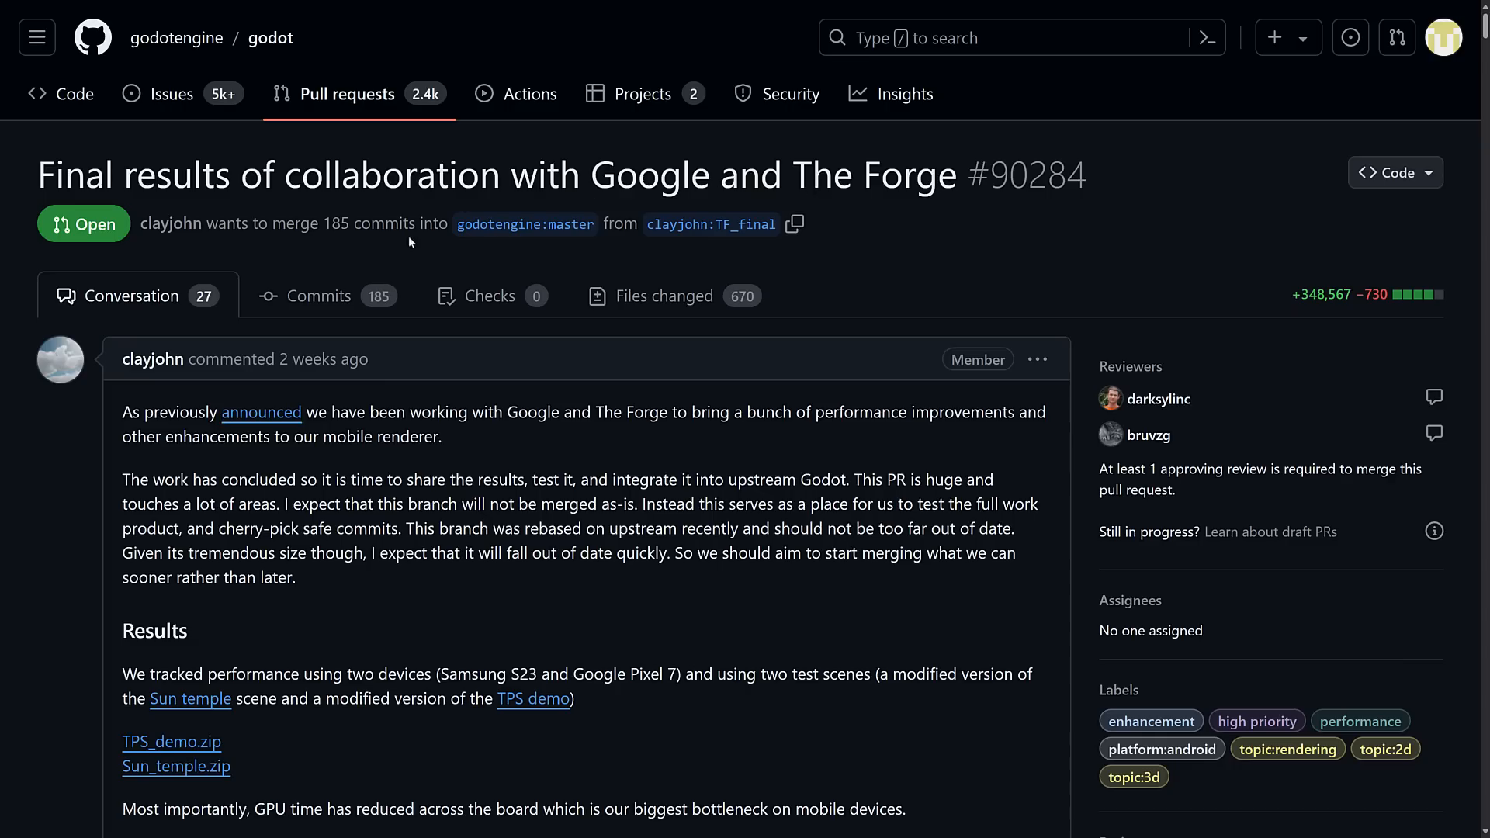
Scroll PR #90284 down to the Results section with the Pixel 7 and Samsung S23 tables.
scroll("down", 3)
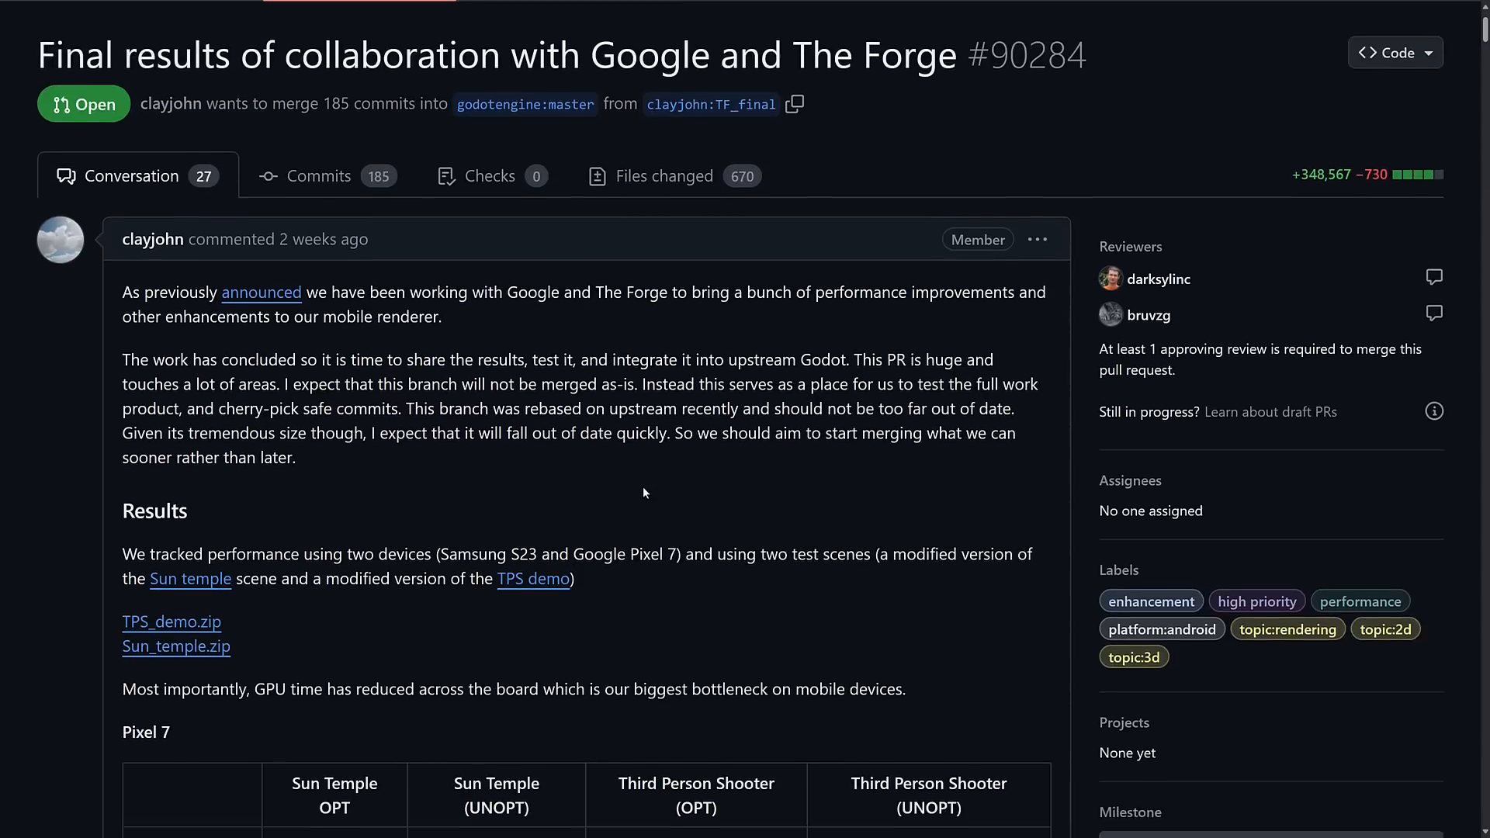
scroll("down", 3)
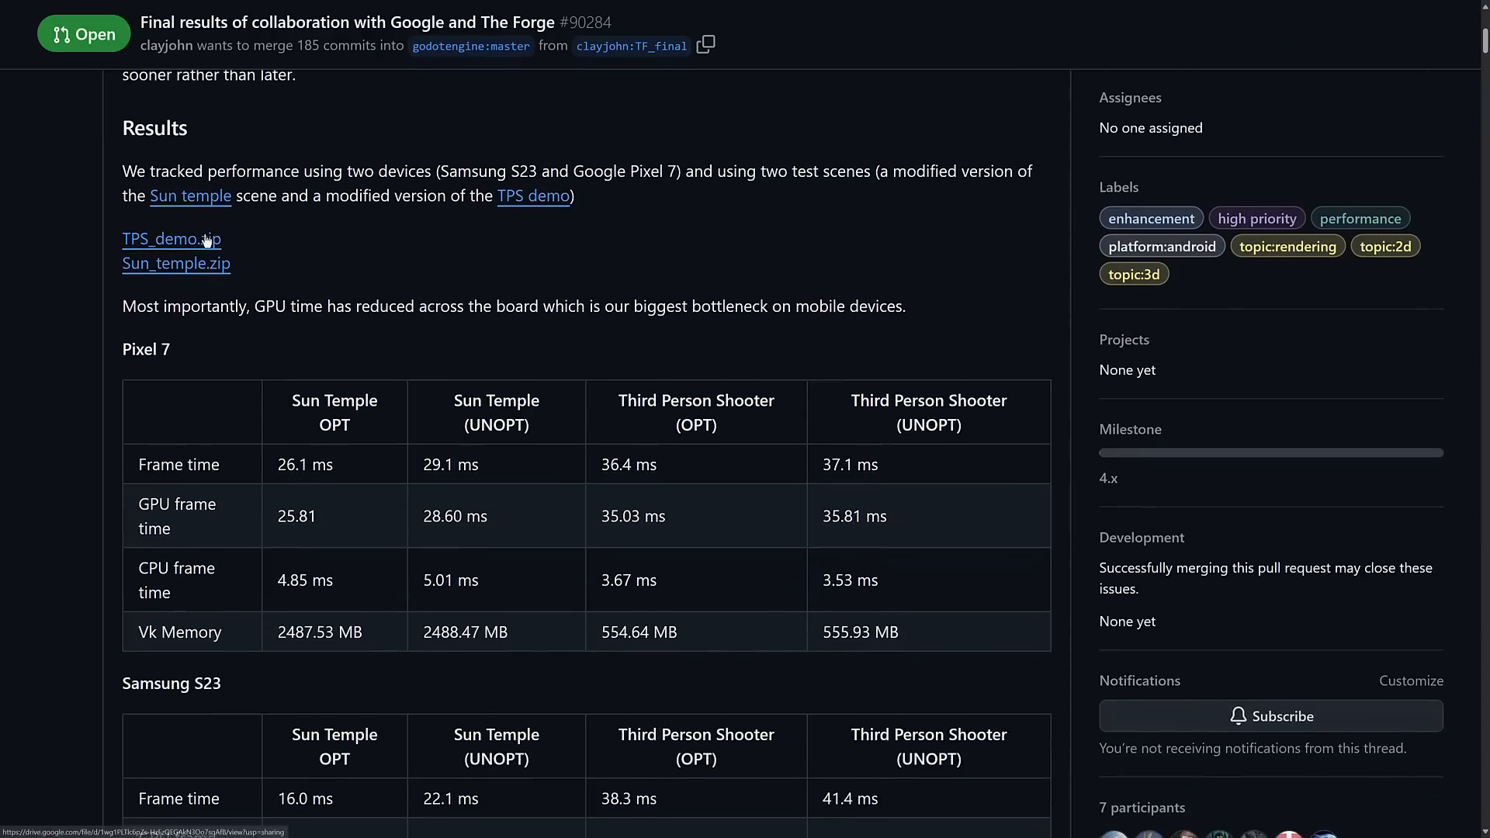
mouse_move(187, 245)
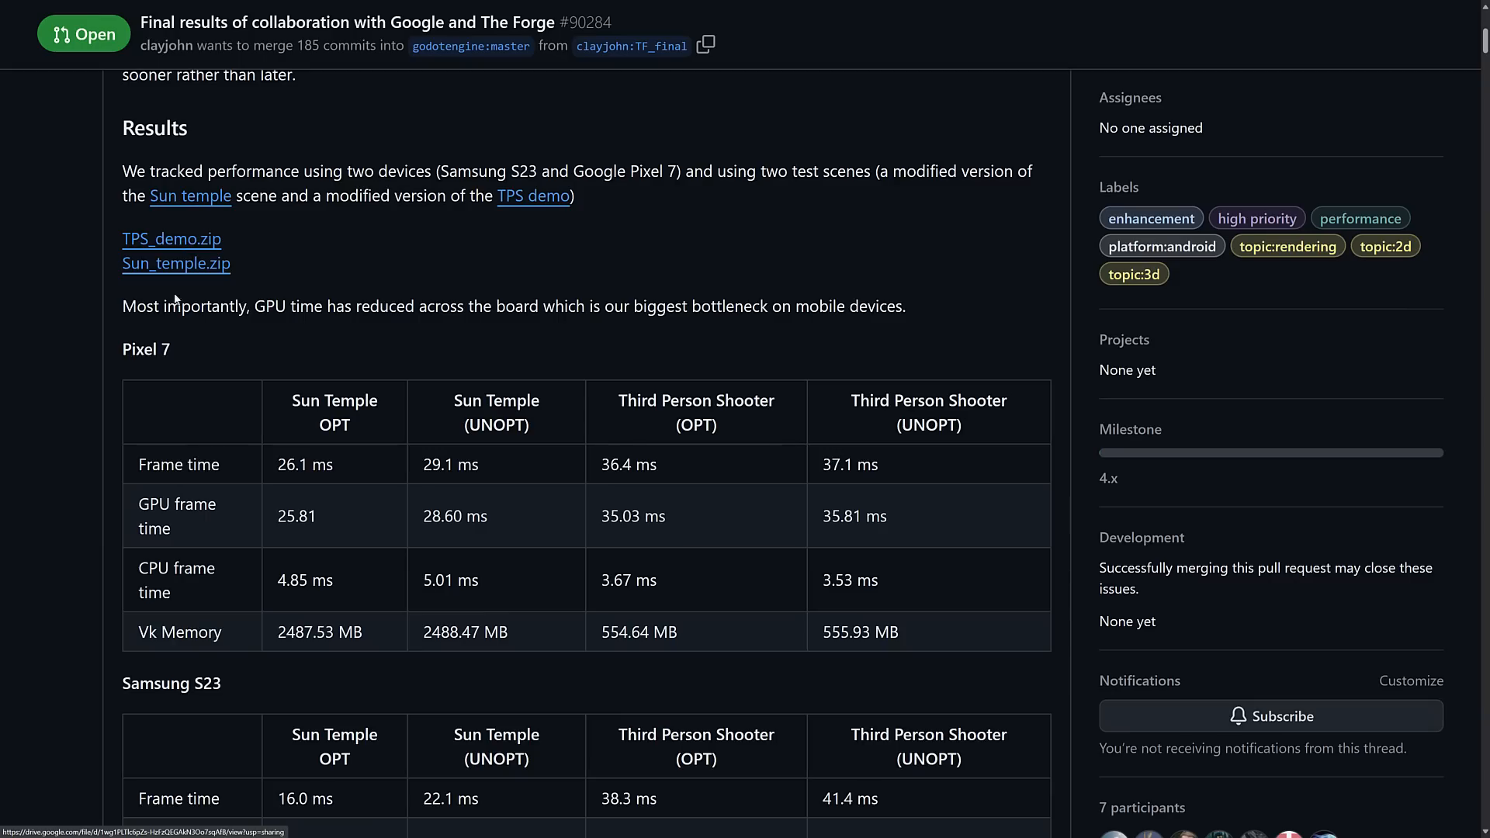
mouse_move(182, 269)
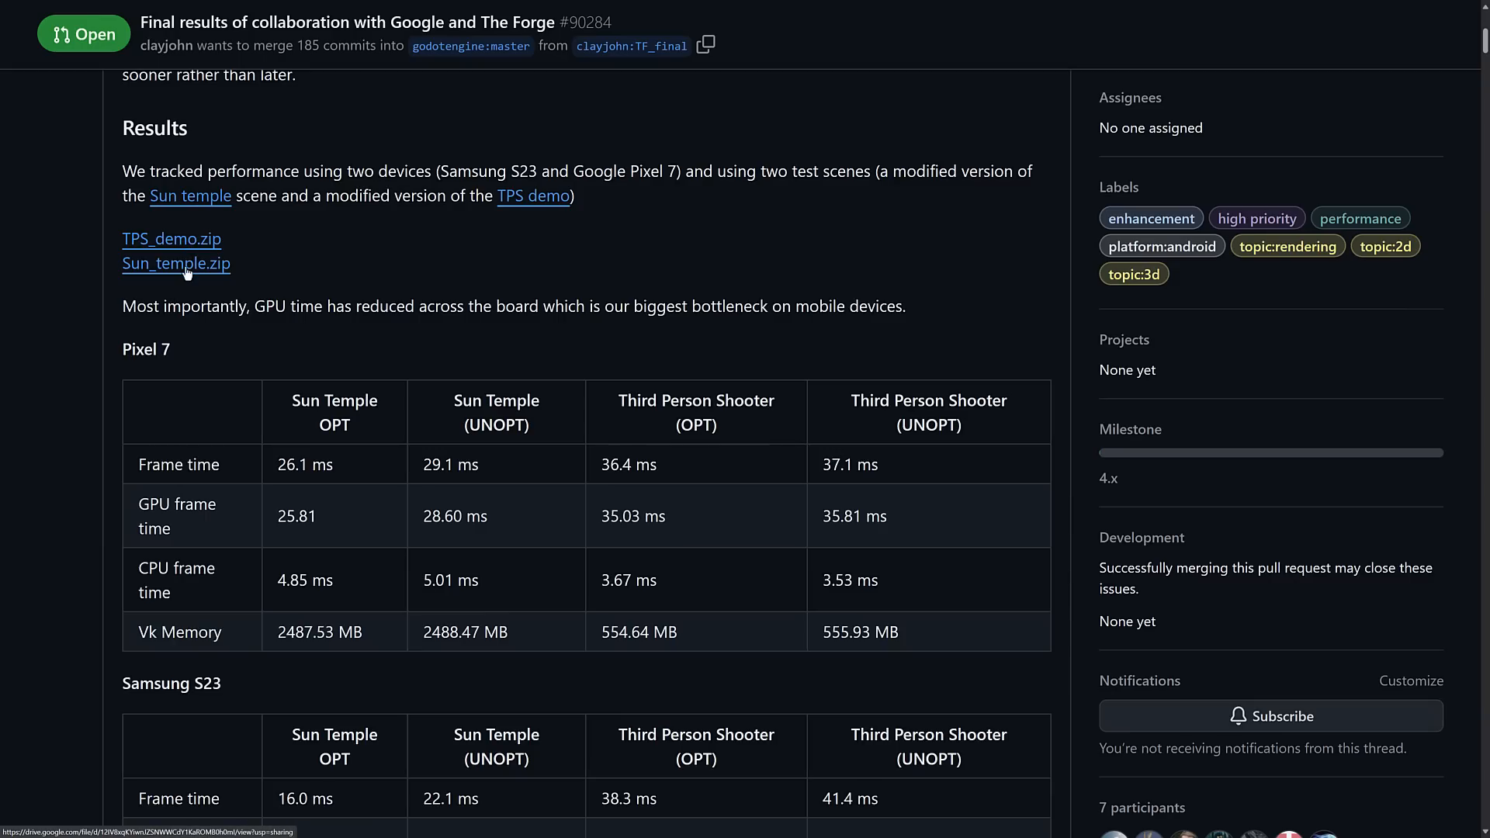
scroll("down", 3)
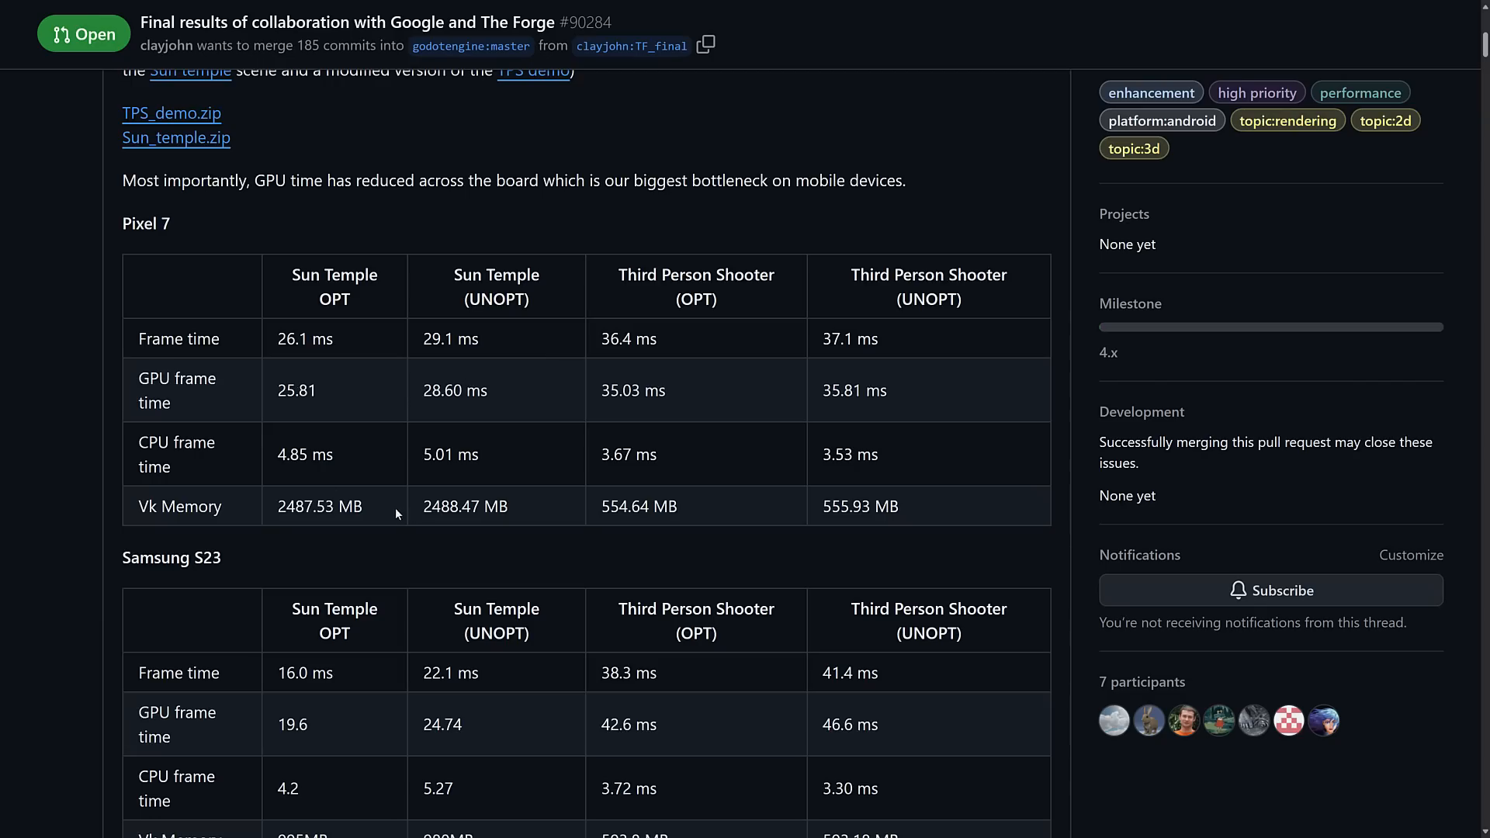
mouse_move(867, 508)
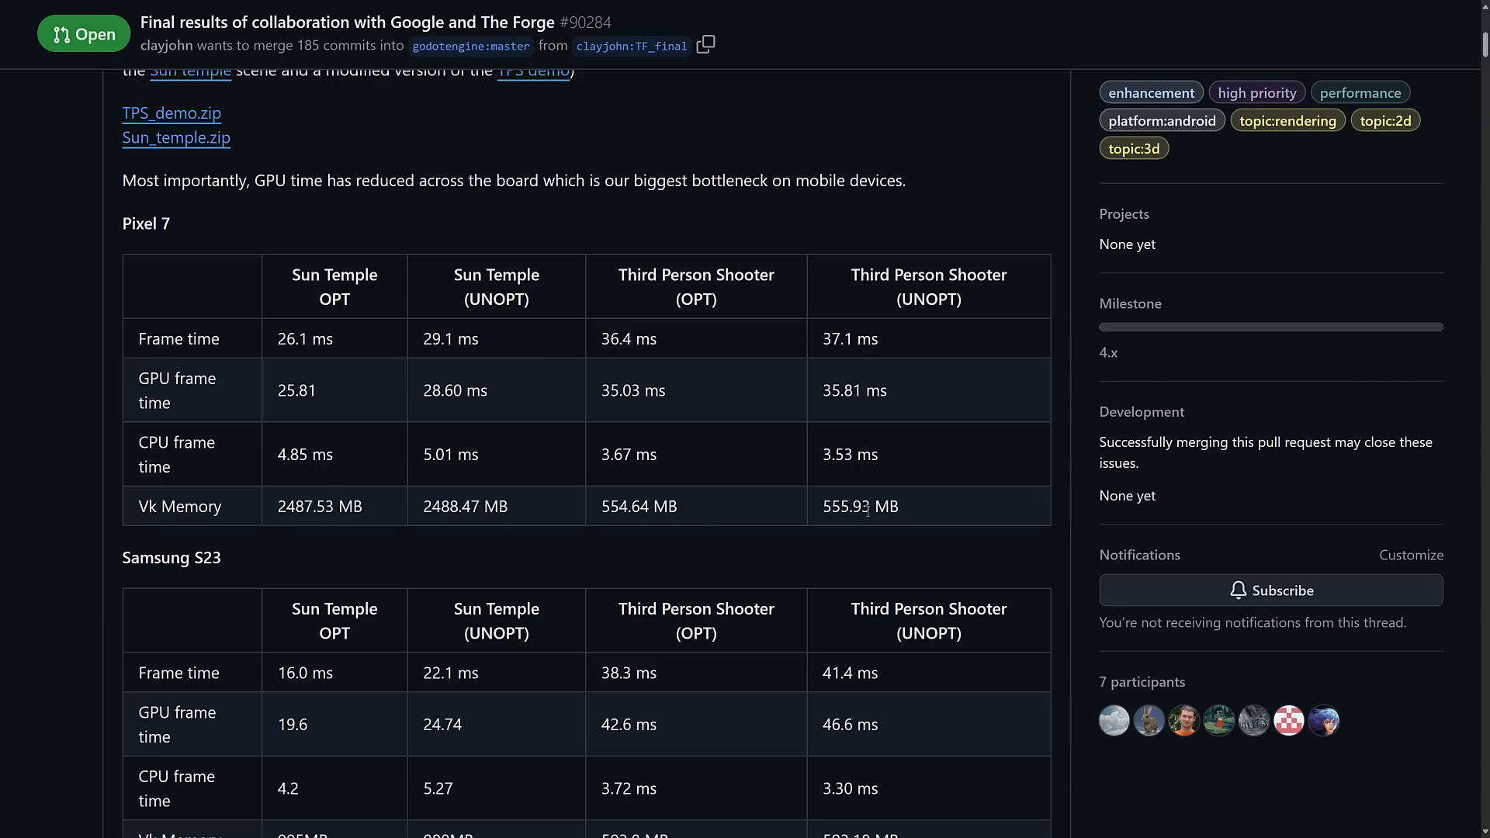
Compare the Pixel 7 frame times, then continue to the S23 table and Conclusion.
scroll("down", 3)
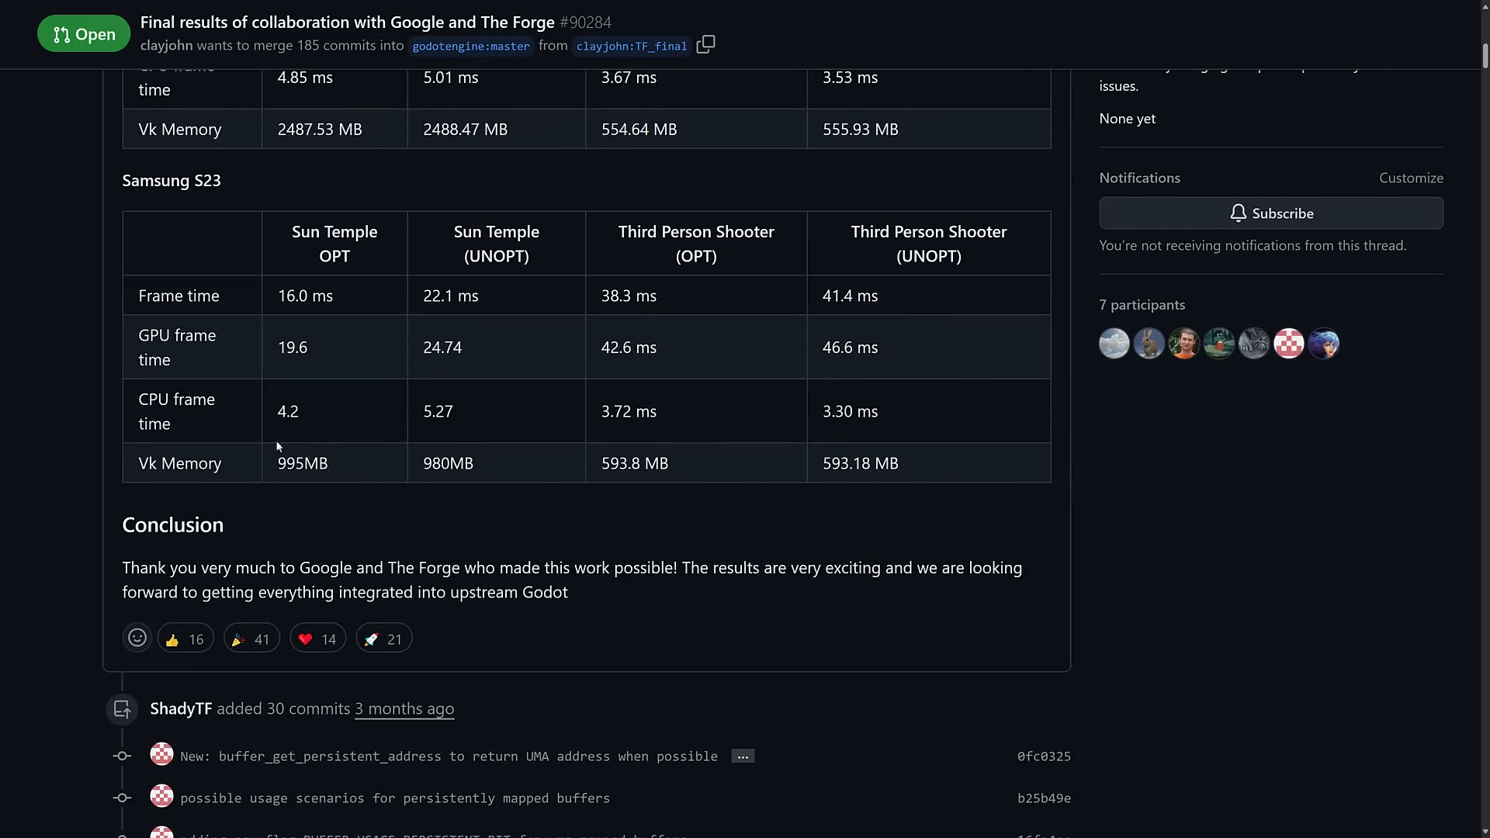
scroll("up", 3)
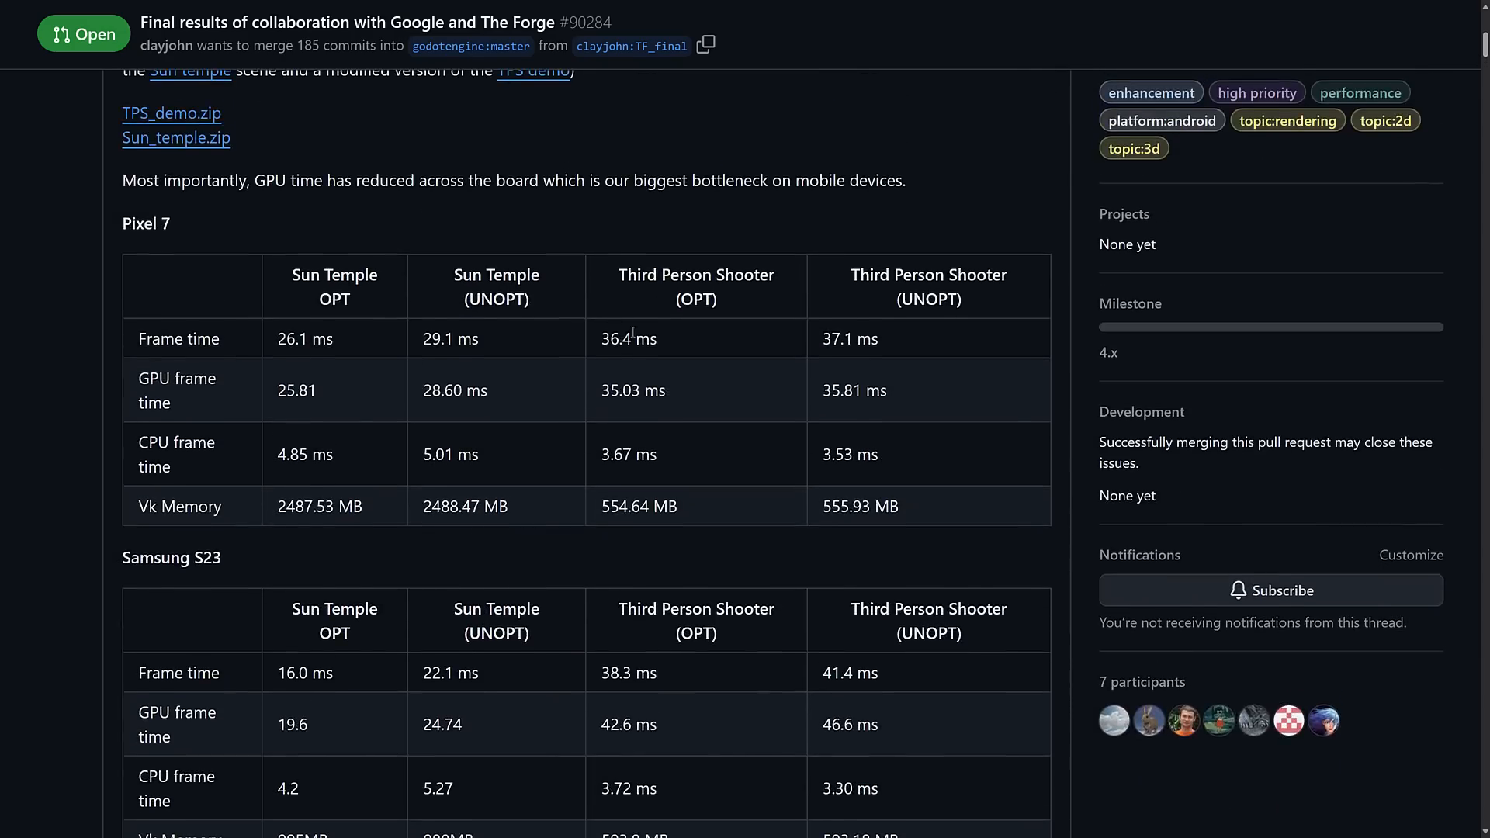
mouse_move(852, 368)
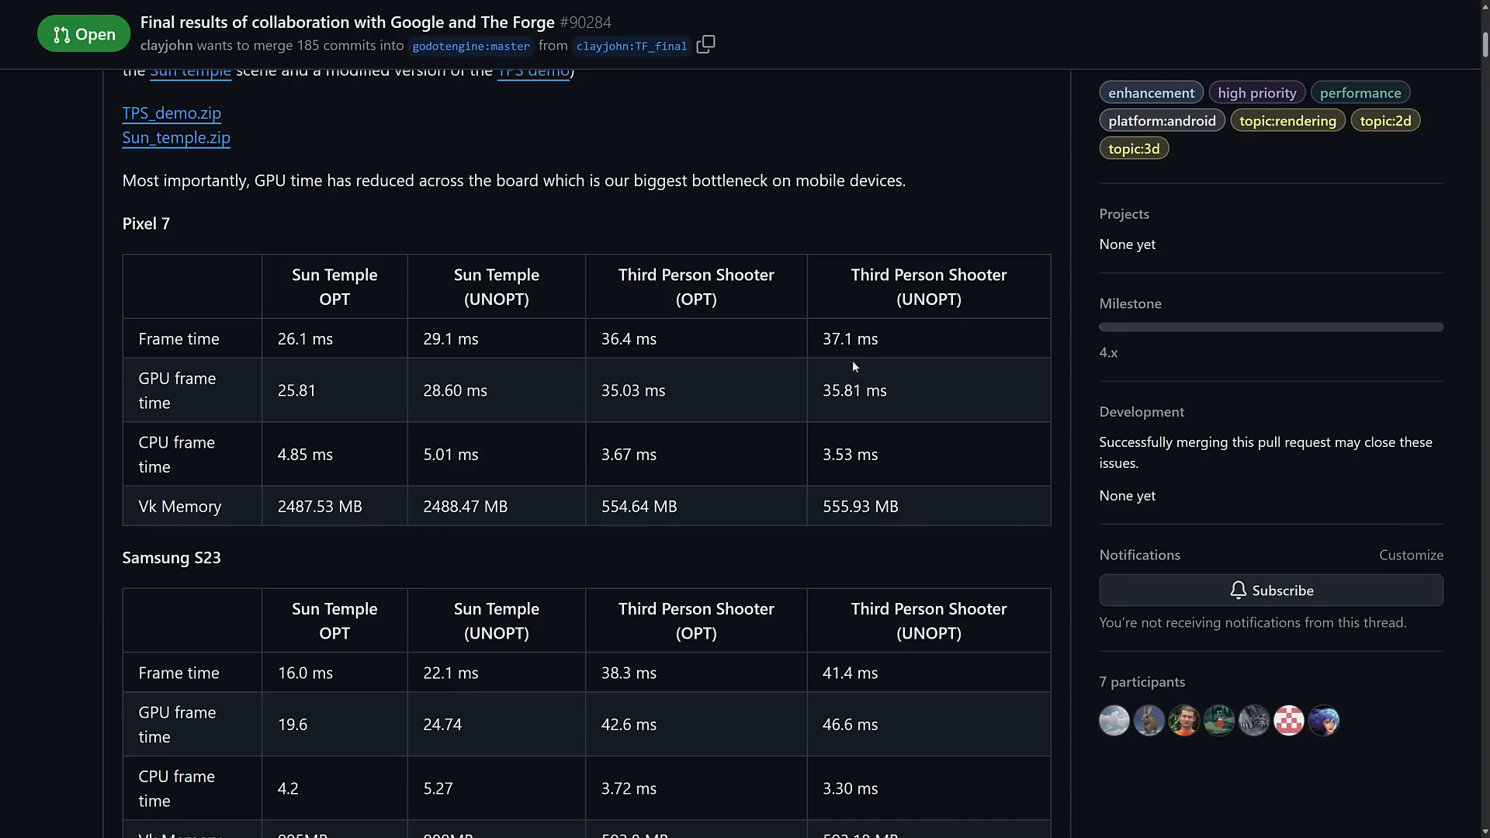
mouse_move(760, 486)
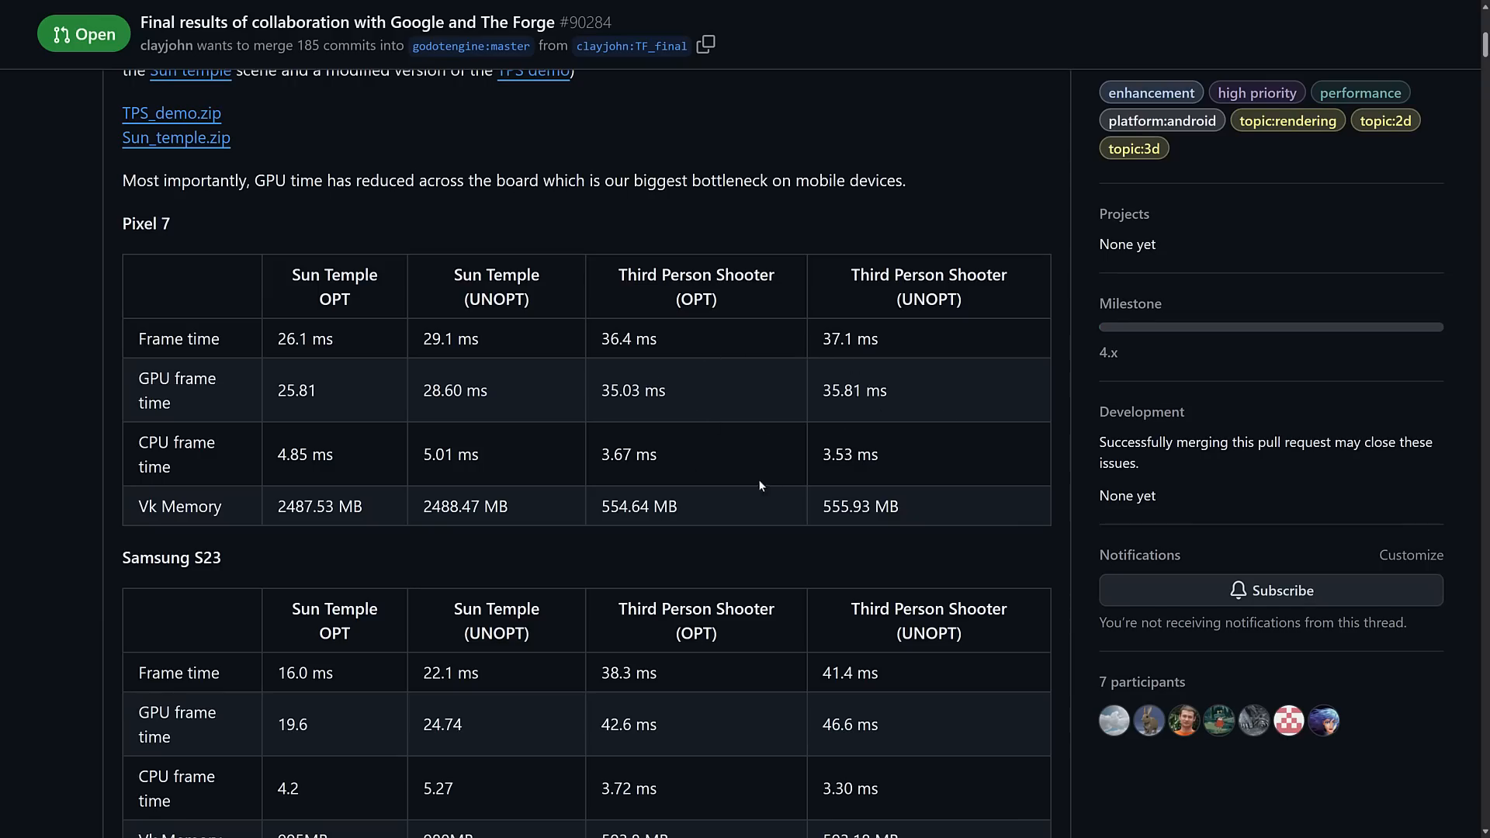
scroll("down", 3)
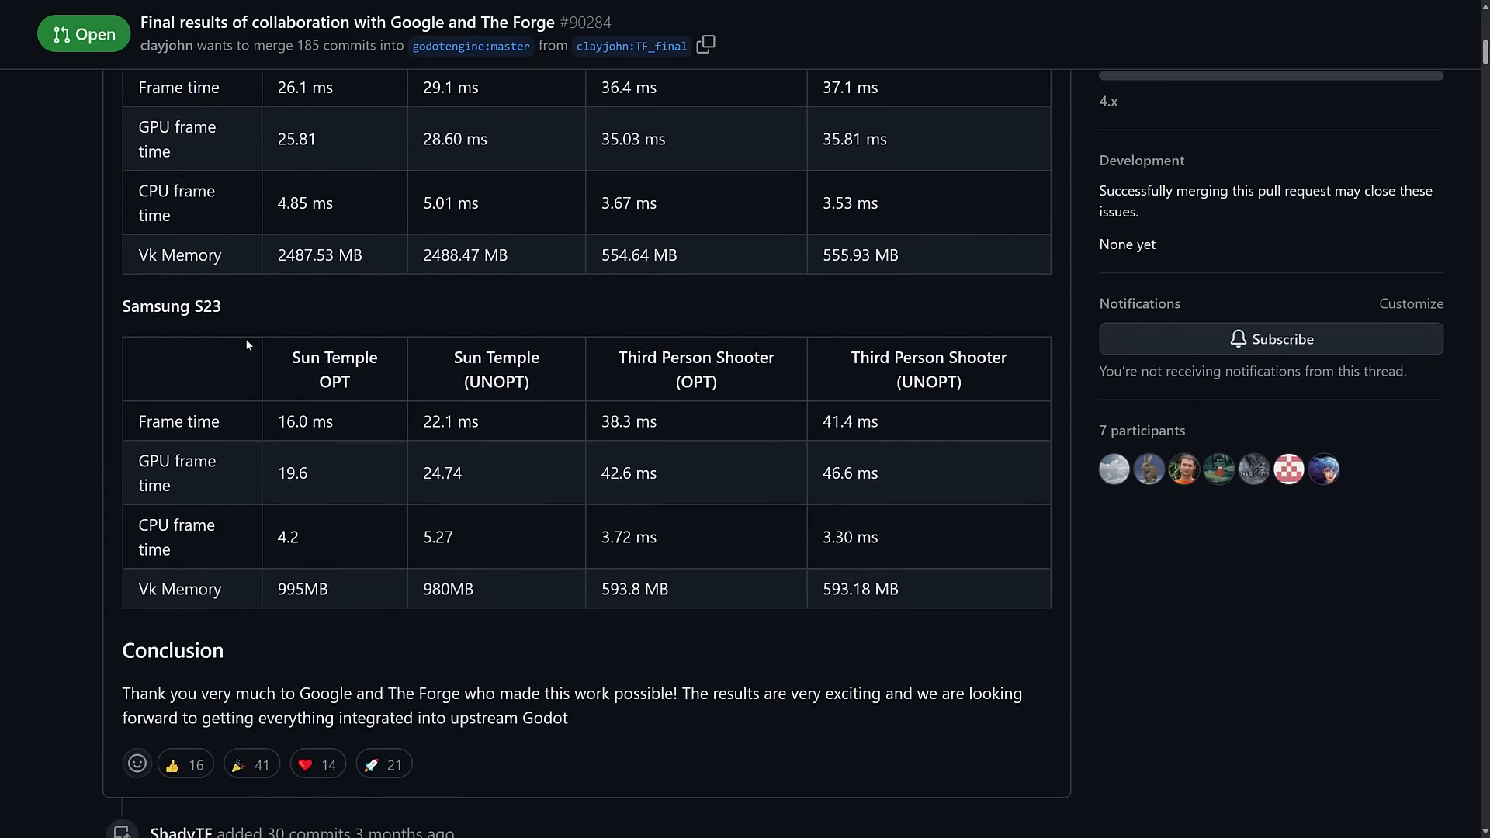
mouse_move(474, 423)
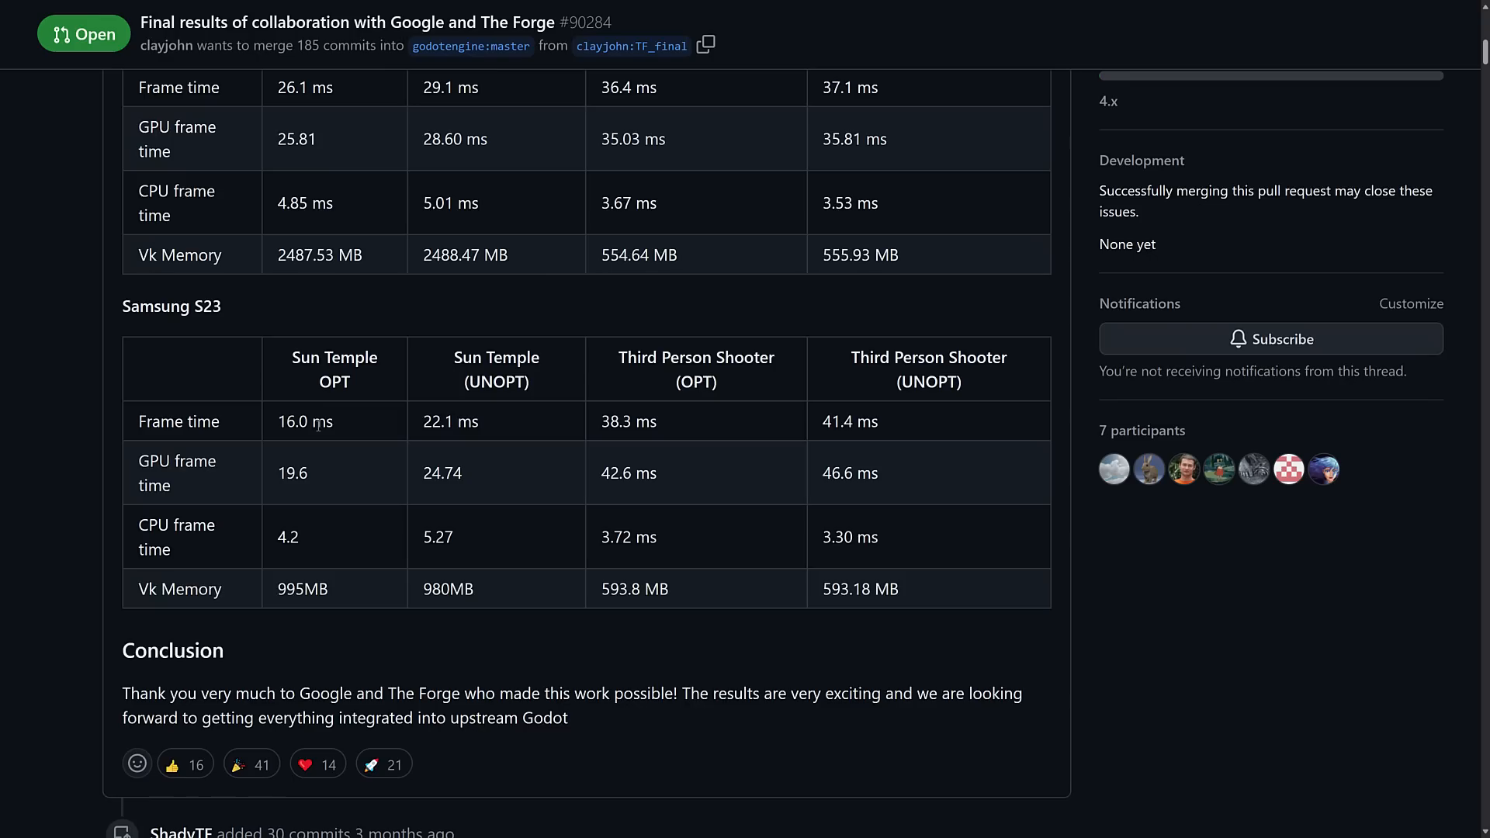
mouse_move(261, 482)
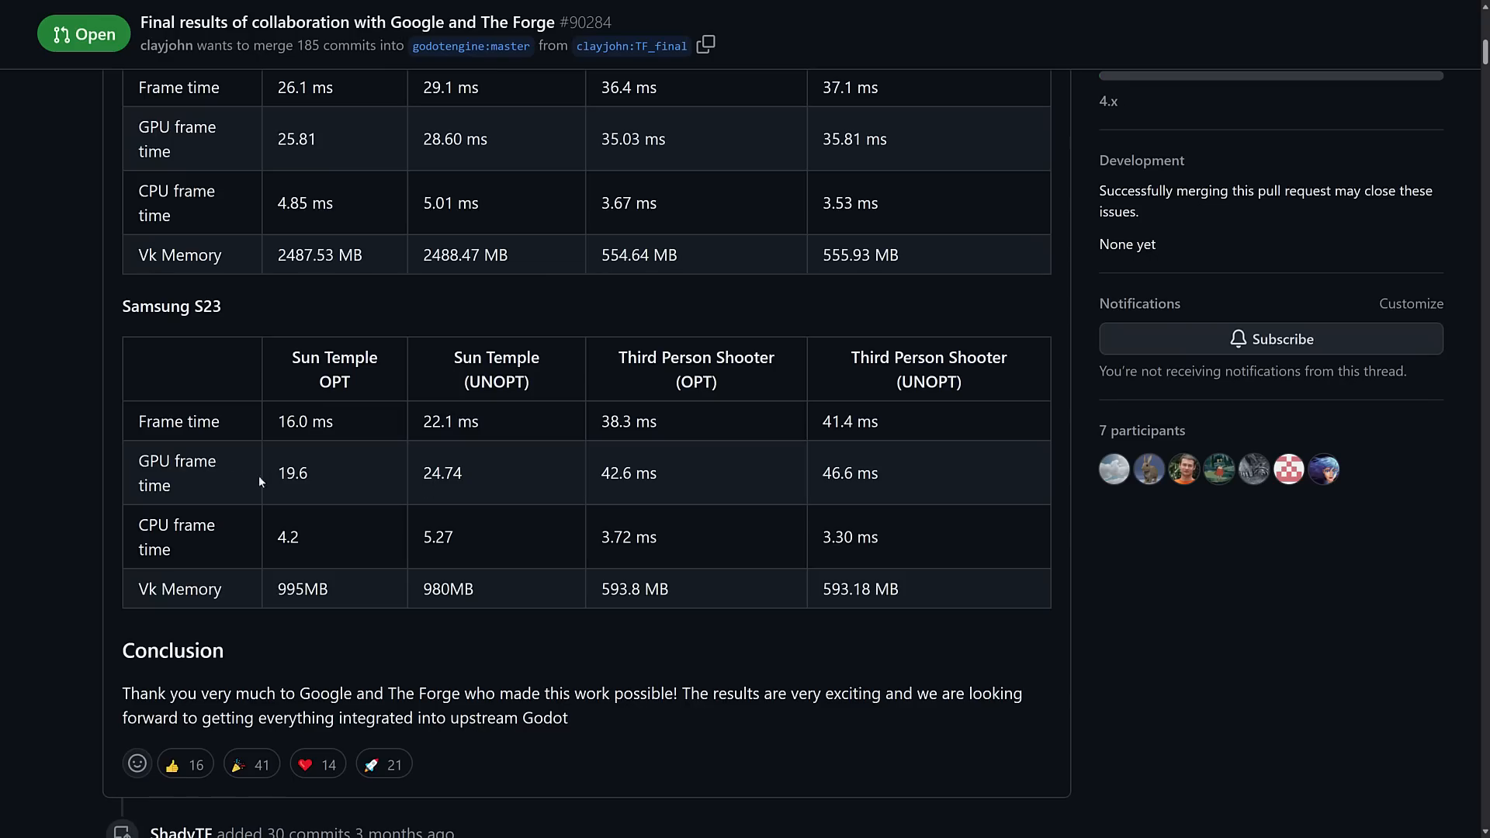
mouse_move(310, 482)
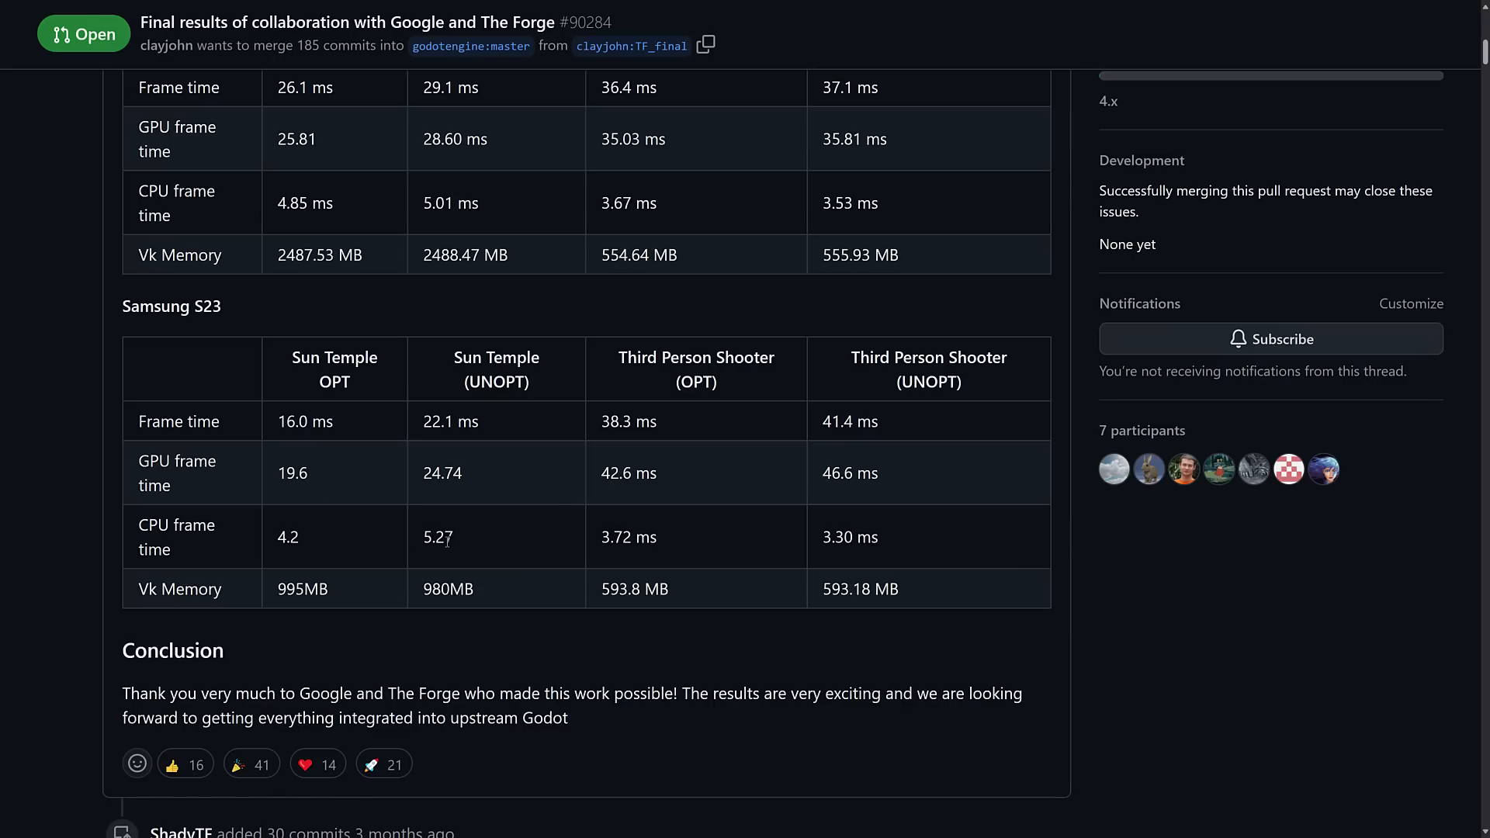
mouse_move(377, 533)
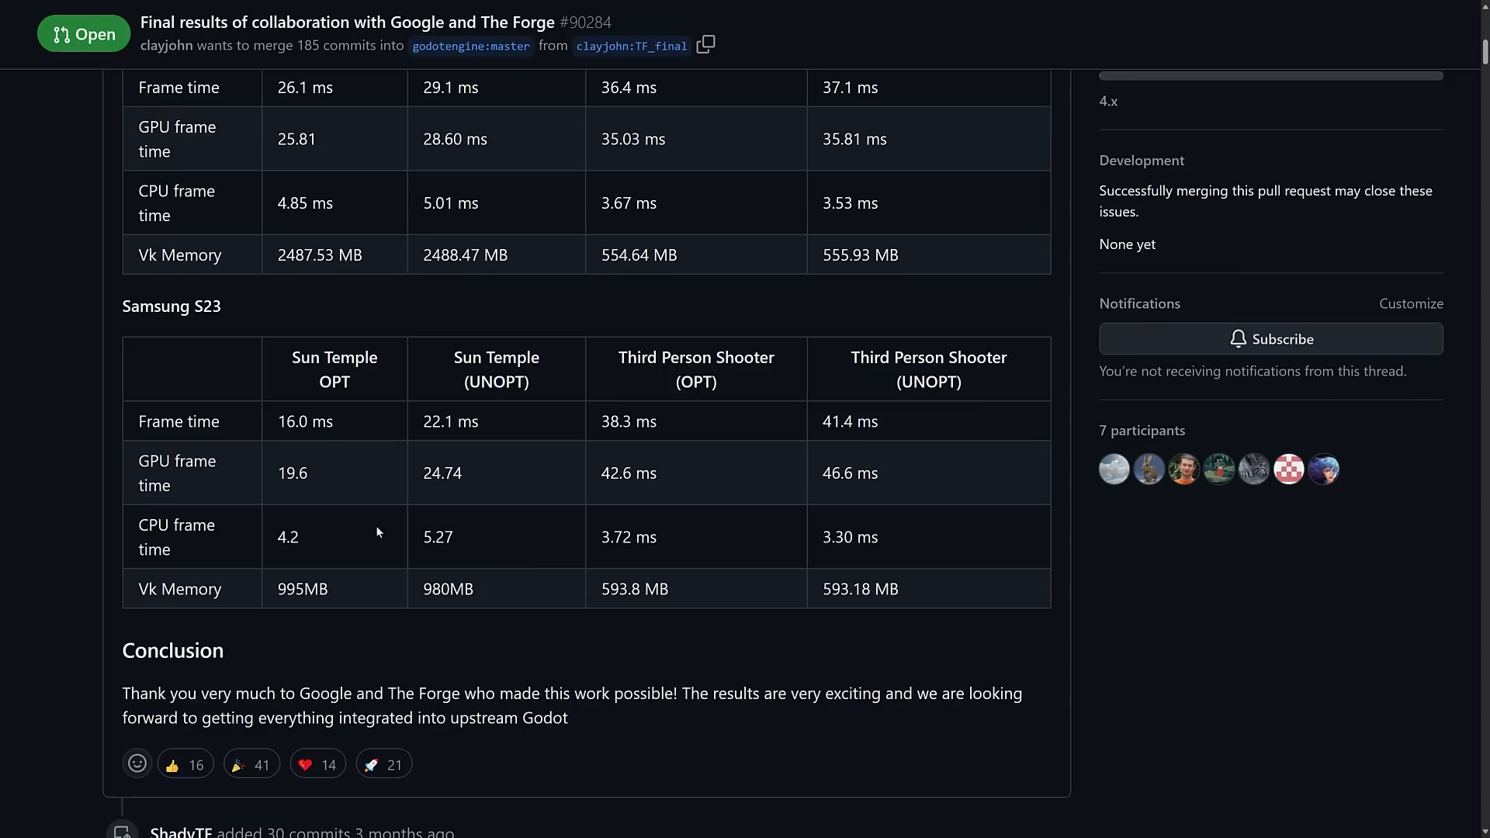
mouse_move(740, 431)
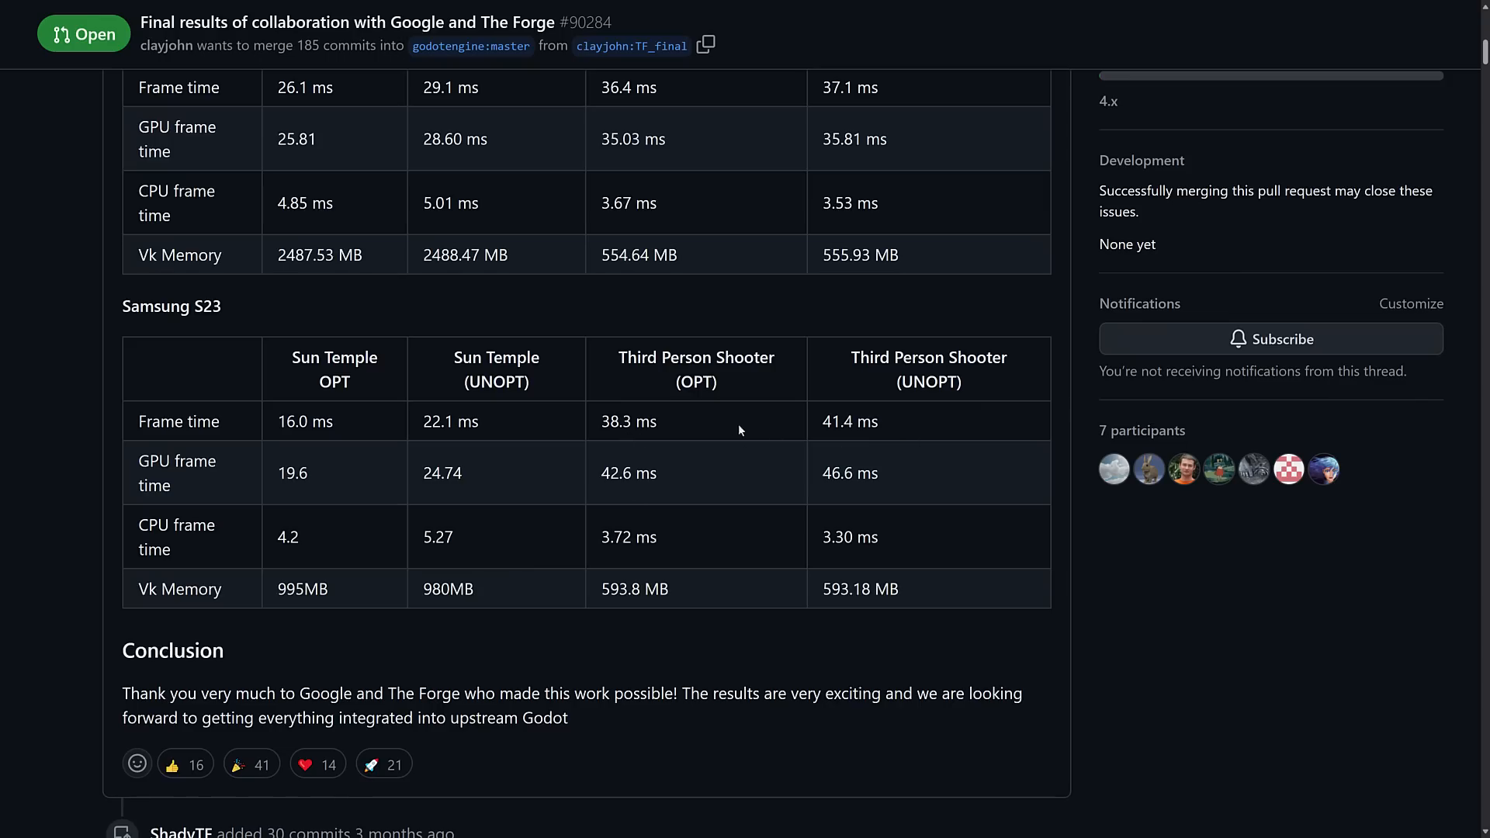
mouse_move(685, 441)
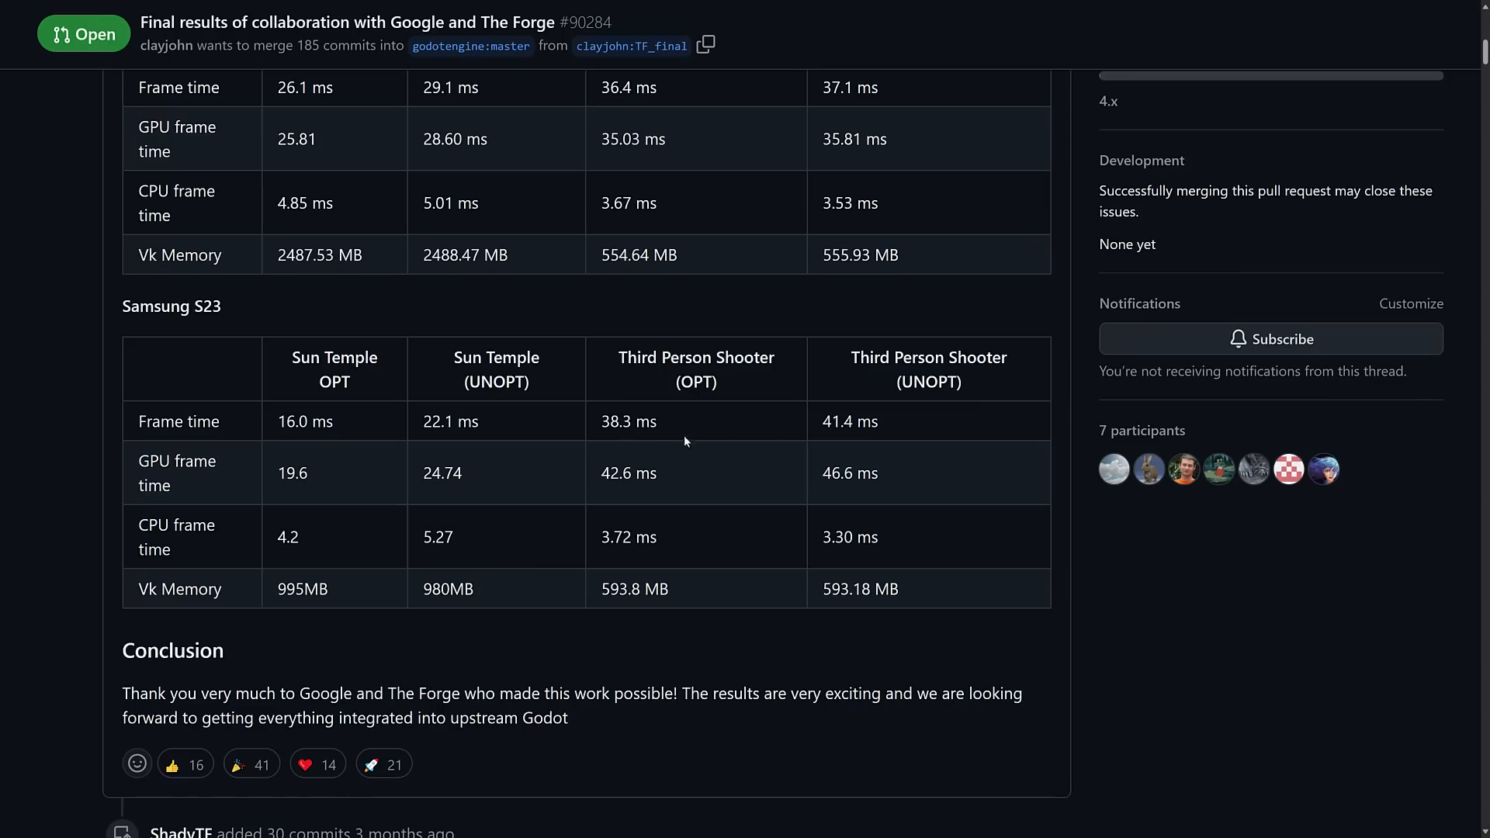
mouse_move(799, 487)
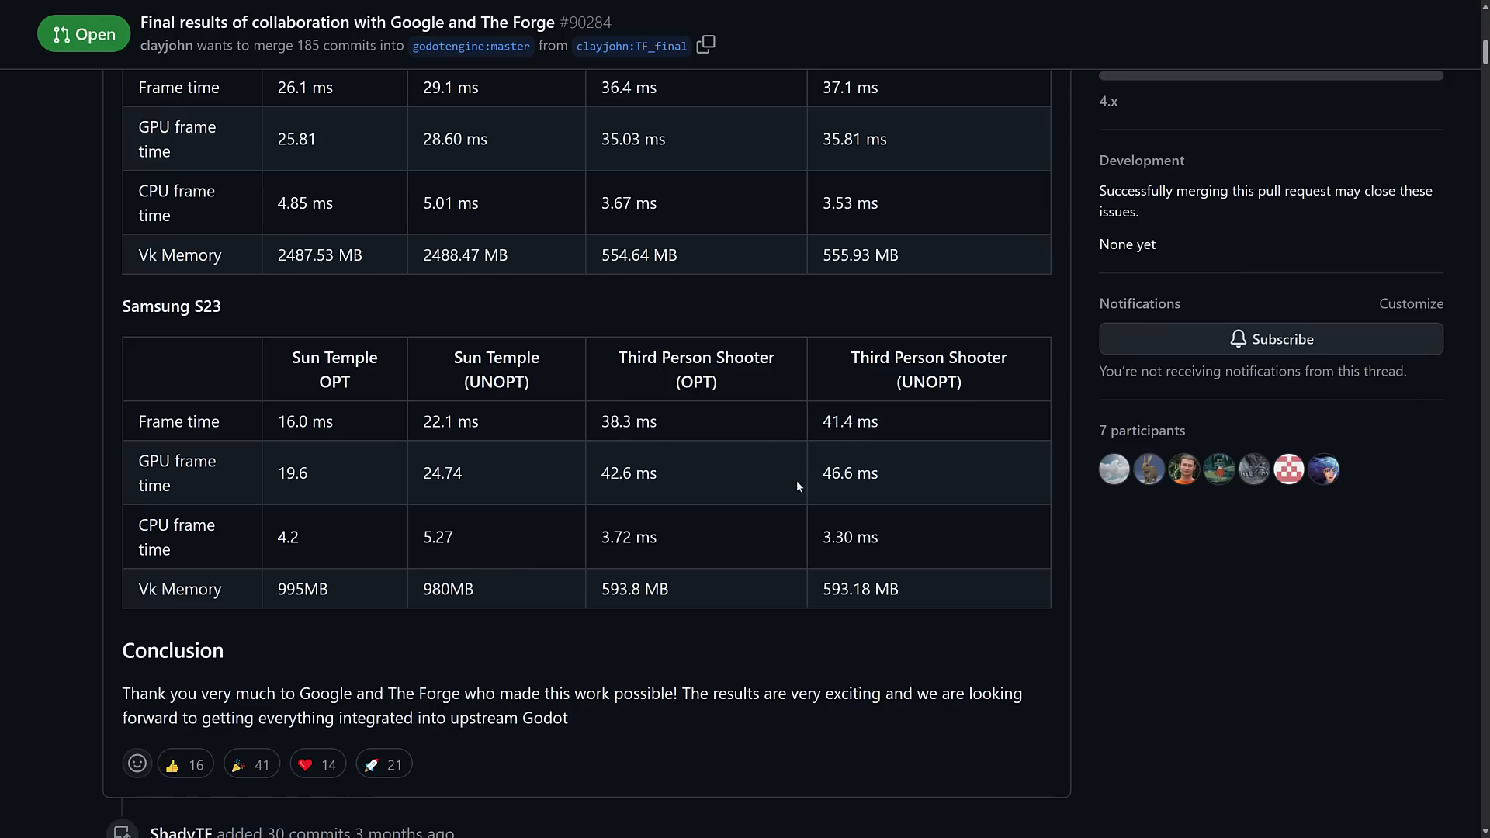
mouse_move(661, 433)
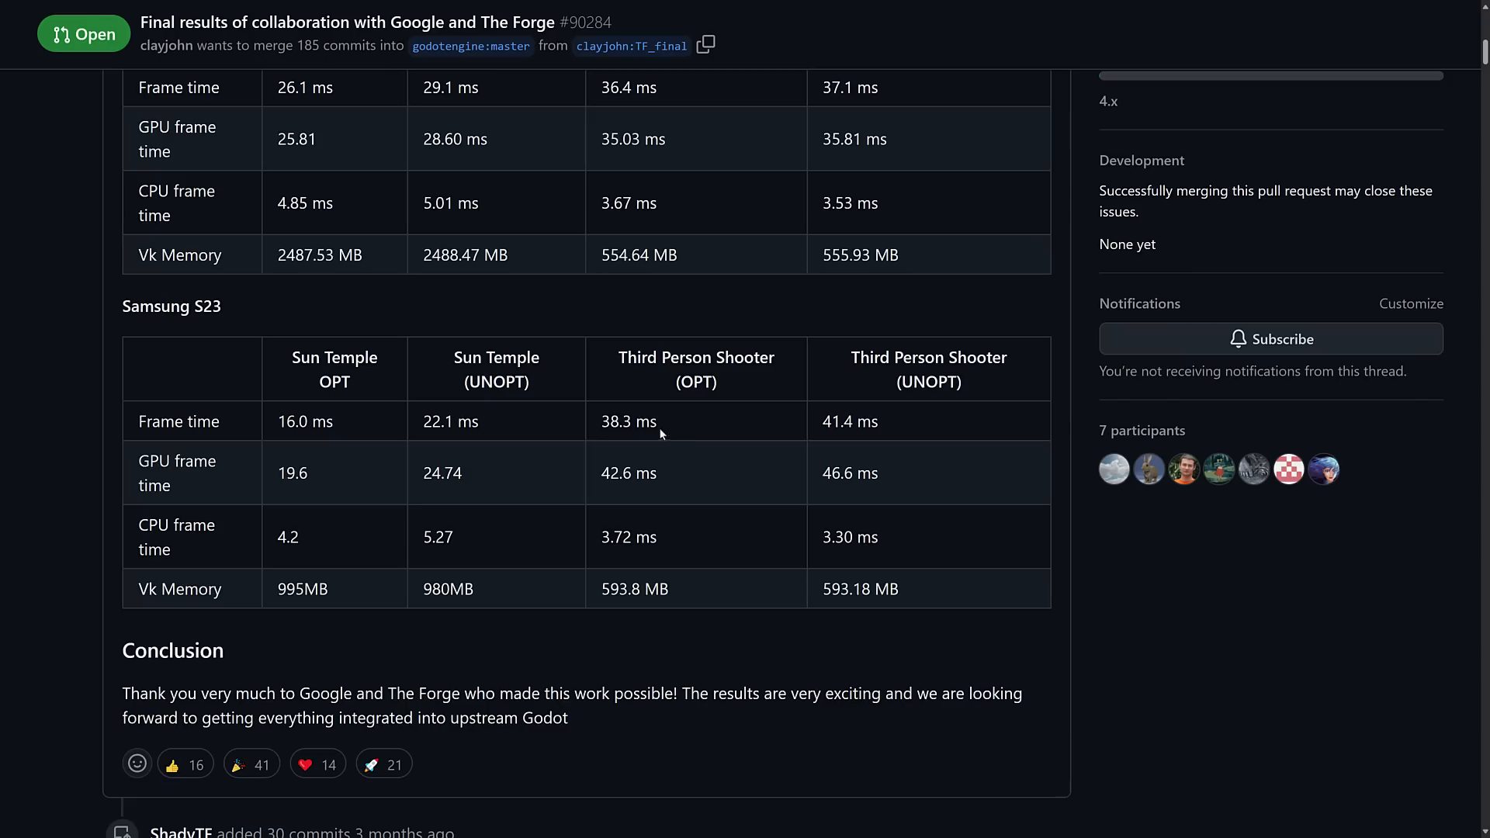
mouse_move(776, 435)
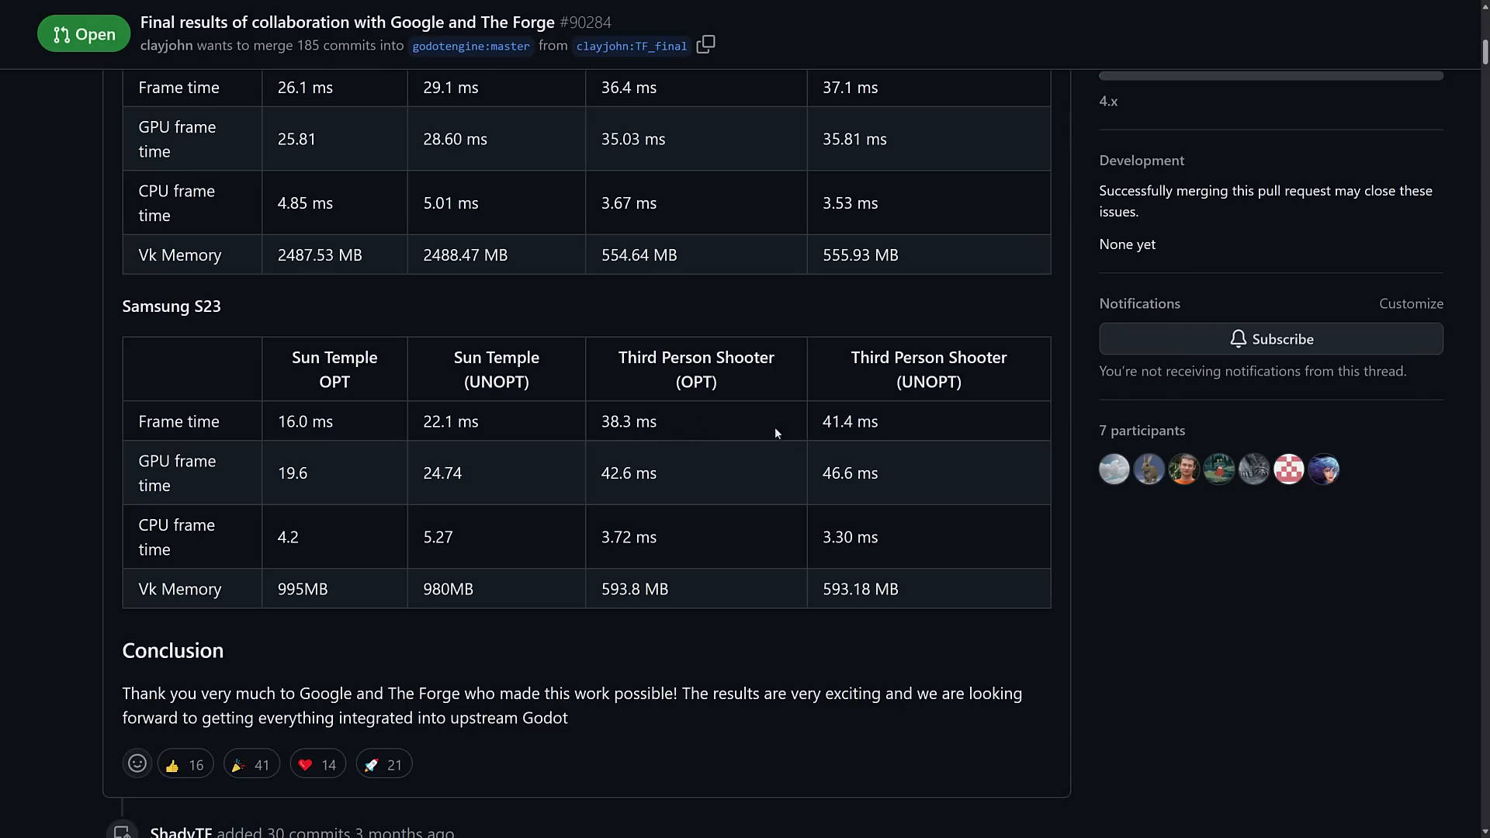
mouse_move(725, 517)
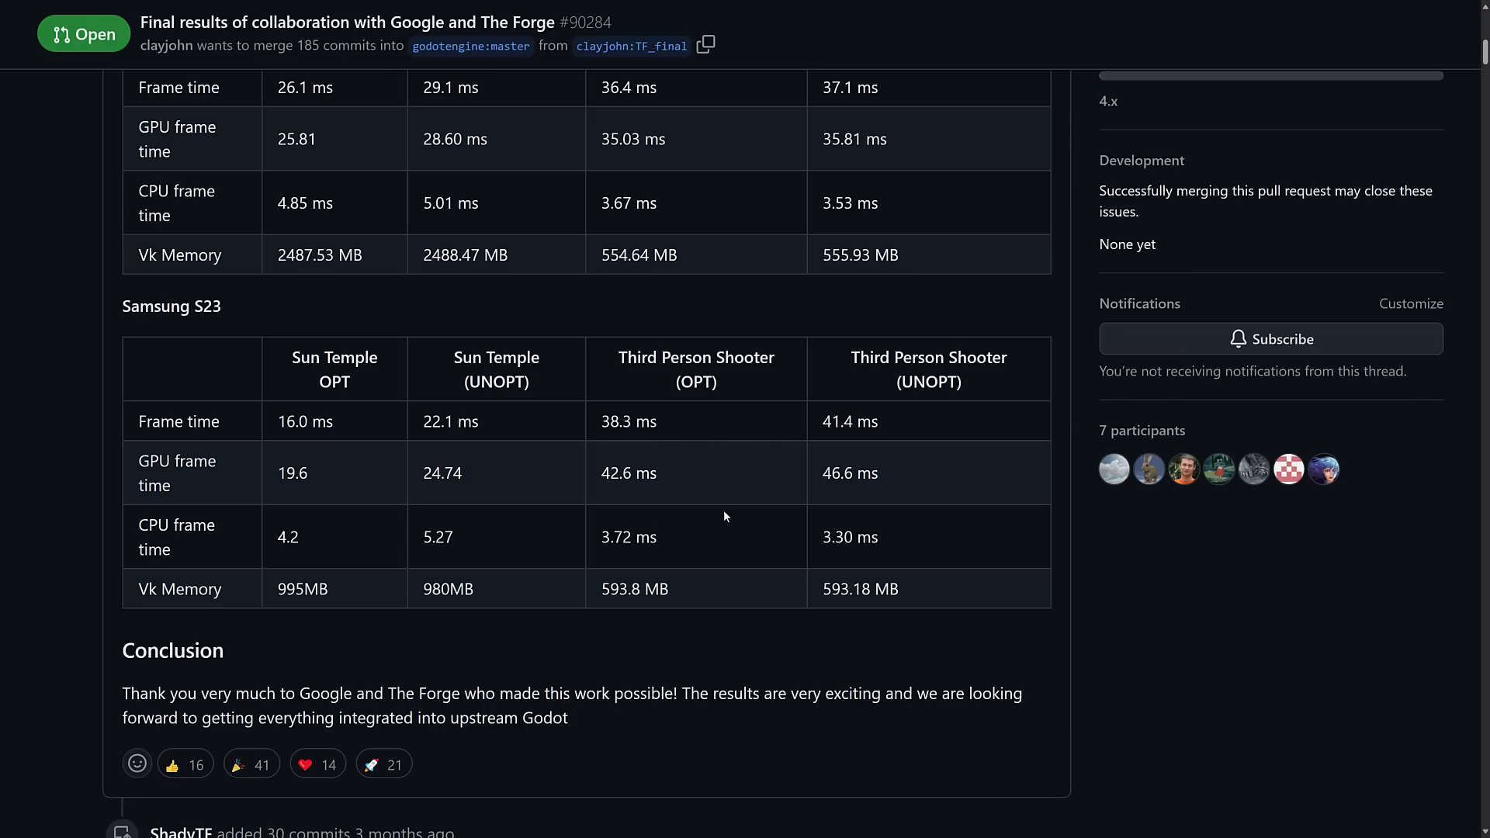
Scroll back up from the Samsung S23 table to the Results heading and Pixel 7 table.
scroll("up", 3)
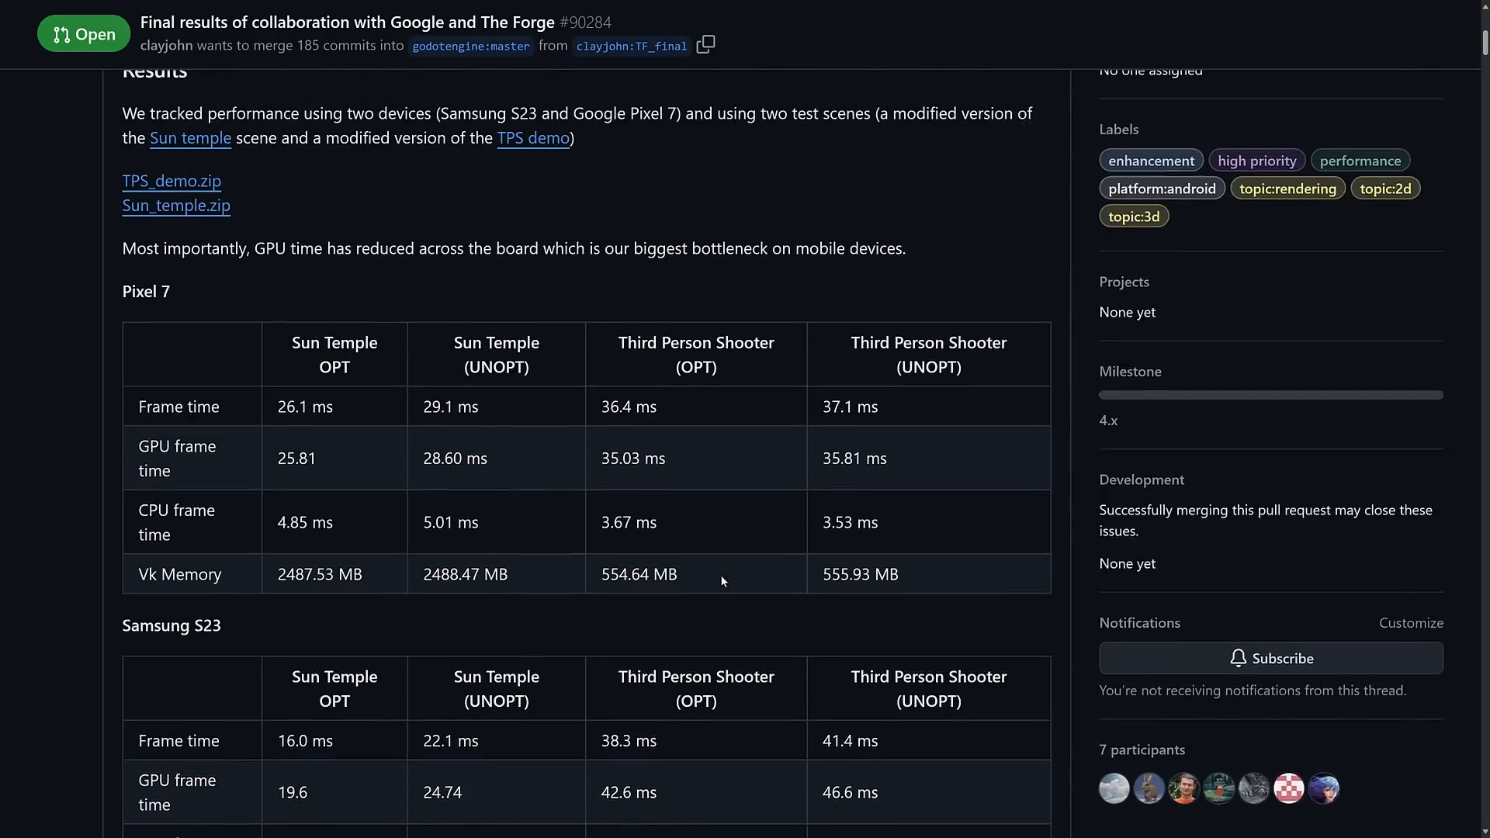
scroll("up", 3)
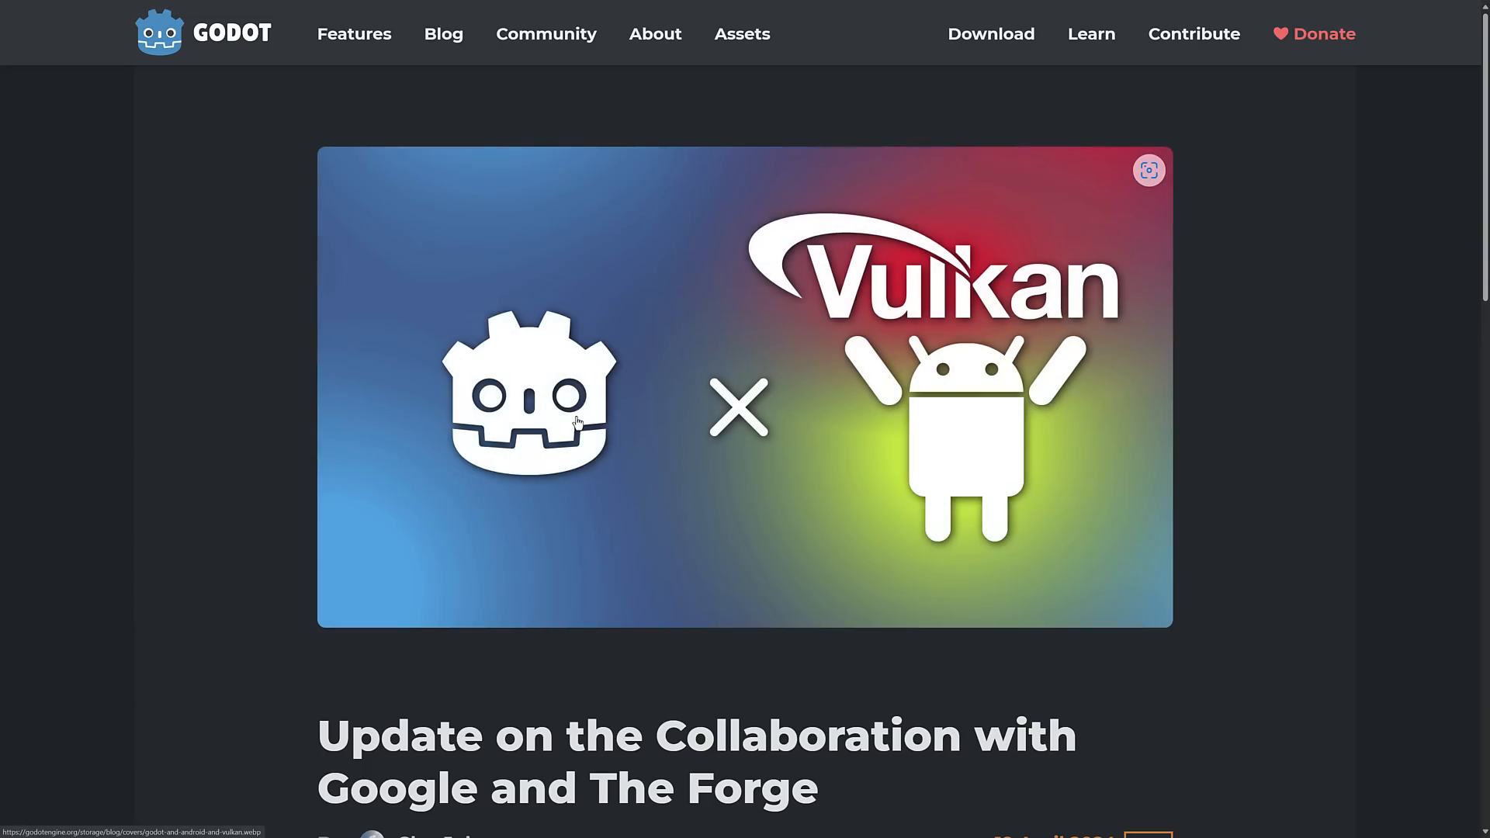
mouse_move(588, 423)
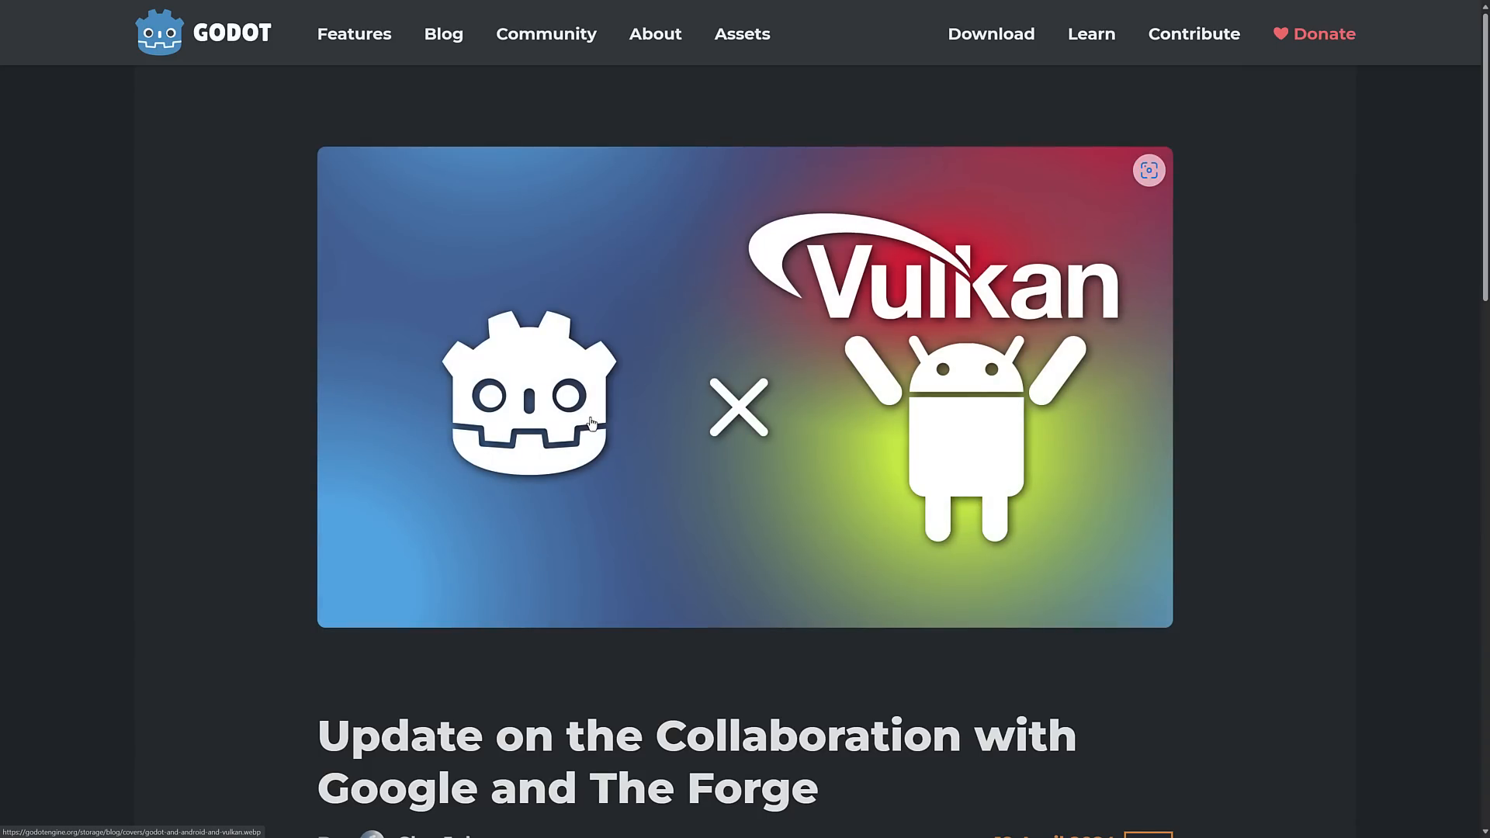
Open the Android Developers Thermal API guide from the post's highlights list.
scroll("down", 3)
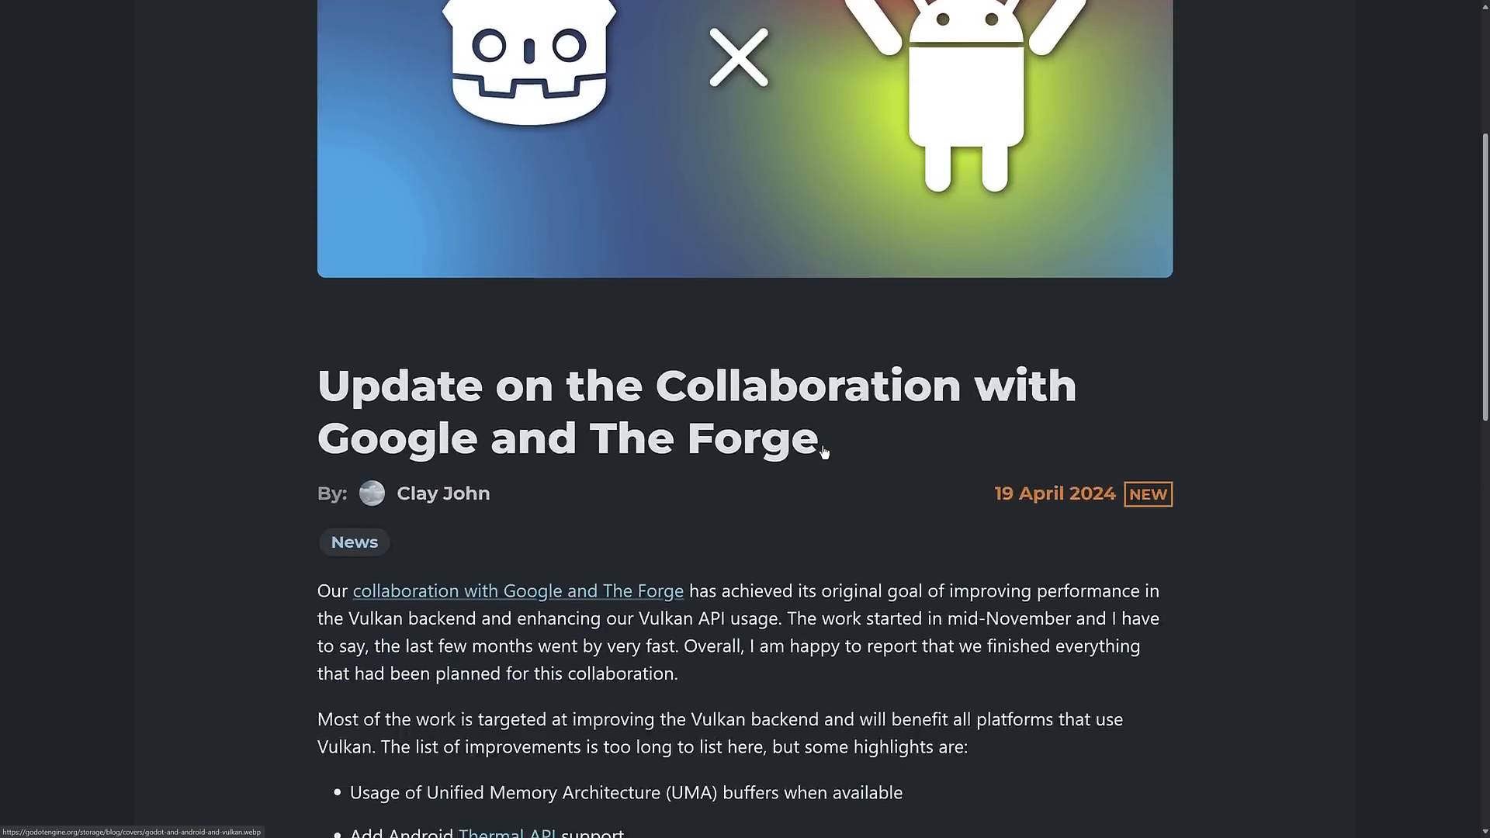
scroll("down", 3)
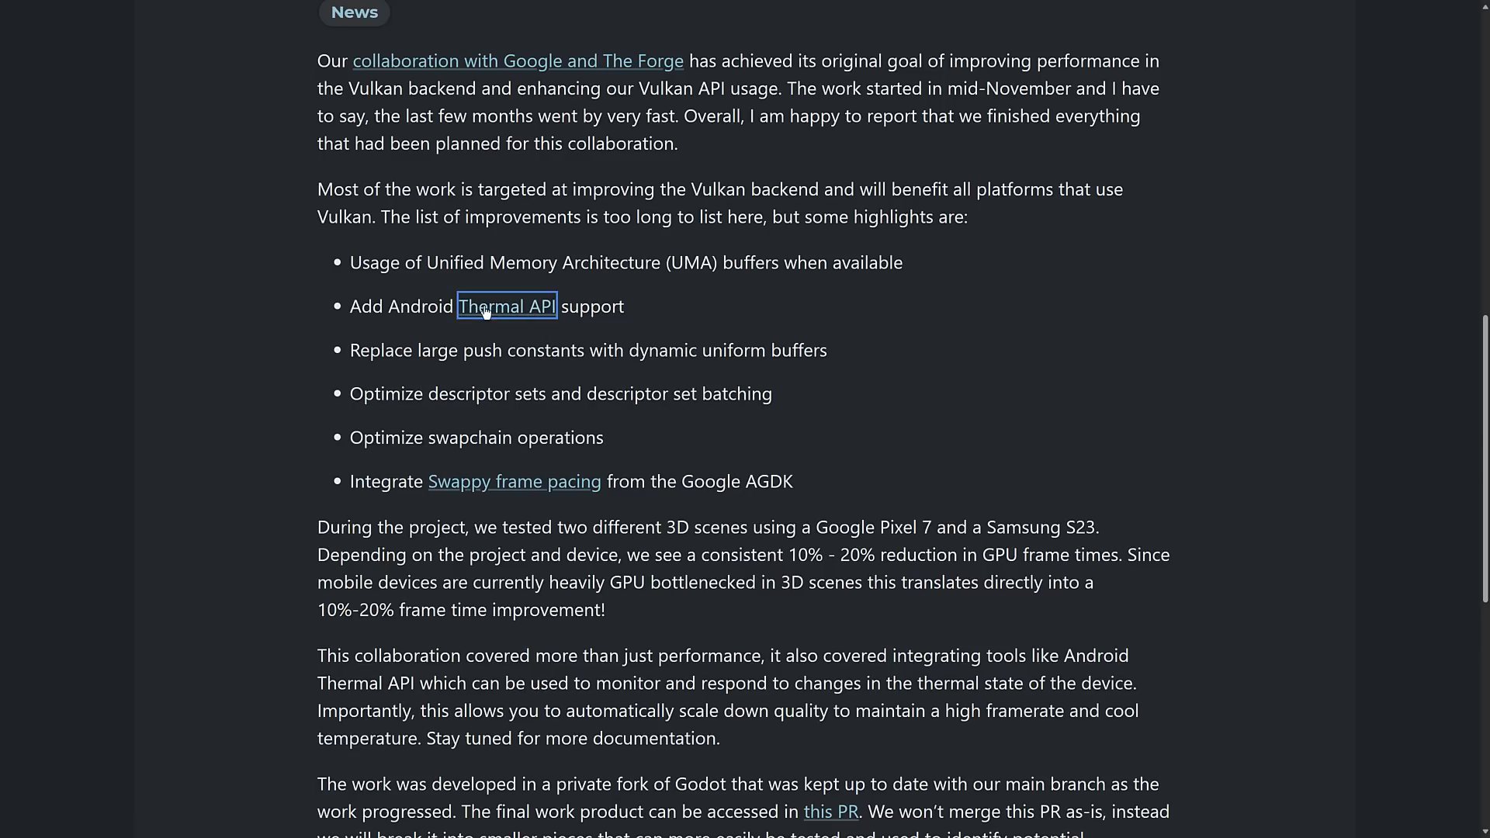
left_click(505, 306)
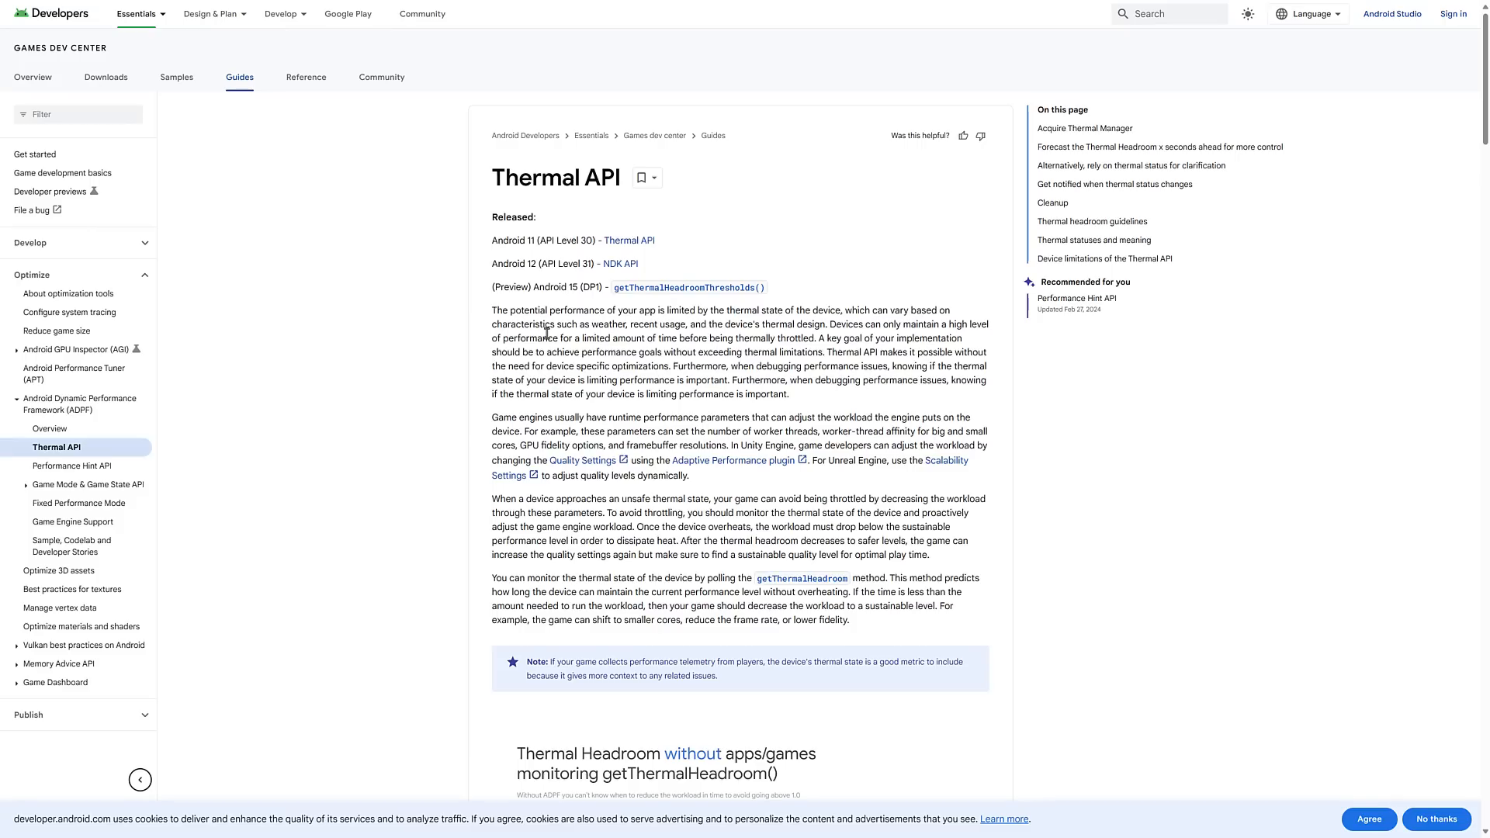
mouse_move(681, 338)
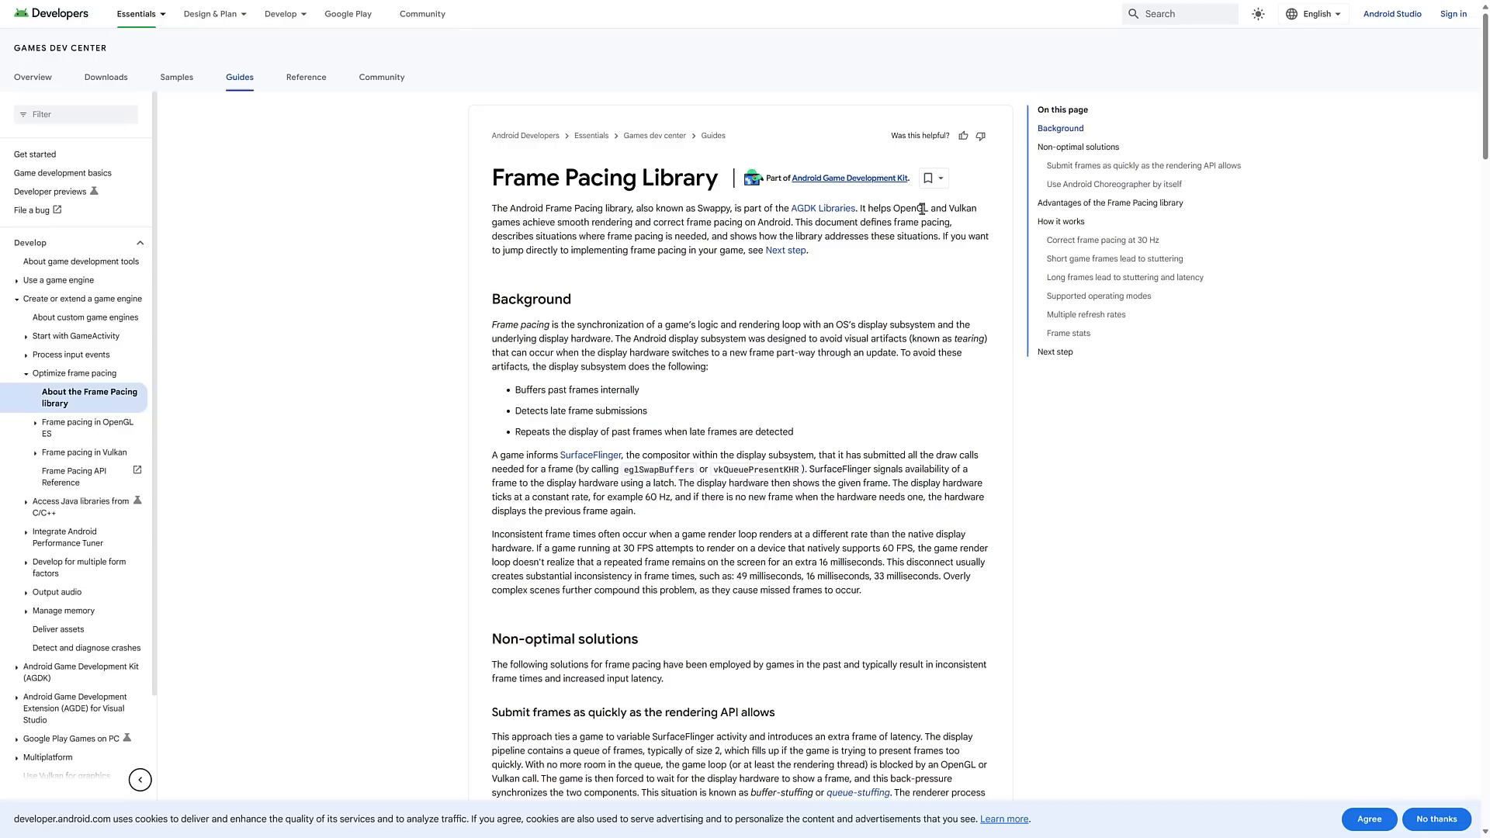
mouse_move(924, 347)
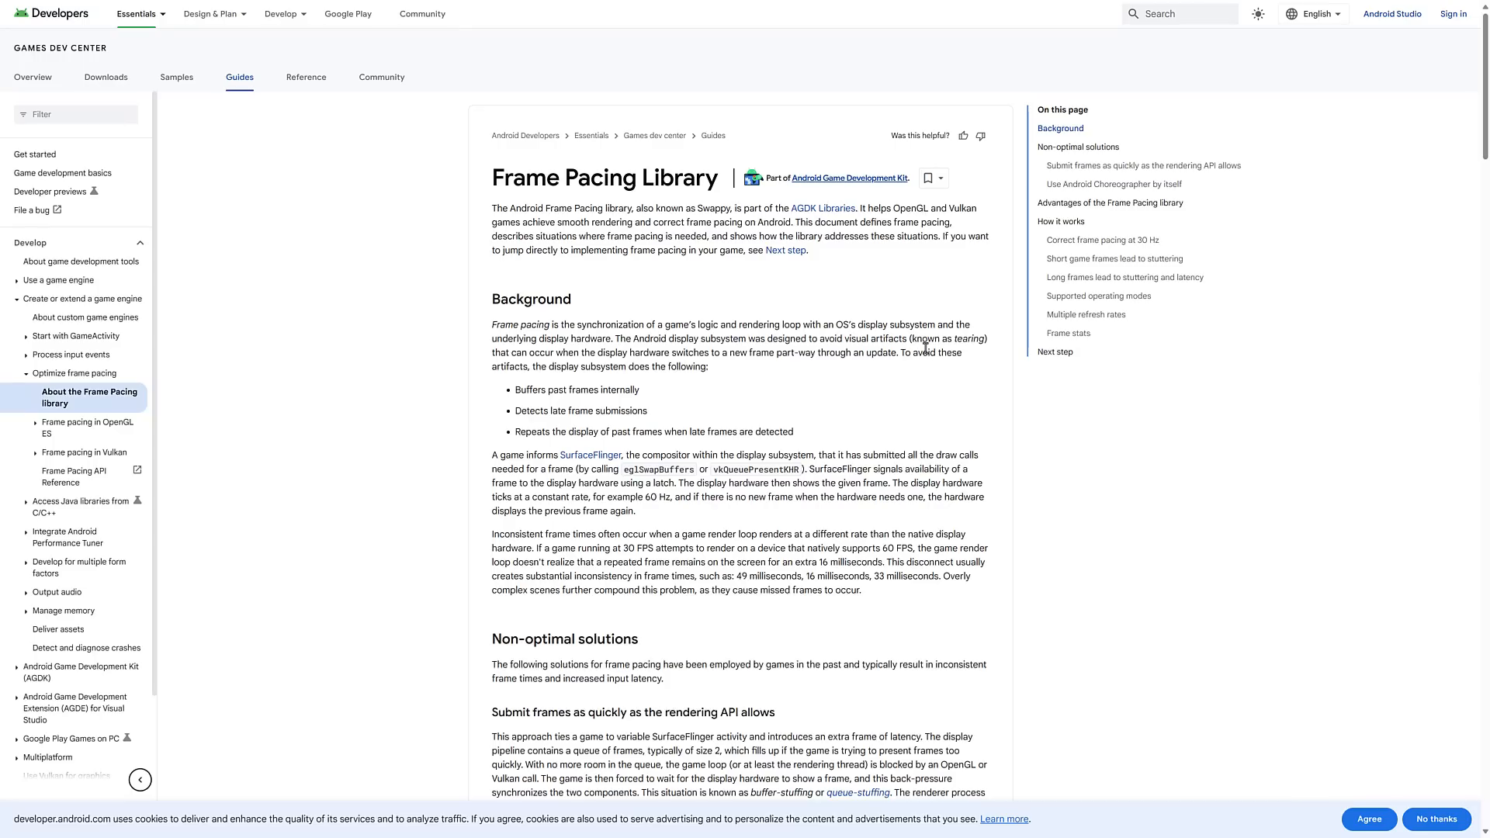